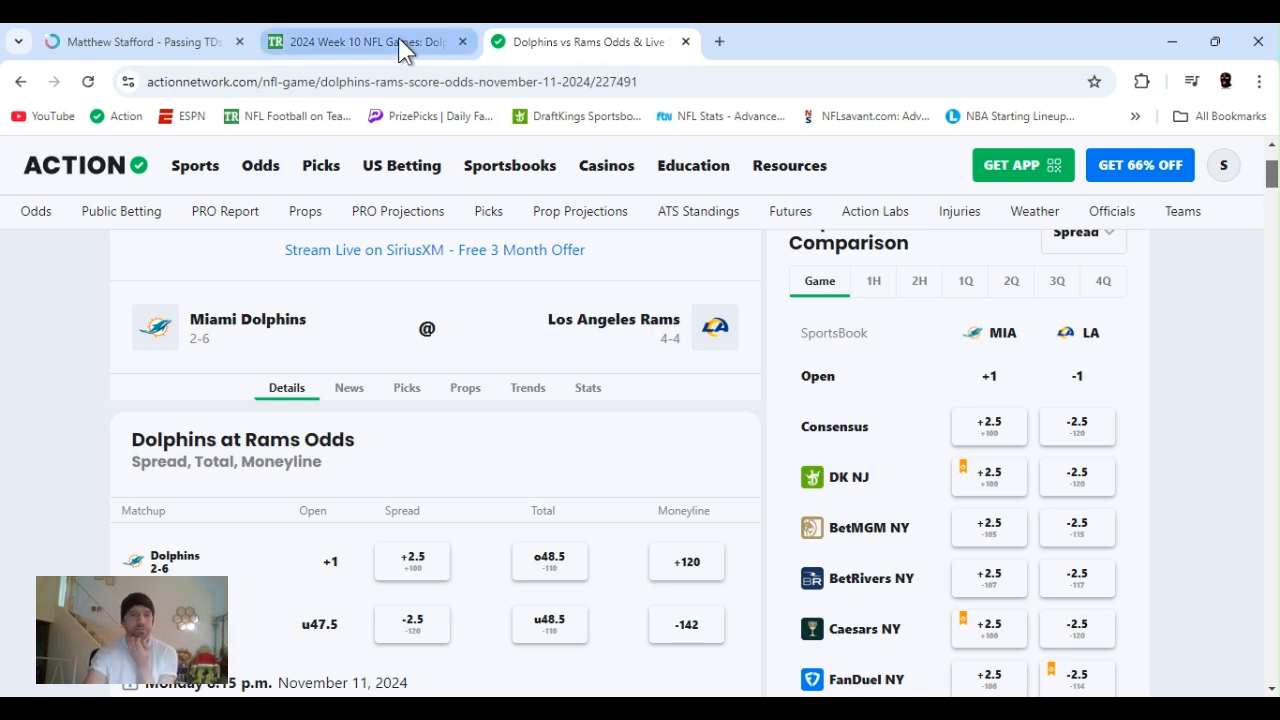
Scroll the Dolphins at Rams page past odds, expert picks and team totals to the Rams betting trends.
scroll("down", 3)
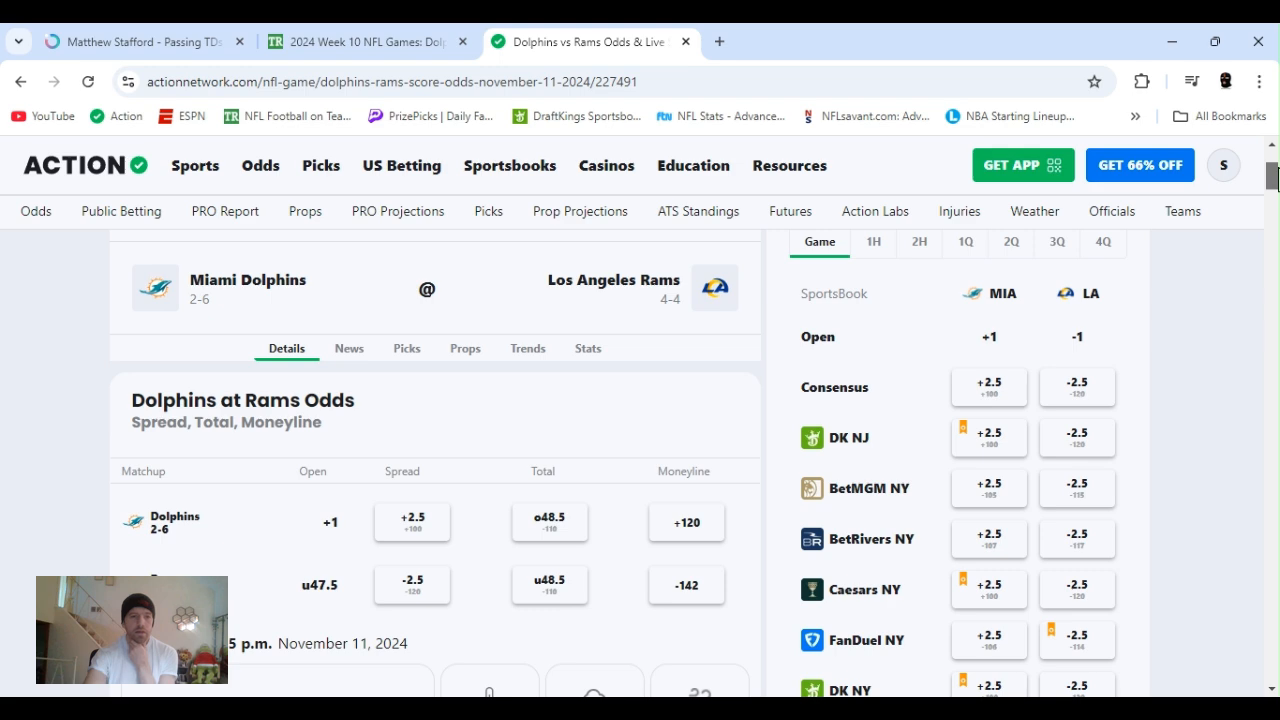
scroll("down", 3)
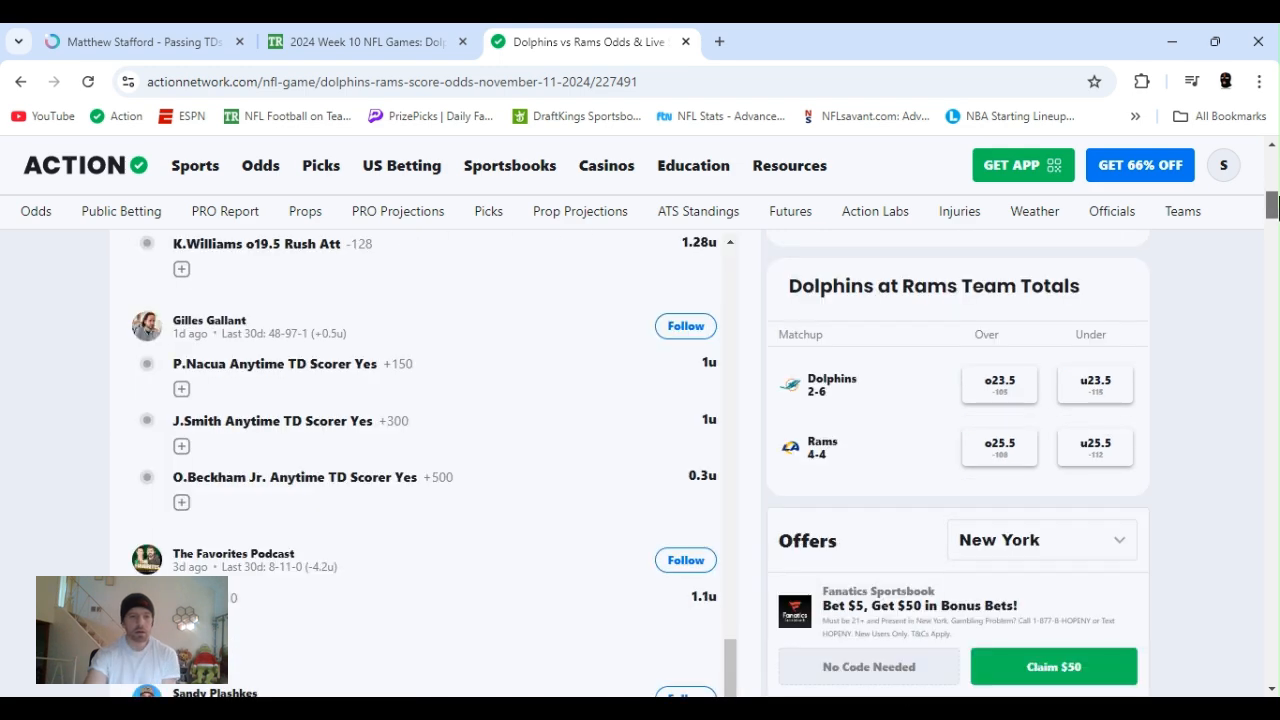
scroll("down", 3)
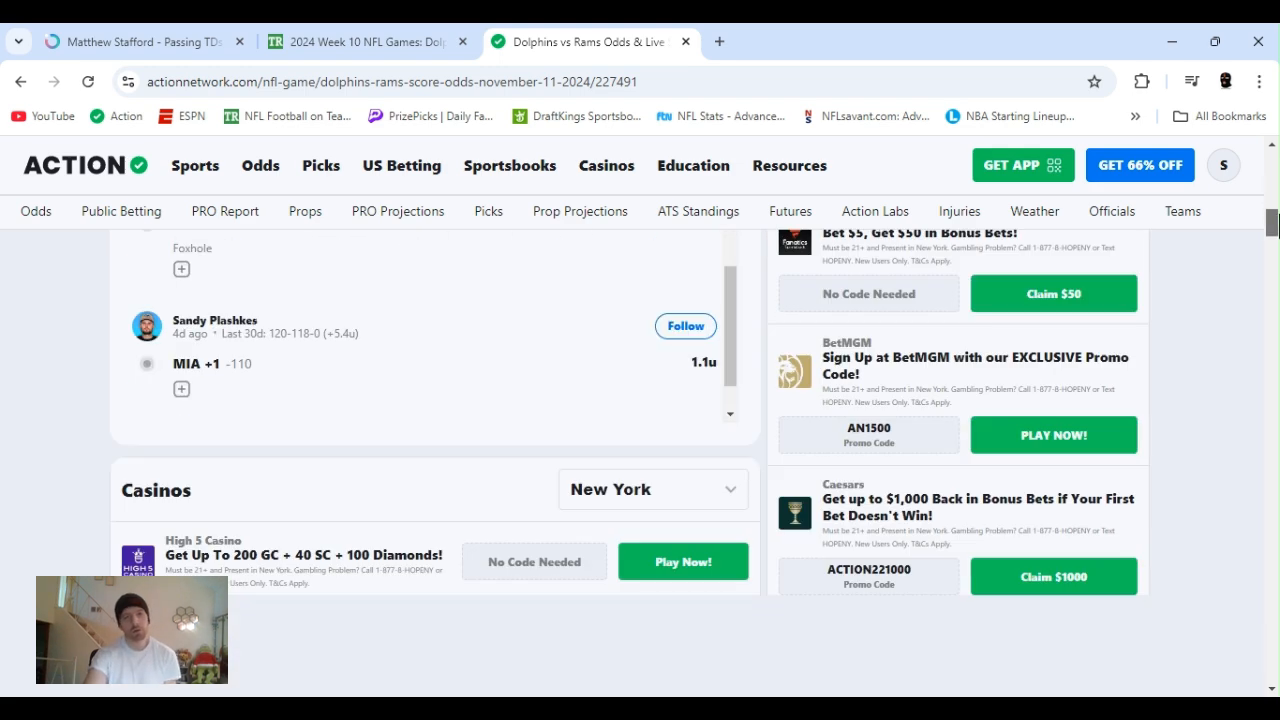
scroll("down", 3)
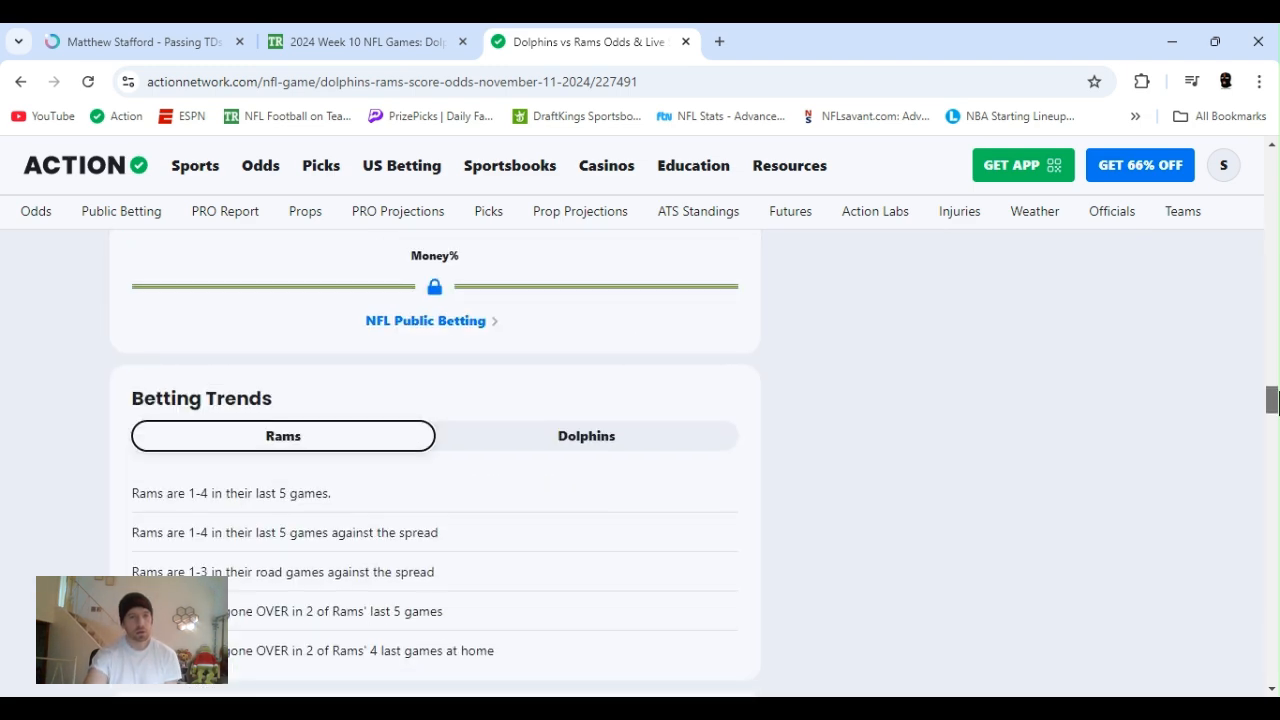
Scroll so all five Rams betting trends and the Matchup History header are visible.
scroll("down", 3)
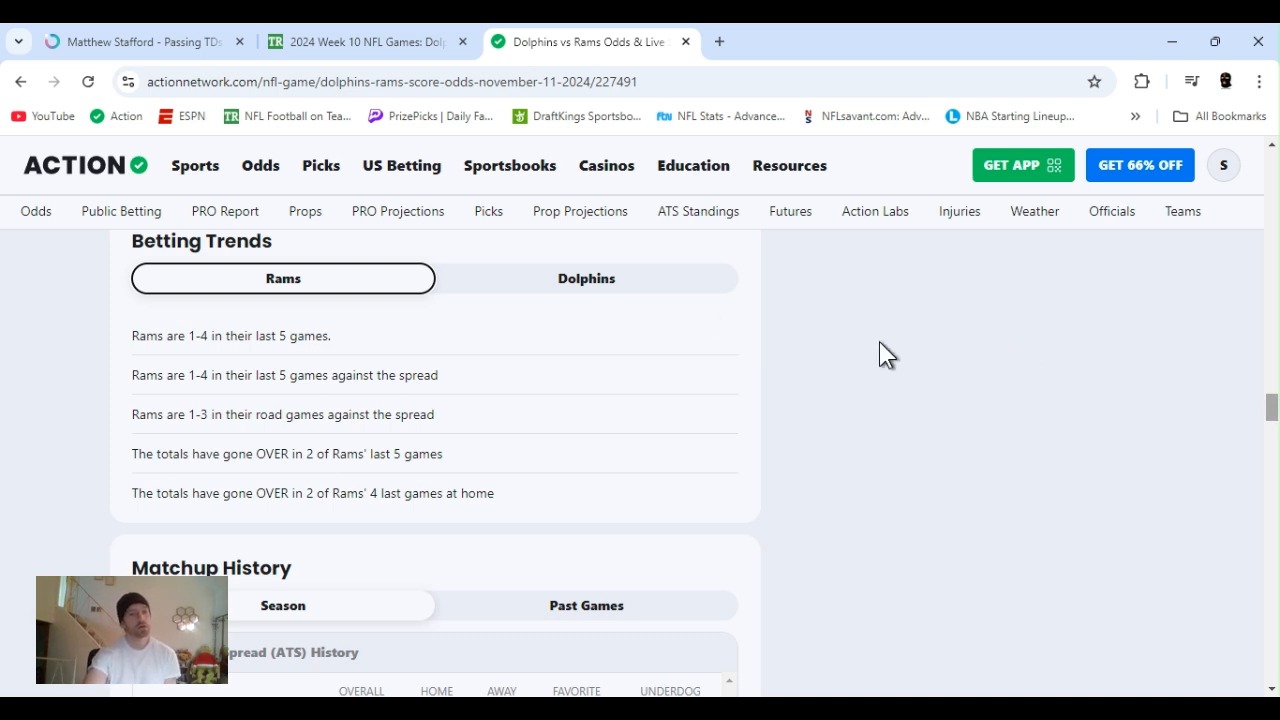
mouse_move(704, 312)
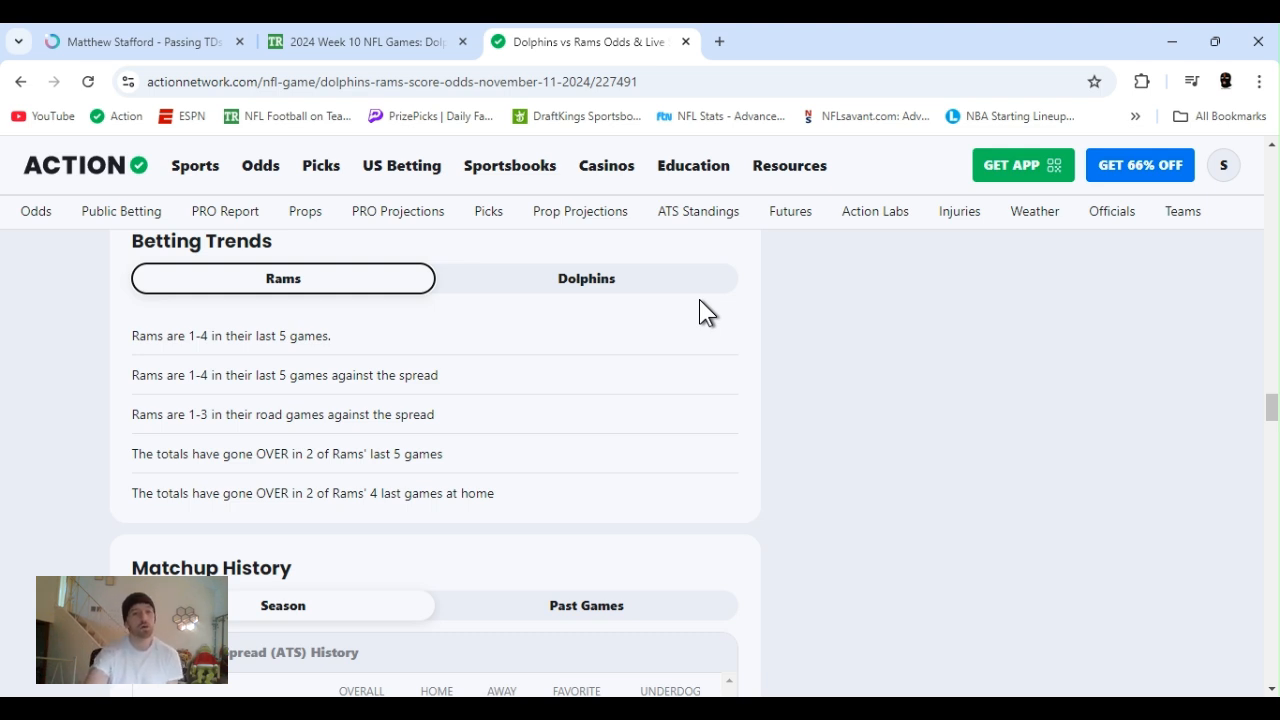
Switch the Betting Trends section to the Dolphins' five trends.
left_click(586, 278)
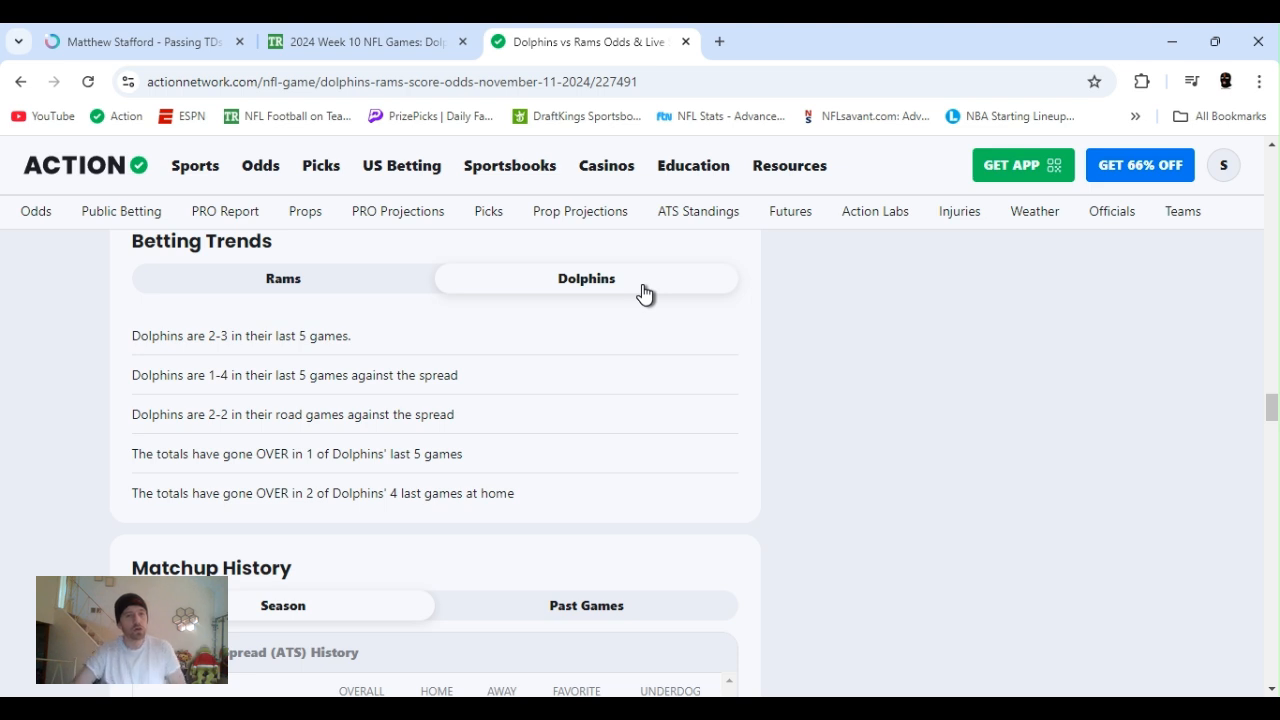
mouse_move(1068, 460)
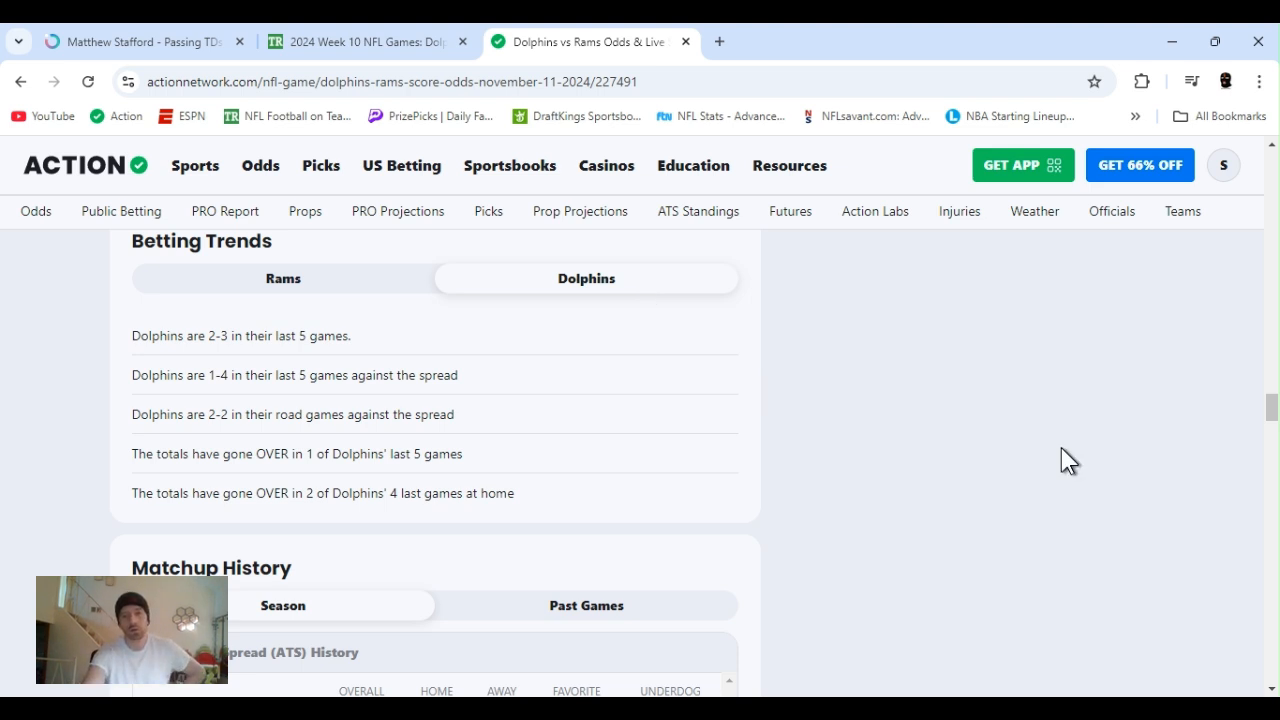
mouse_move(600, 330)
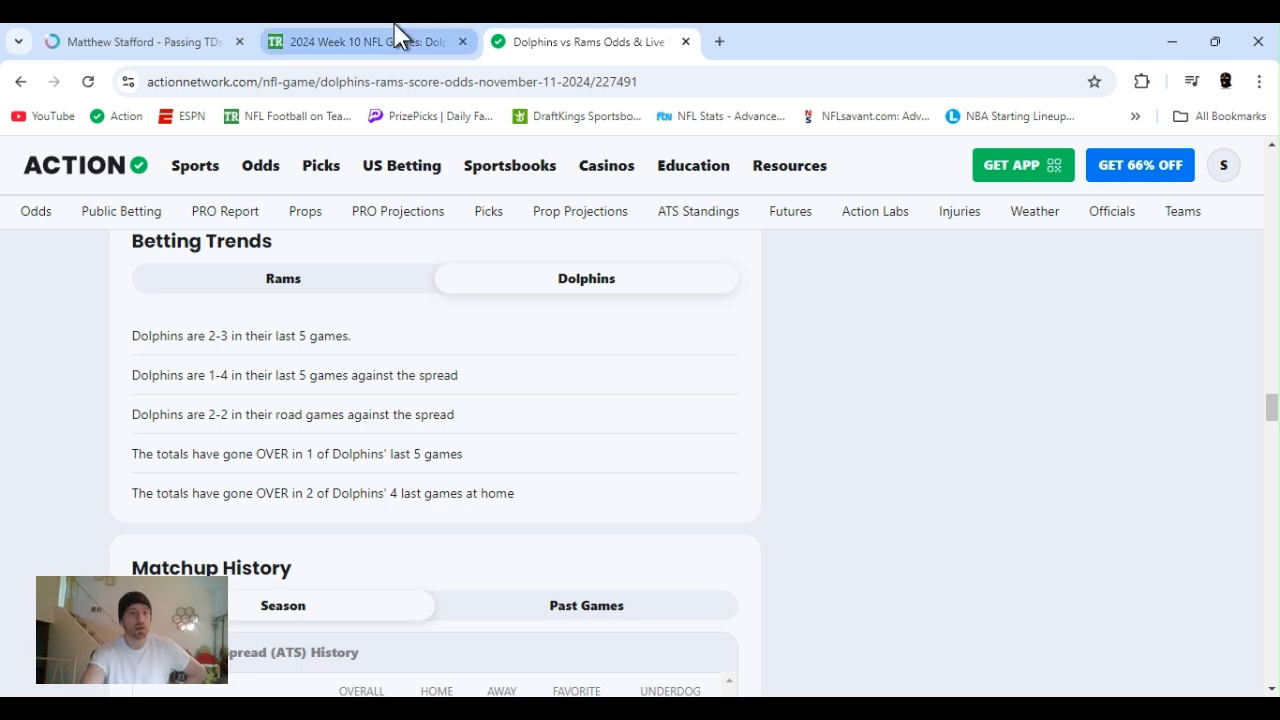
Go to the TeamRankings Week 10 matchup tab and scroll to the Overall and Rushing stat tables.
left_click(360, 40)
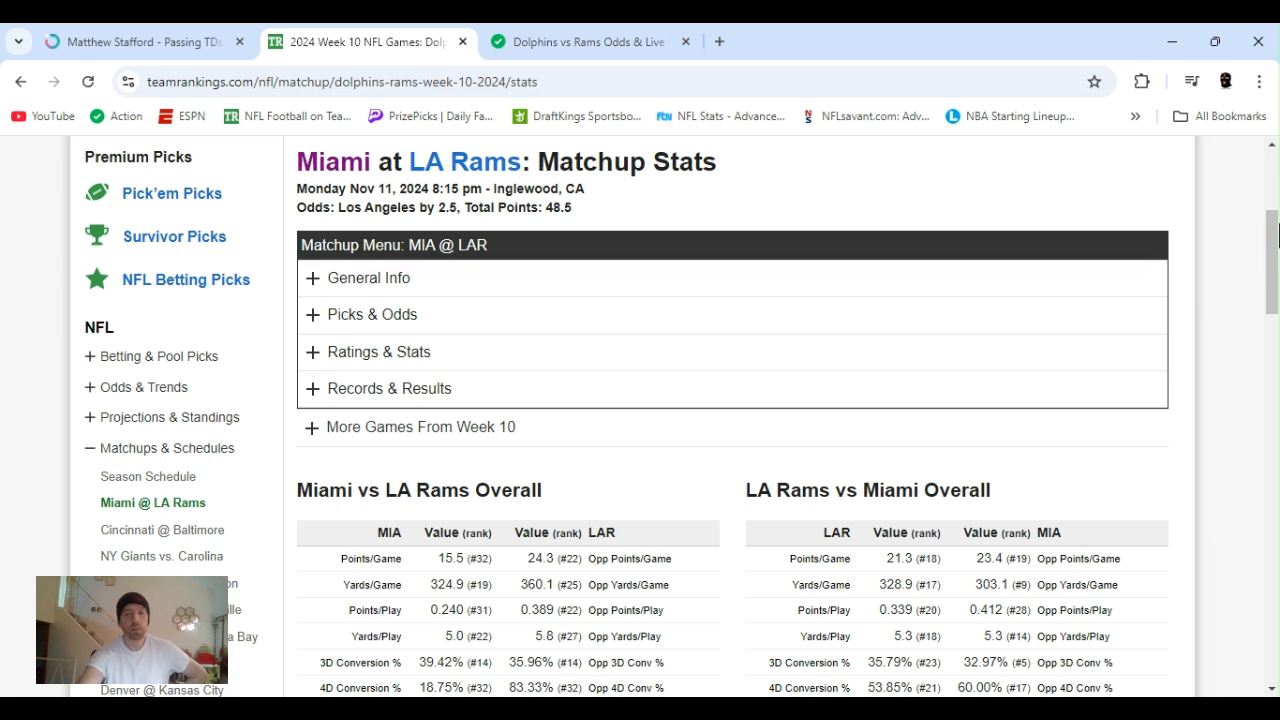
scroll("down", 3)
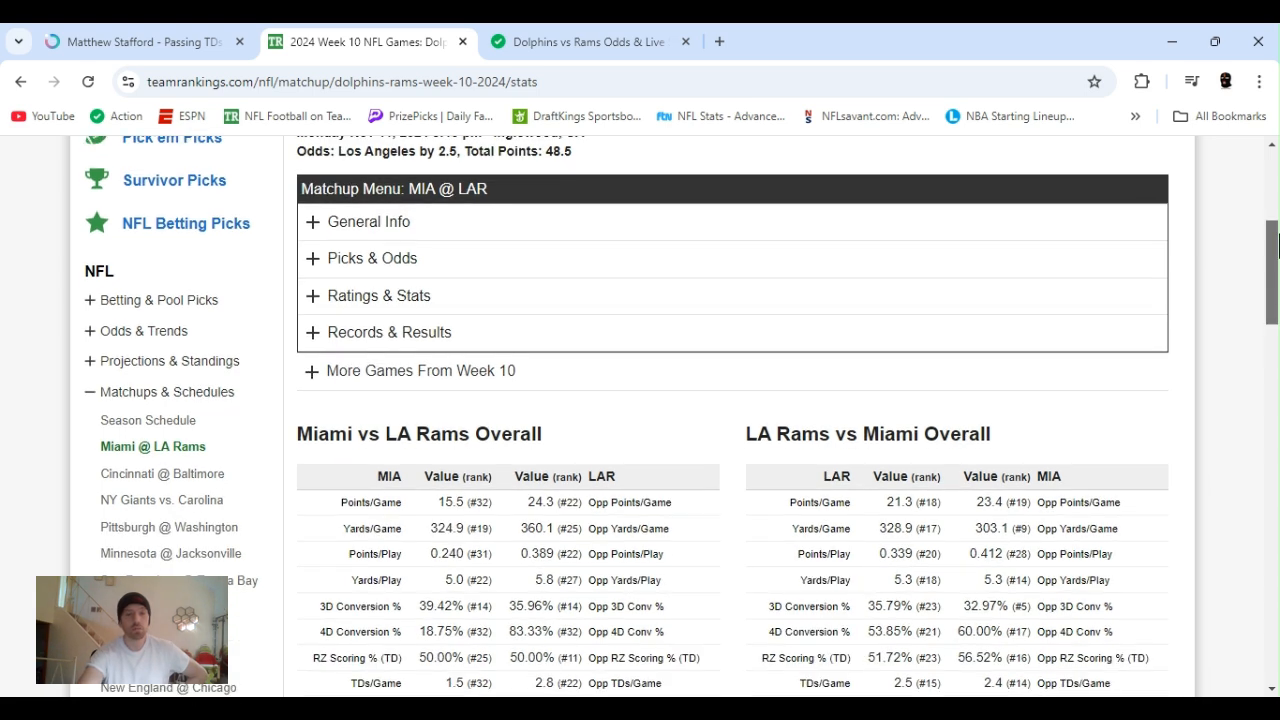
scroll("down", 3)
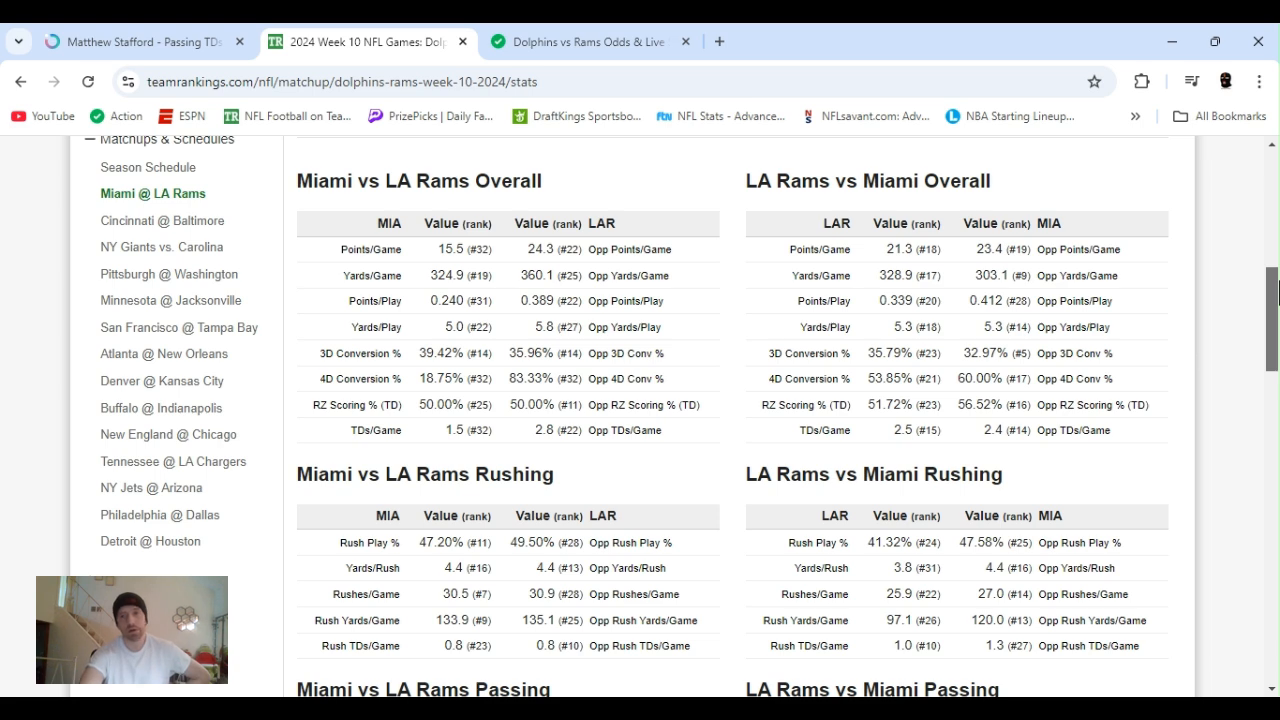
scroll("down", 3)
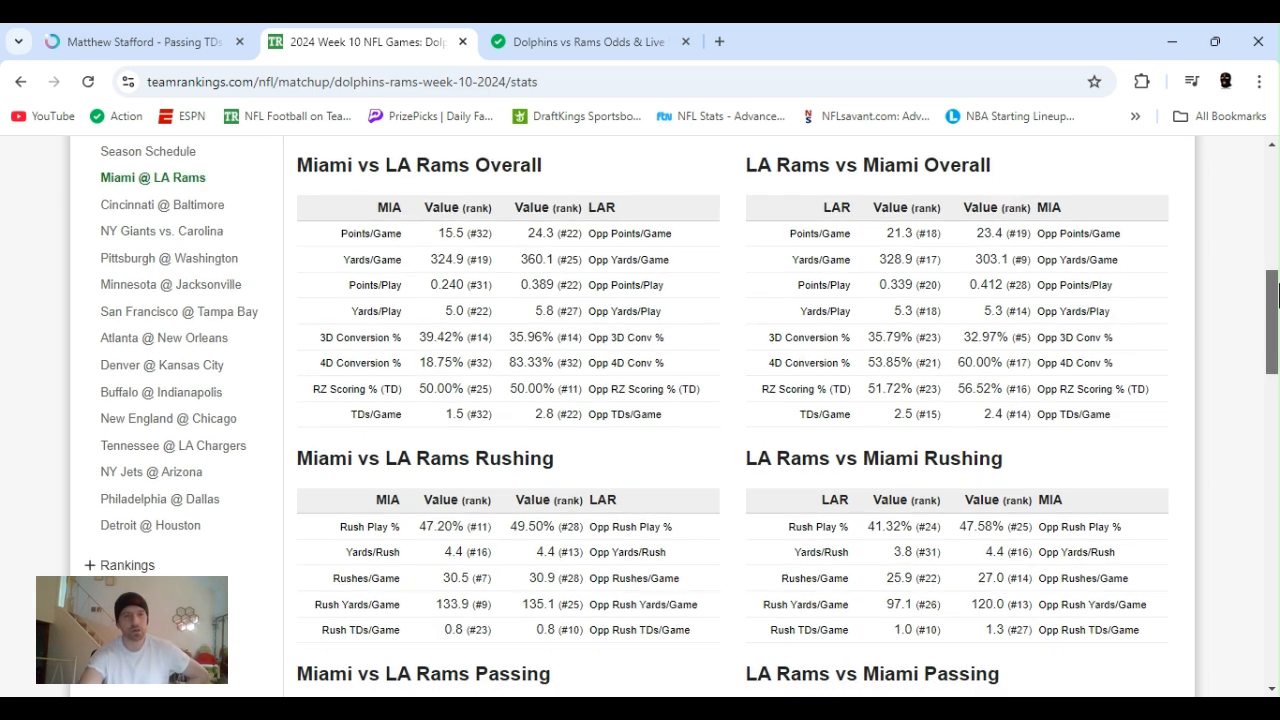
scroll("down", 3)
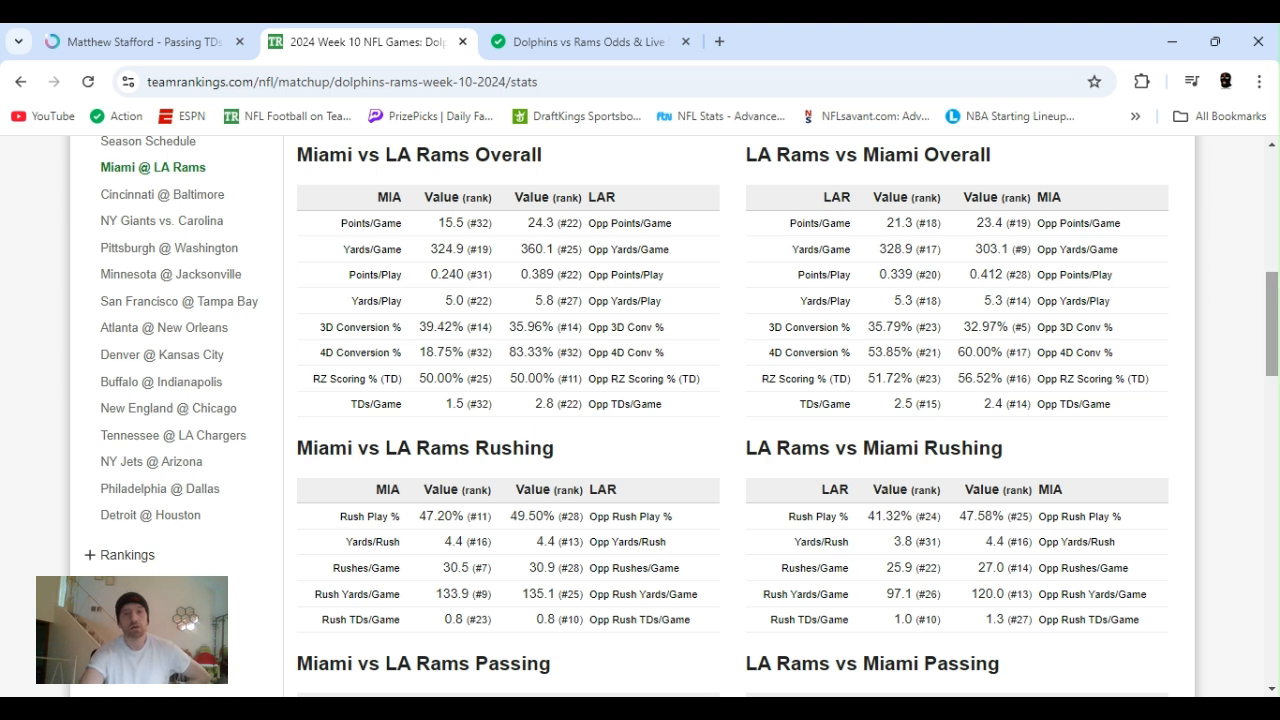
mouse_move(878, 240)
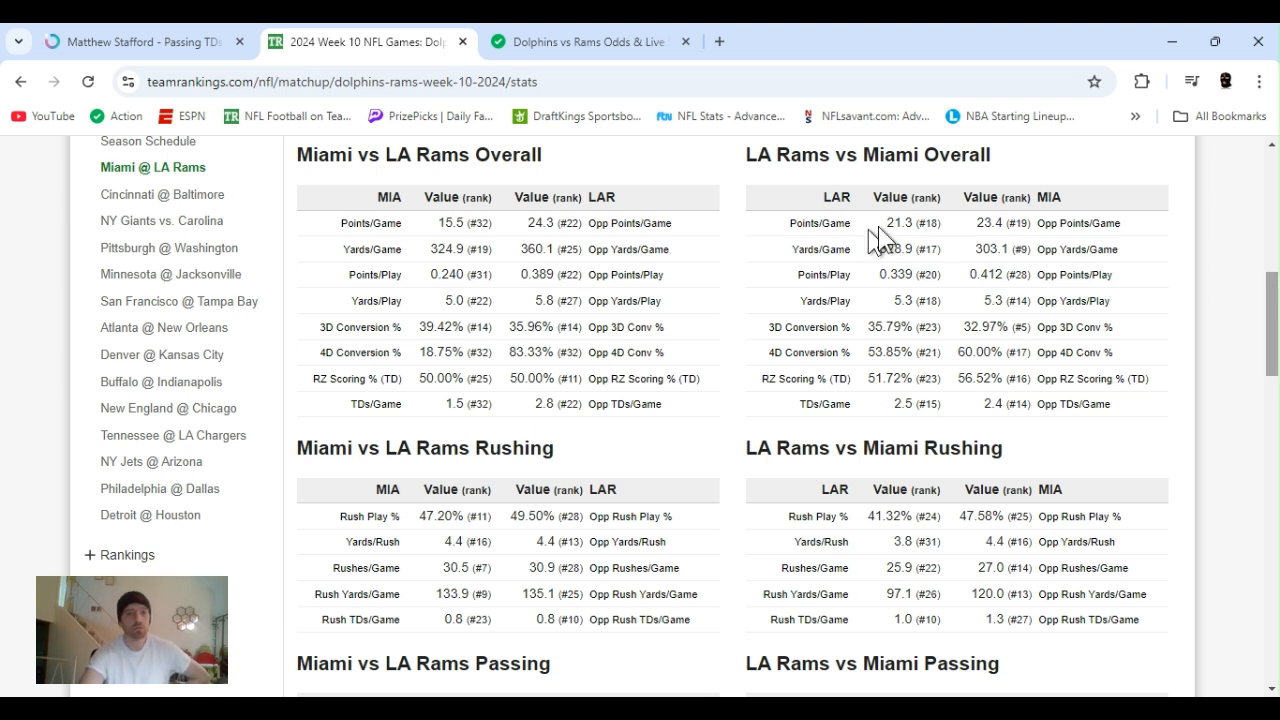
mouse_move(530, 244)
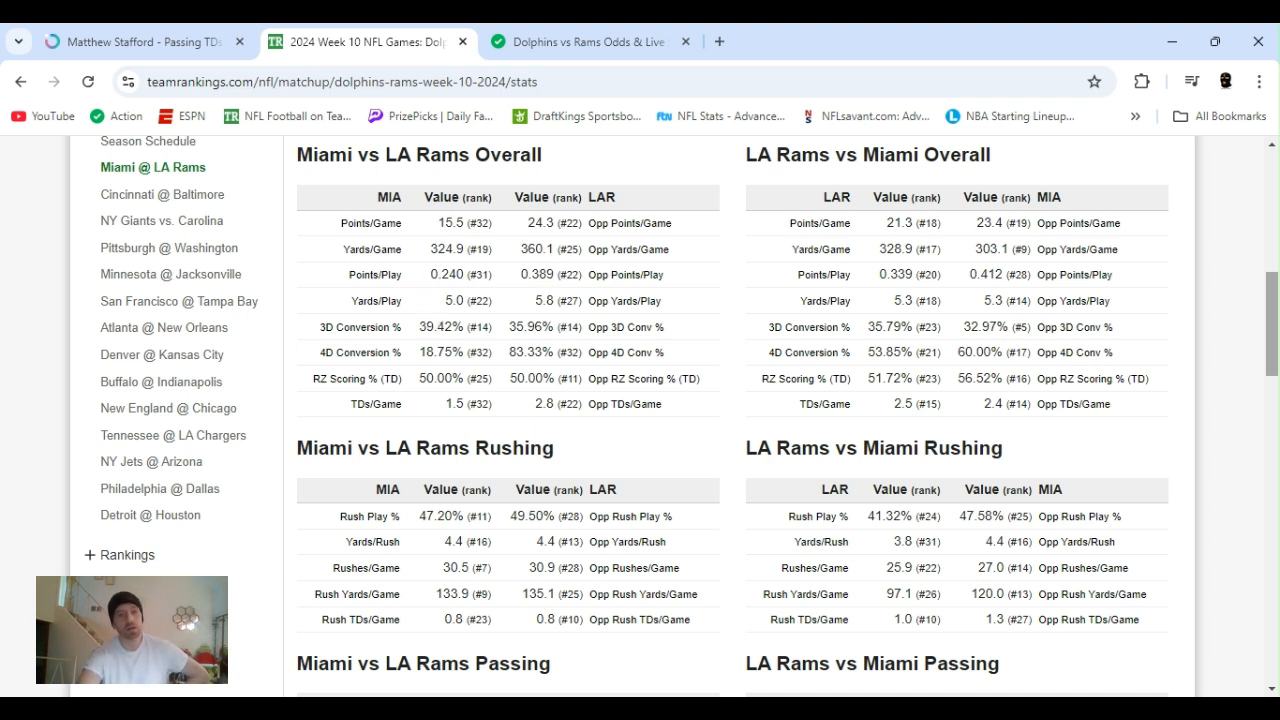
mouse_move(640, 324)
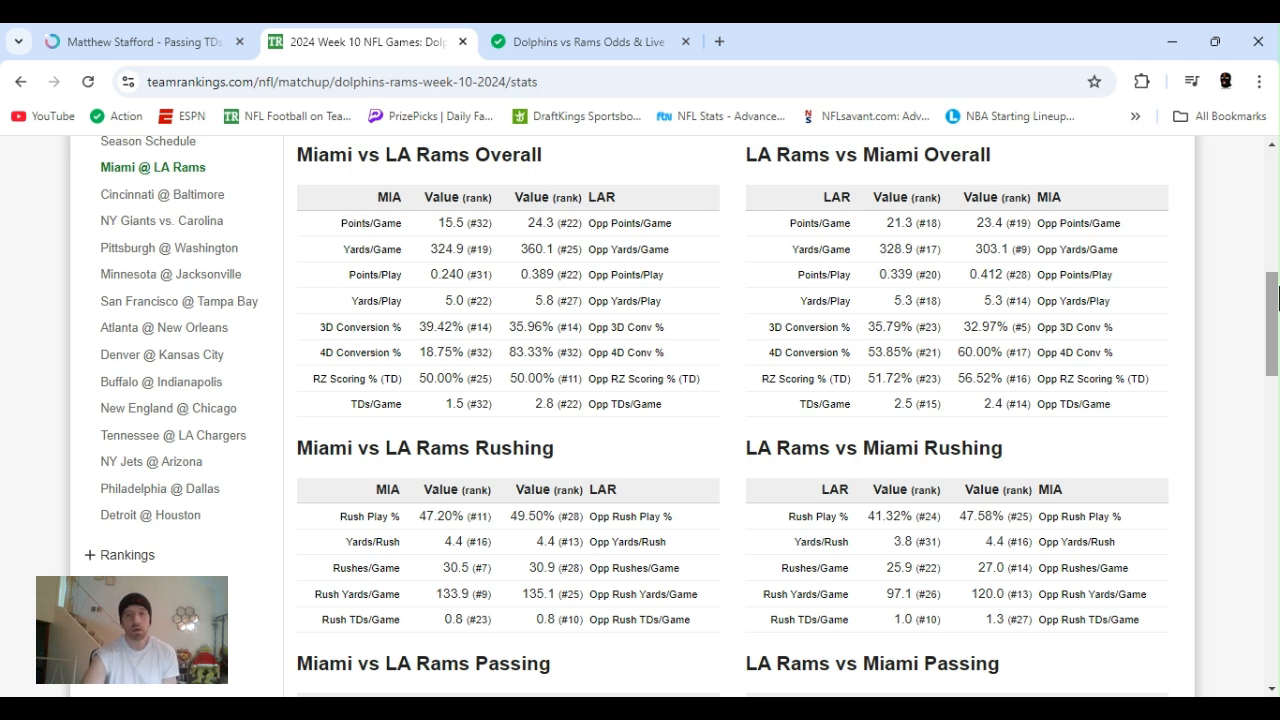
scroll("down", 3)
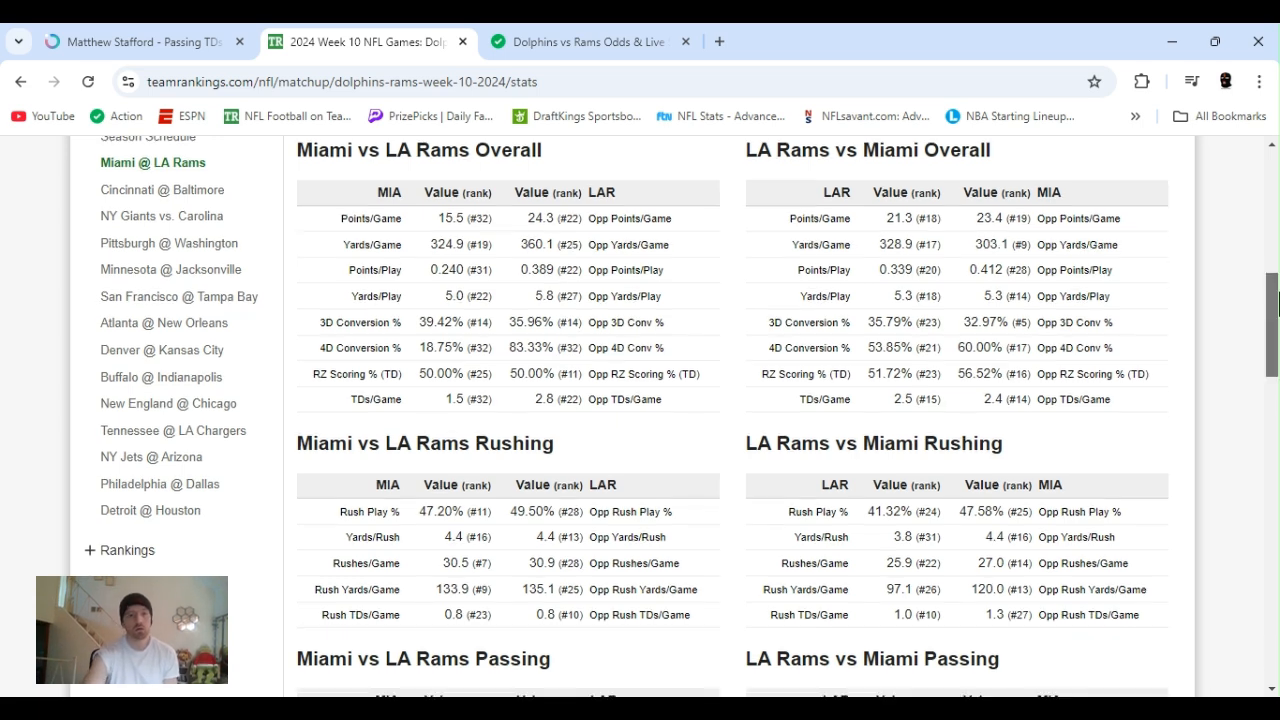
scroll("down", 3)
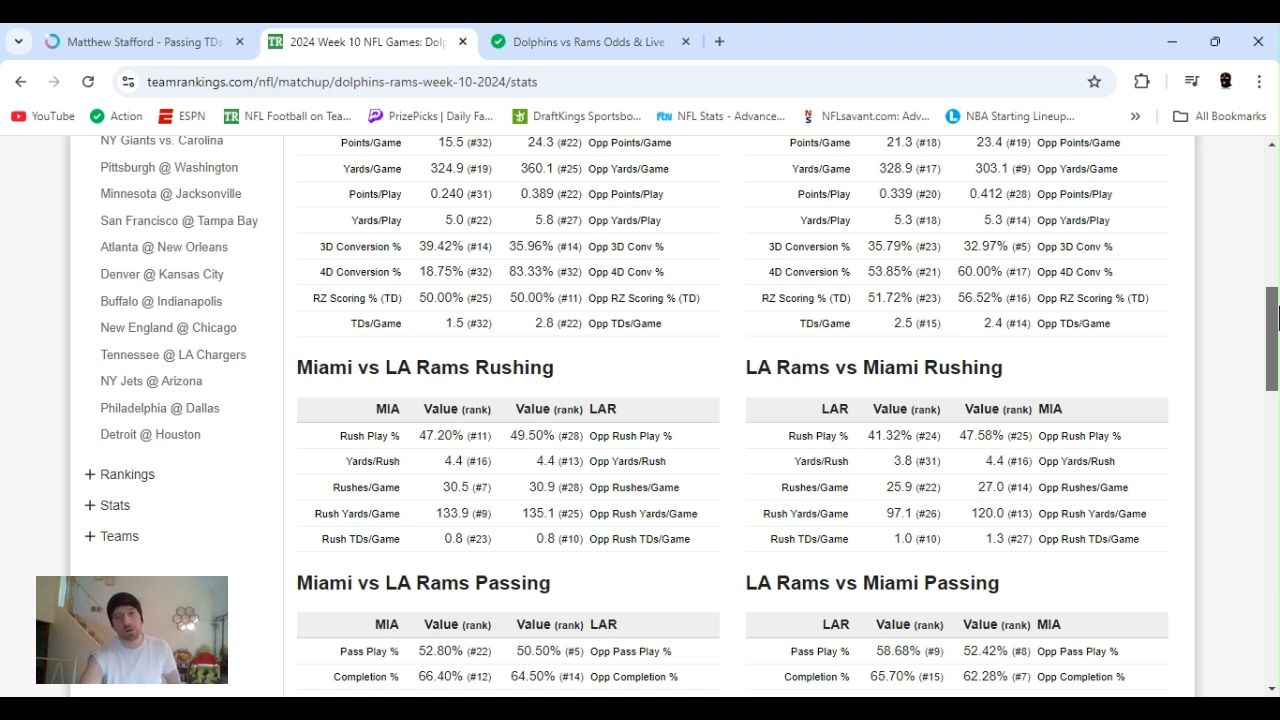
scroll("down", 3)
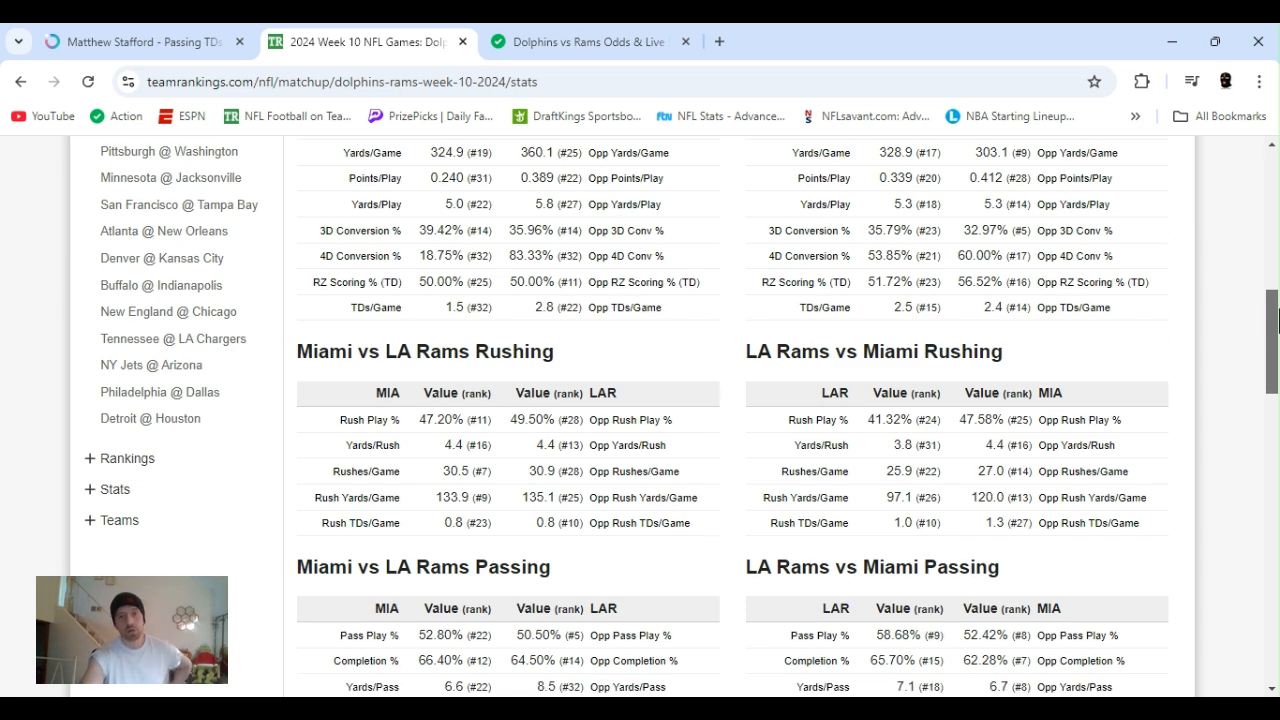
scroll("down", 3)
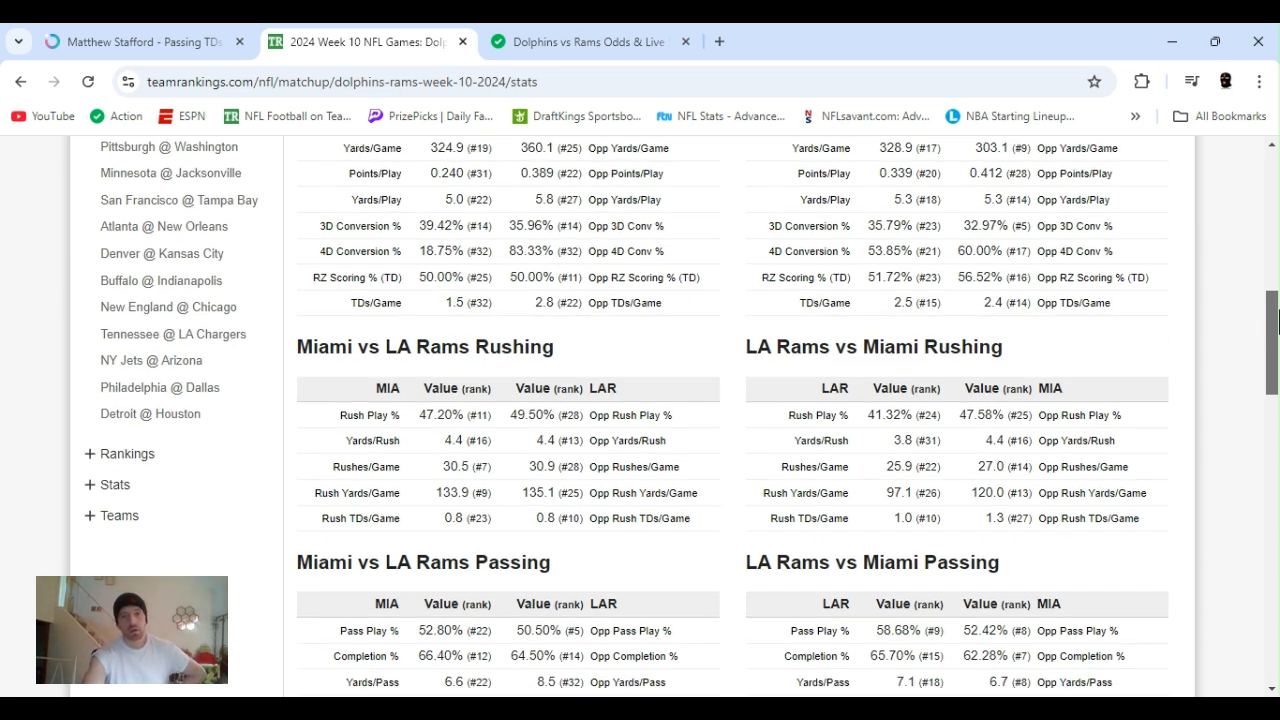
scroll("down", 3)
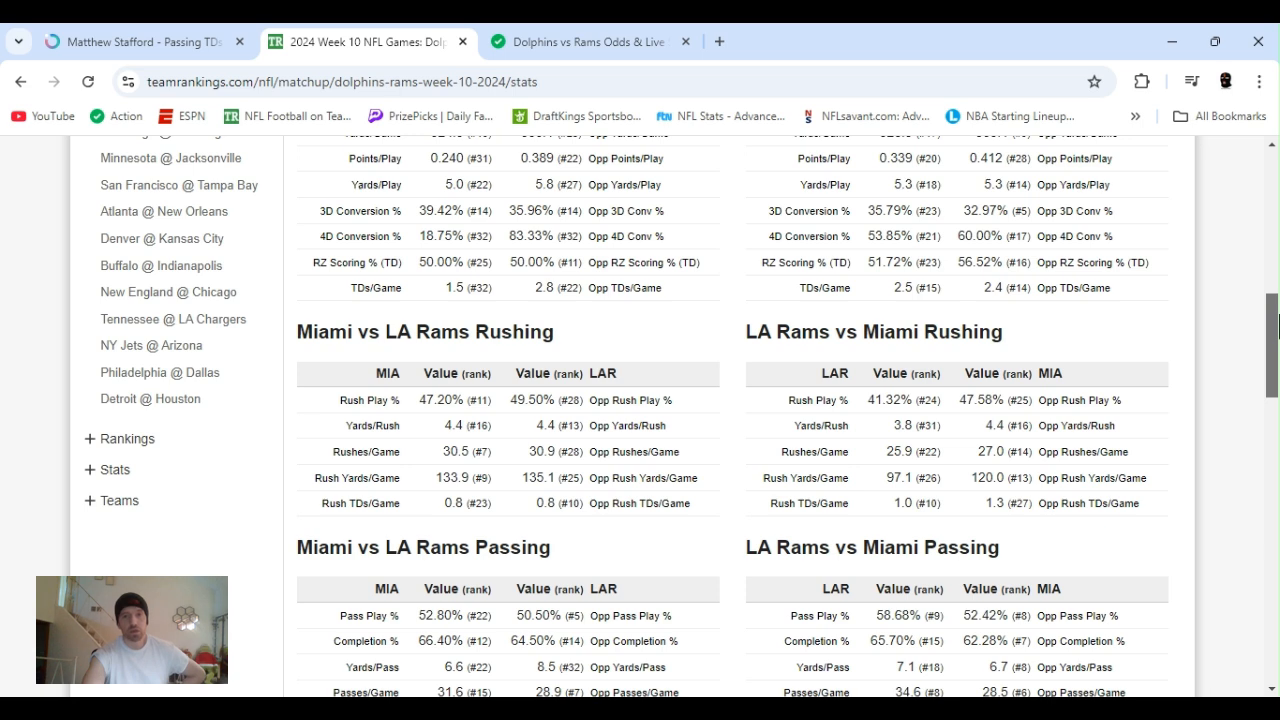
scroll("down", 3)
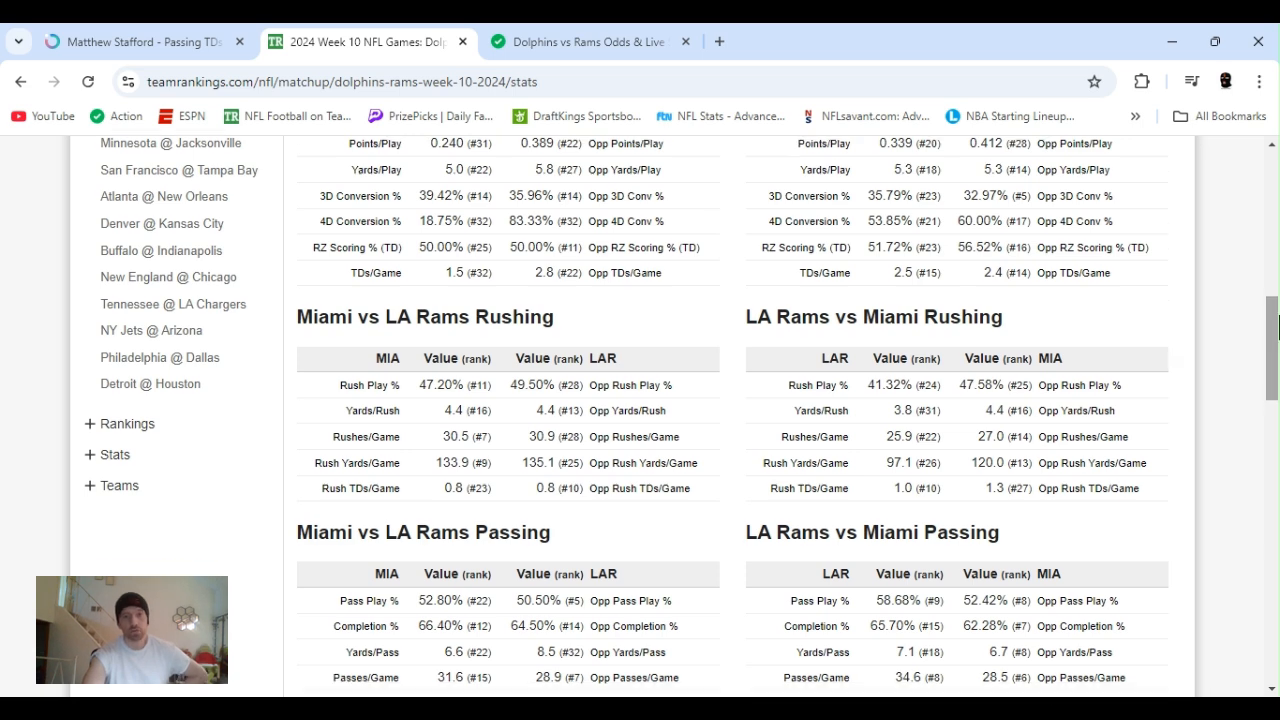
scroll("down", 3)
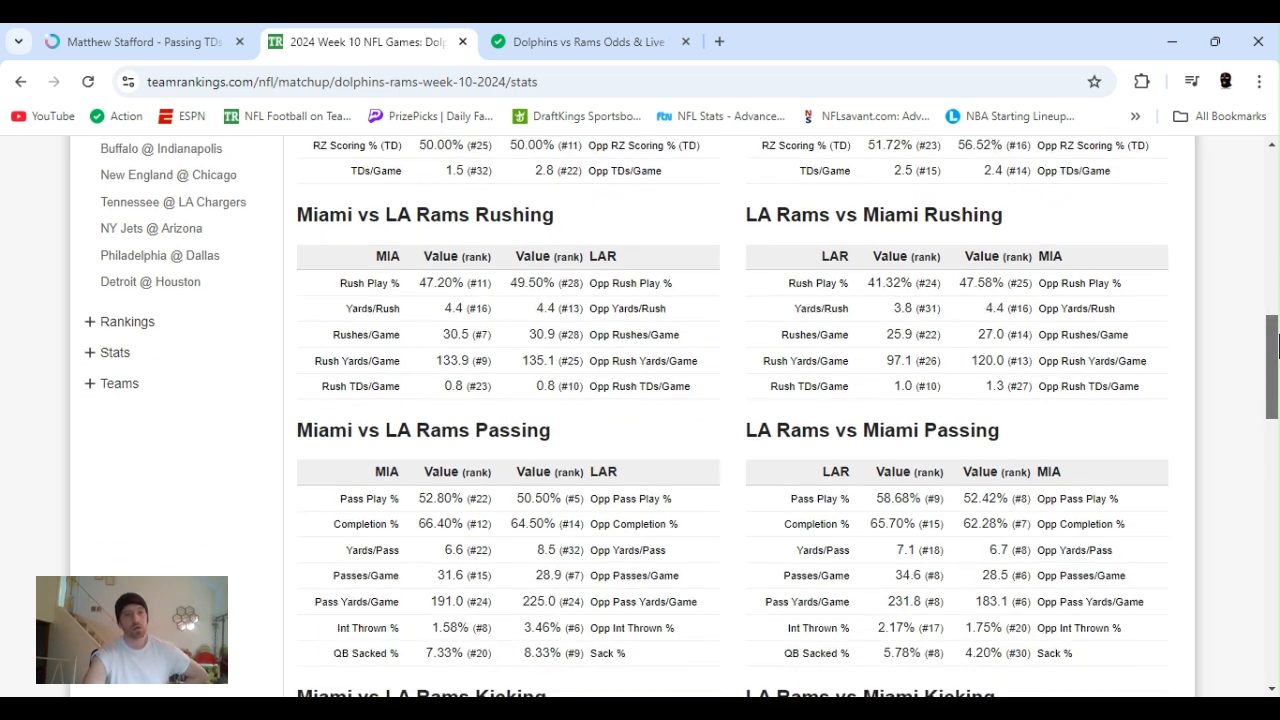
scroll("down", 3)
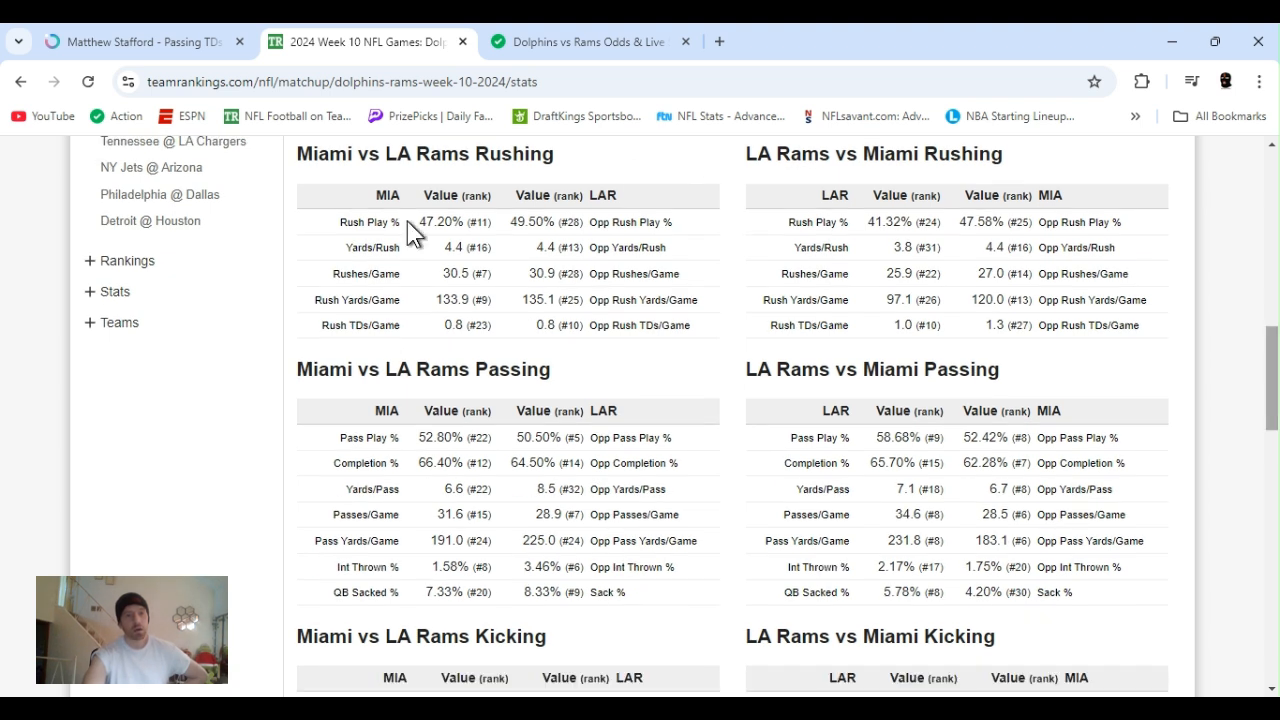
mouse_move(318, 288)
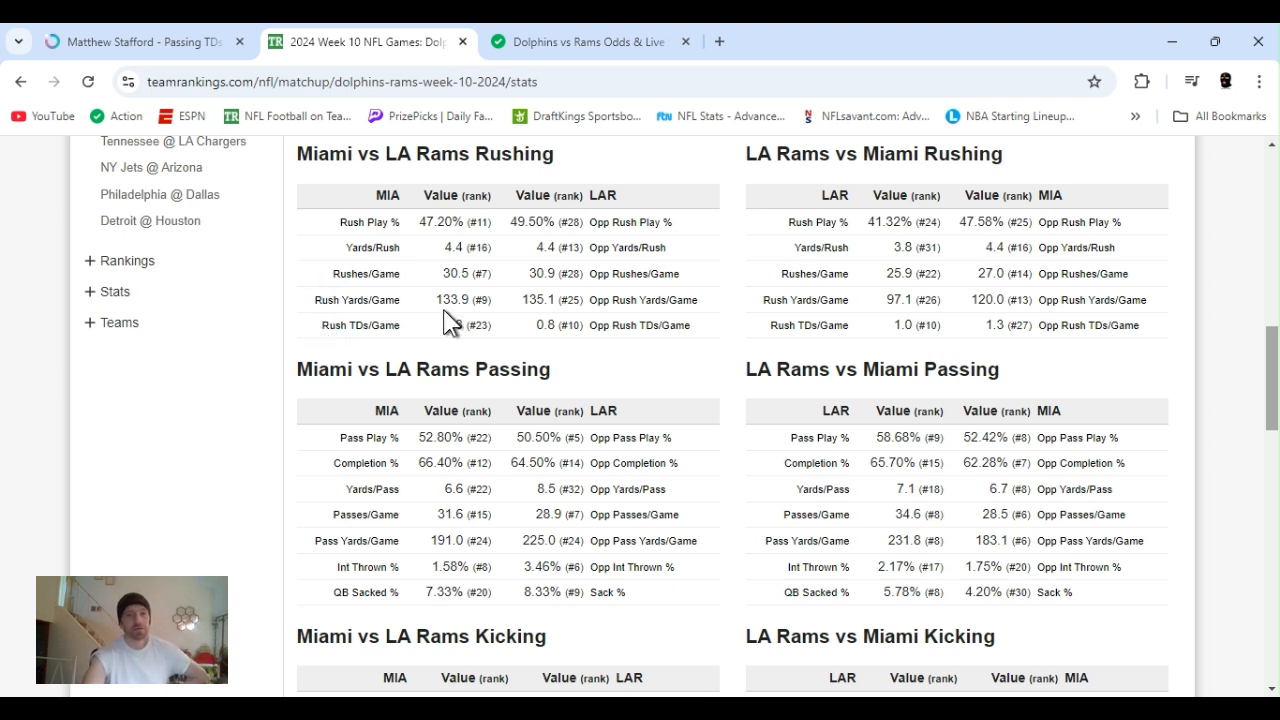
mouse_move(504, 336)
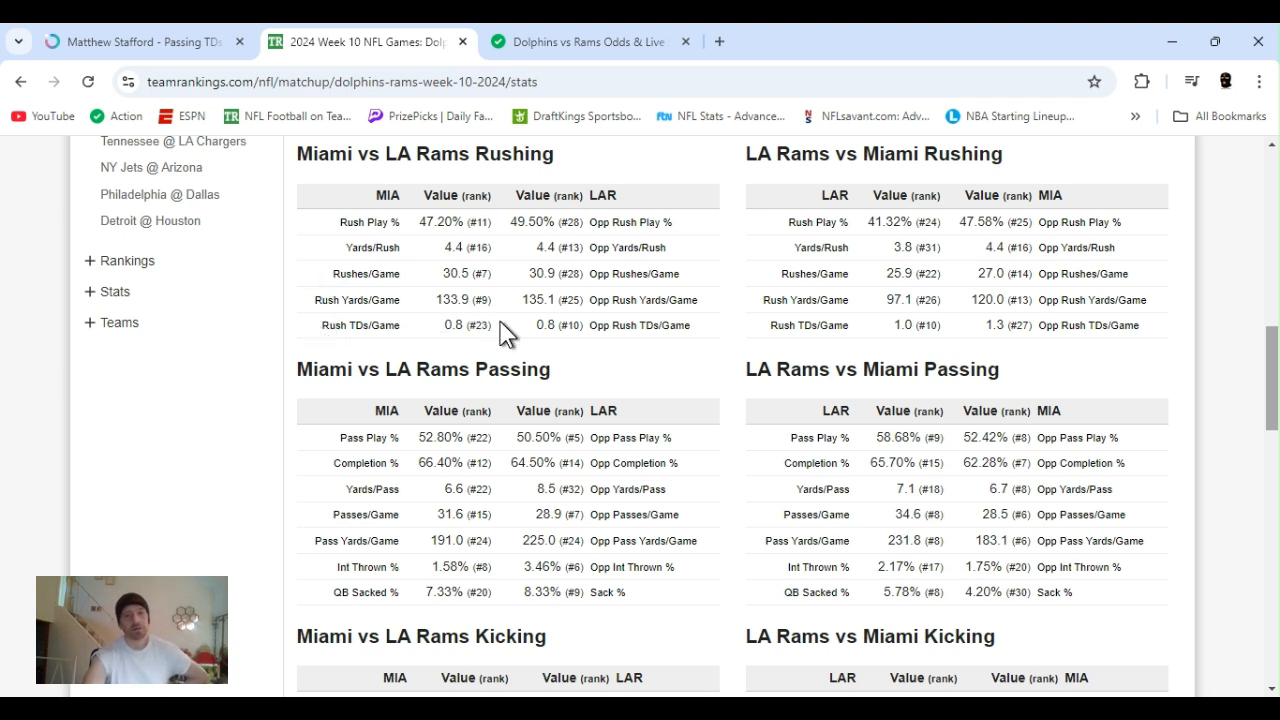
mouse_move(584, 382)
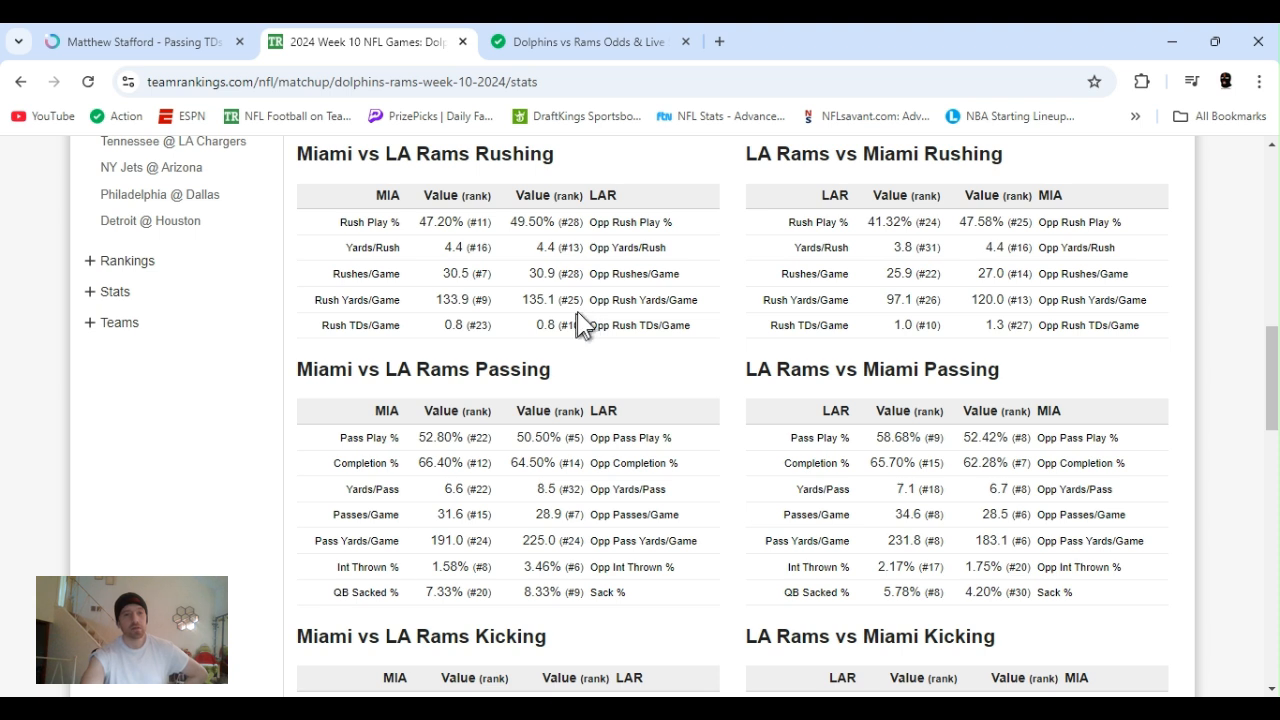
mouse_move(600, 328)
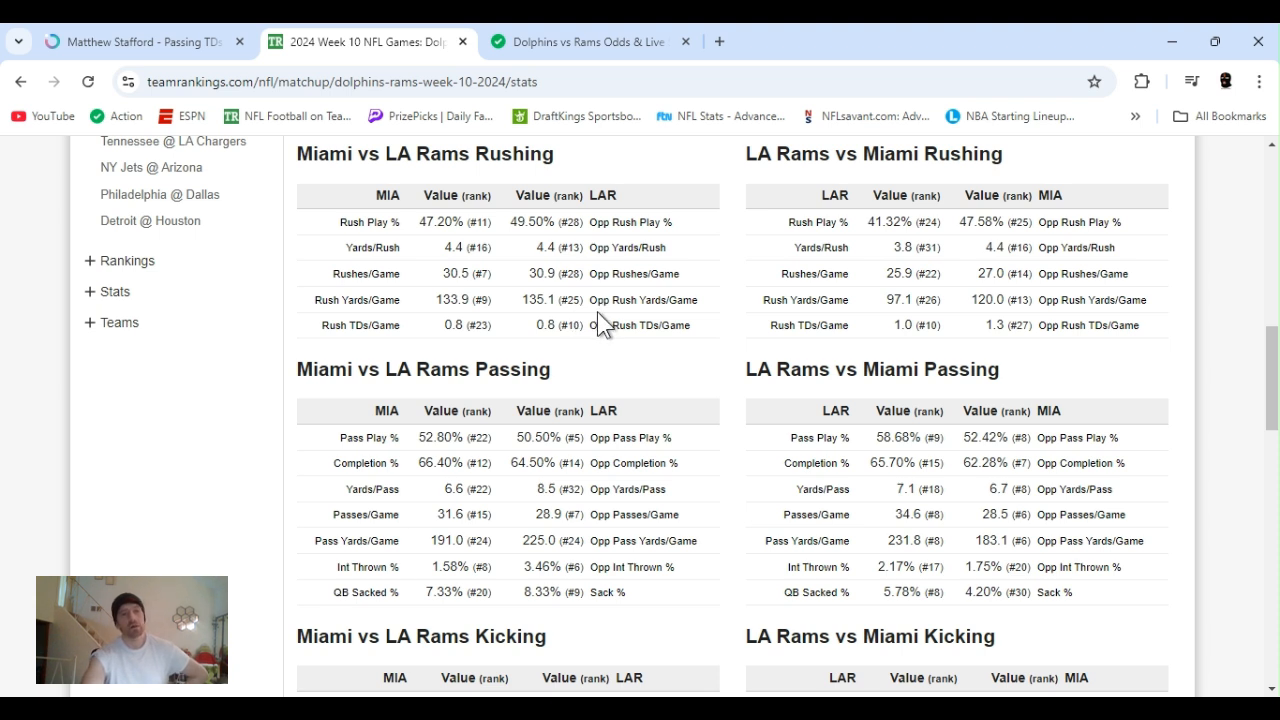
mouse_move(756, 308)
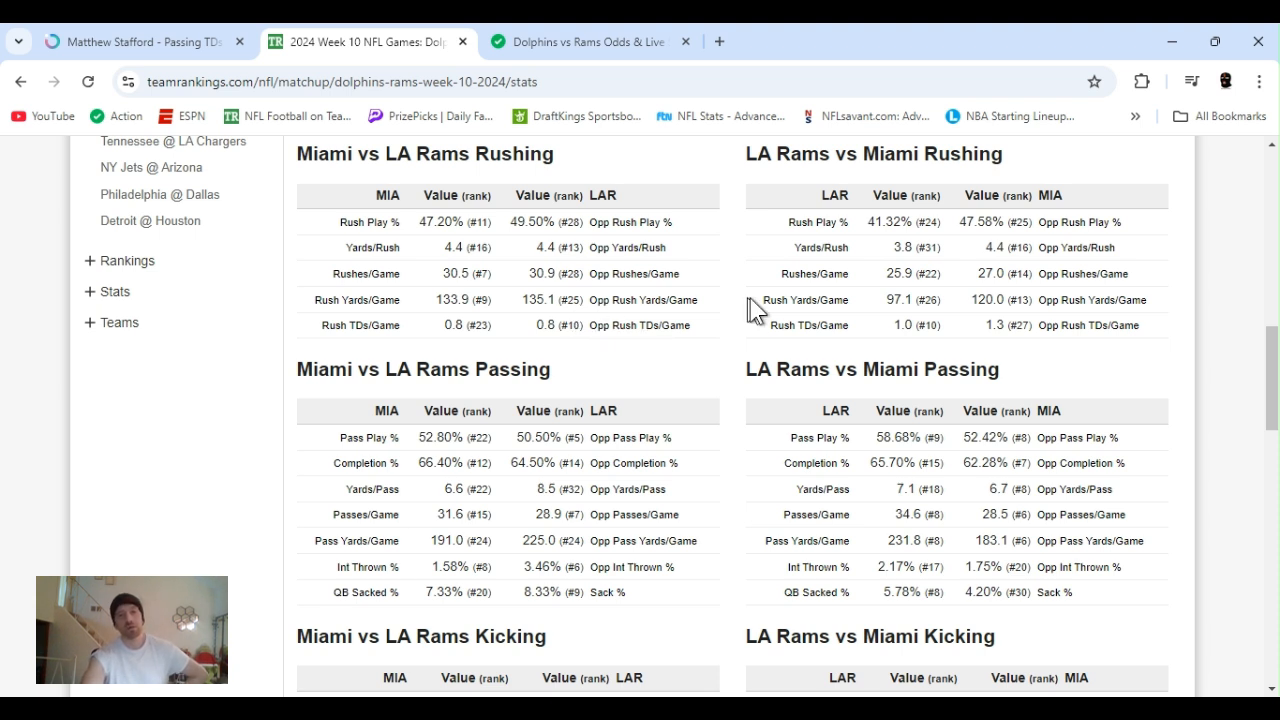
mouse_move(778, 304)
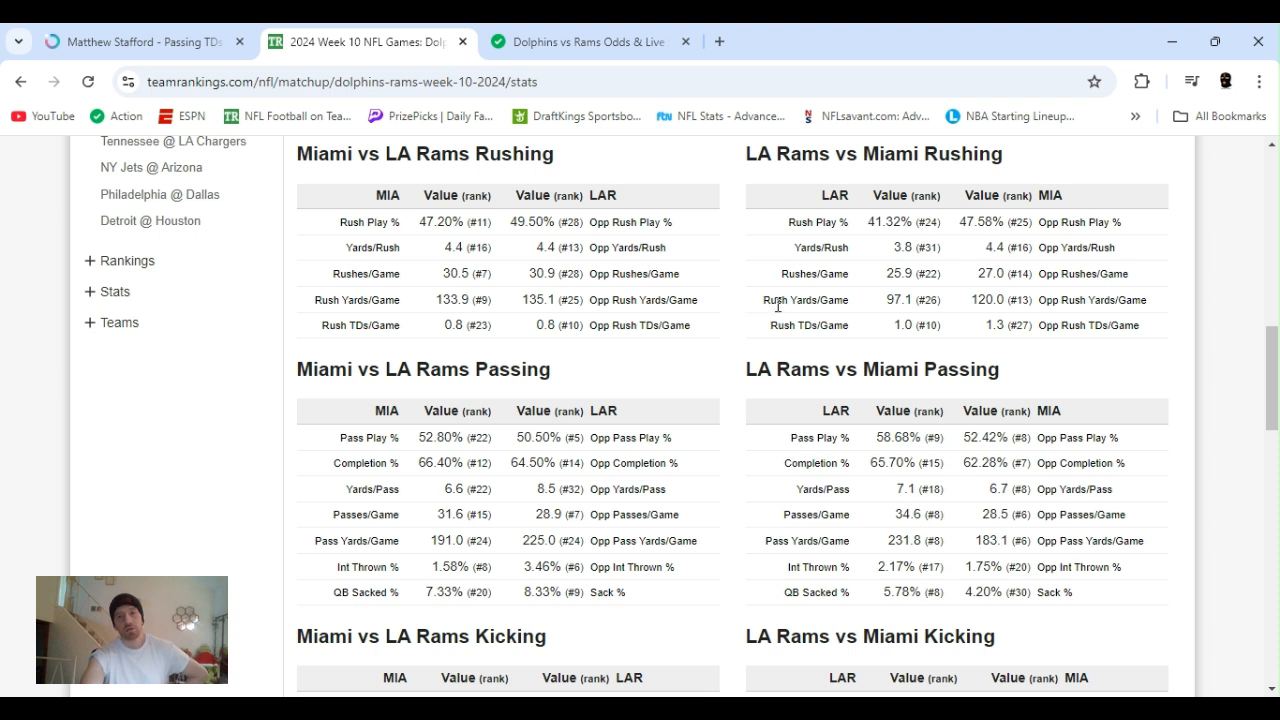
double_click(776, 300)
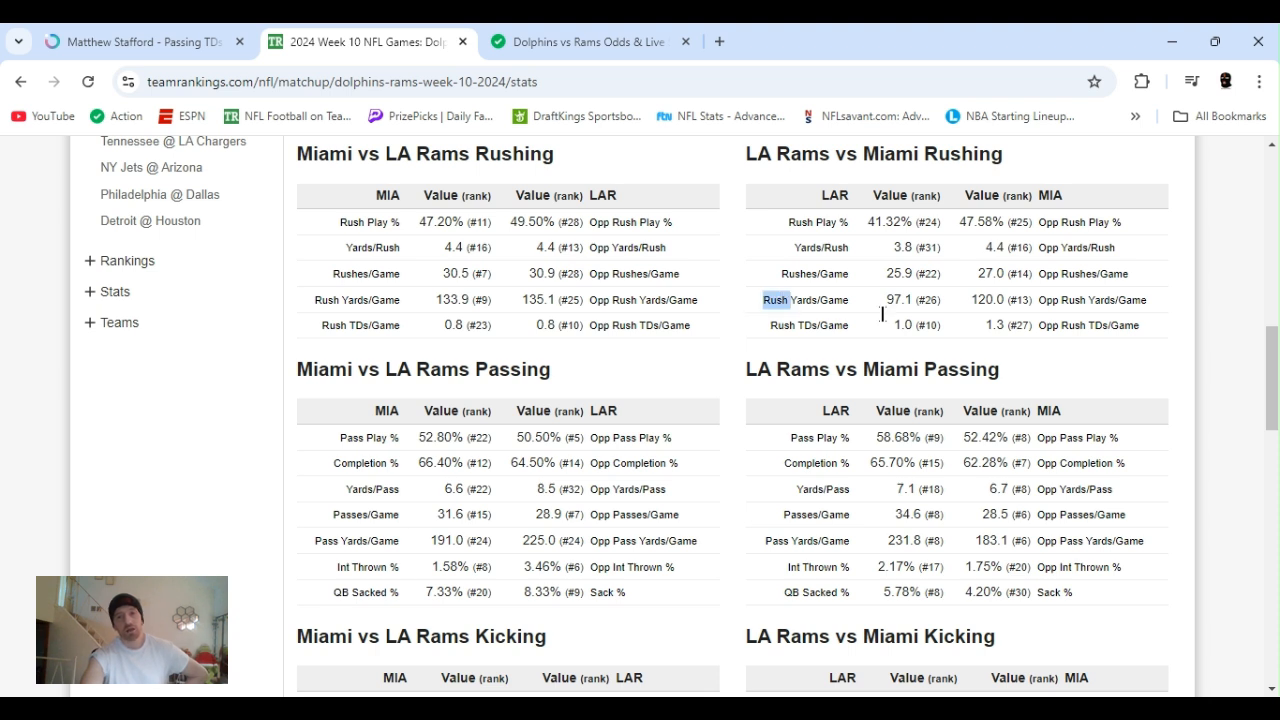
mouse_move(948, 318)
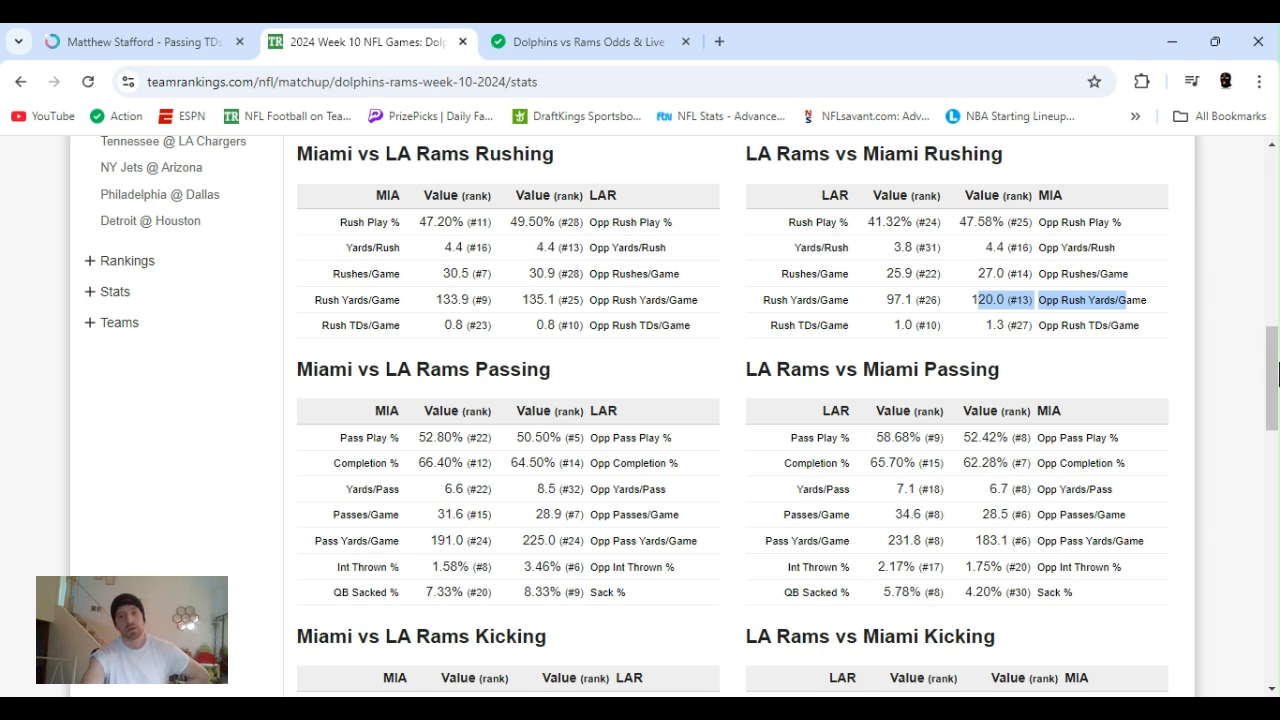
scroll("down", 3)
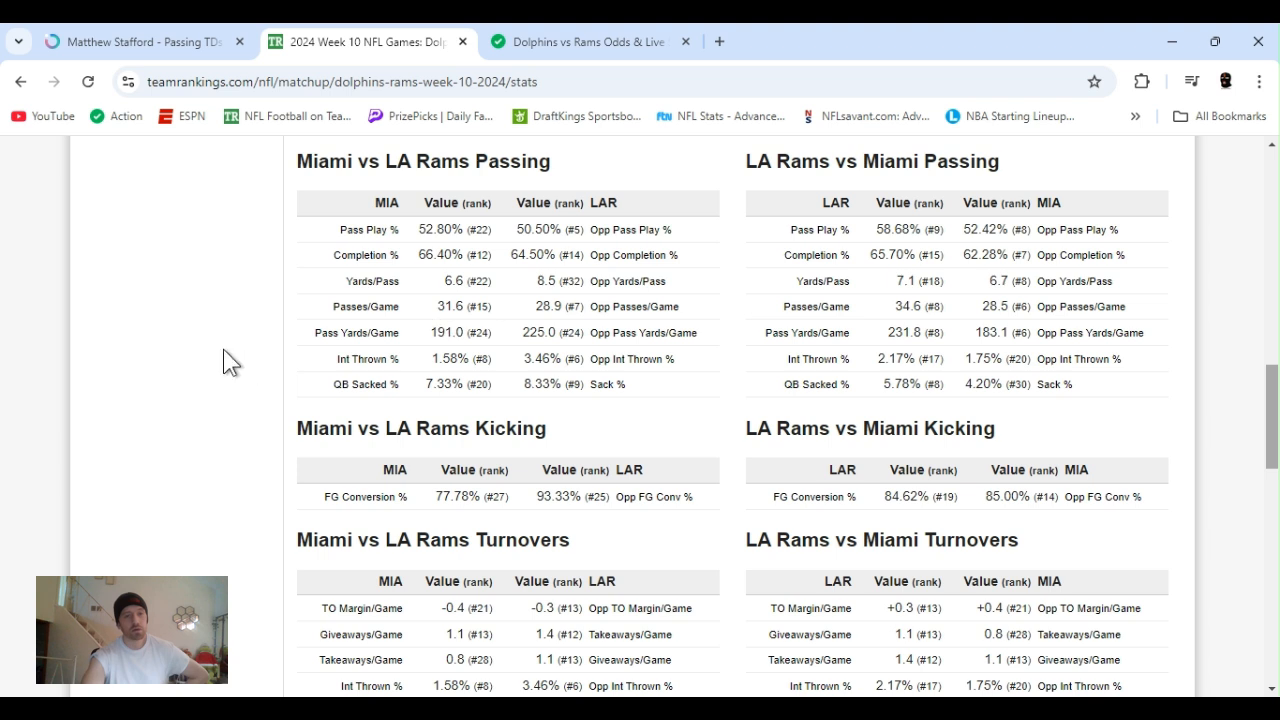
mouse_move(348, 386)
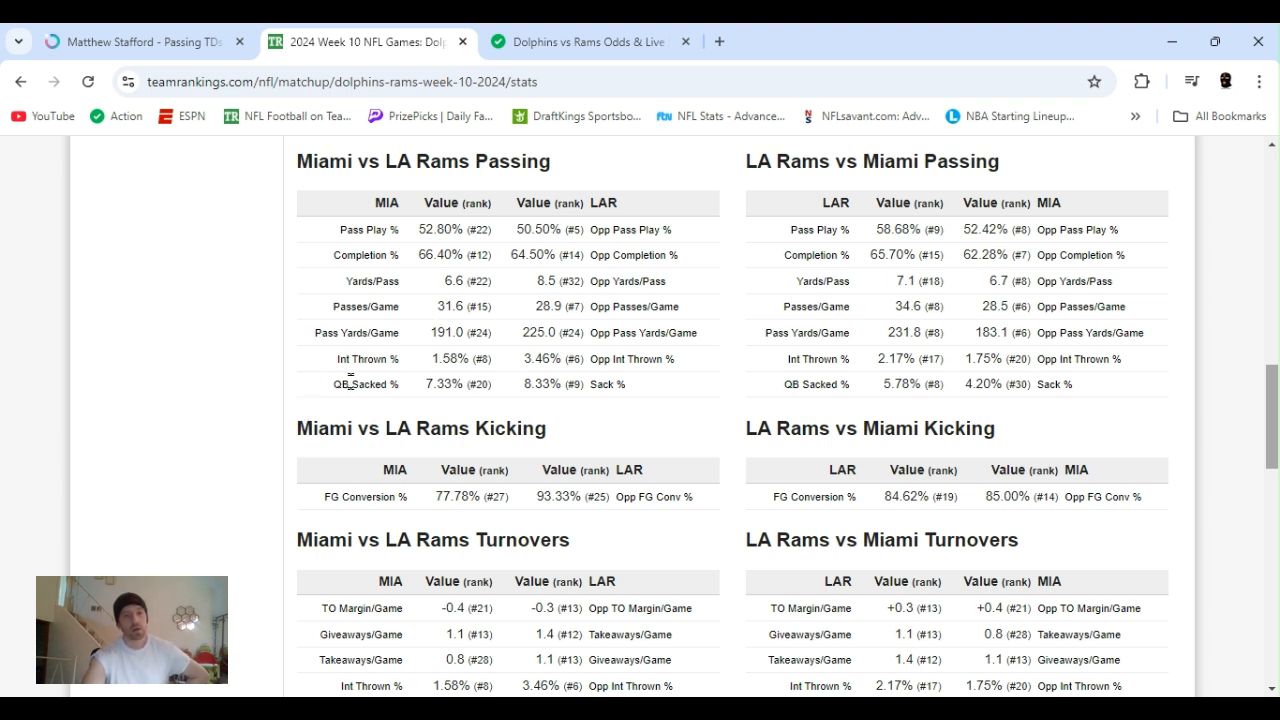
mouse_move(318, 362)
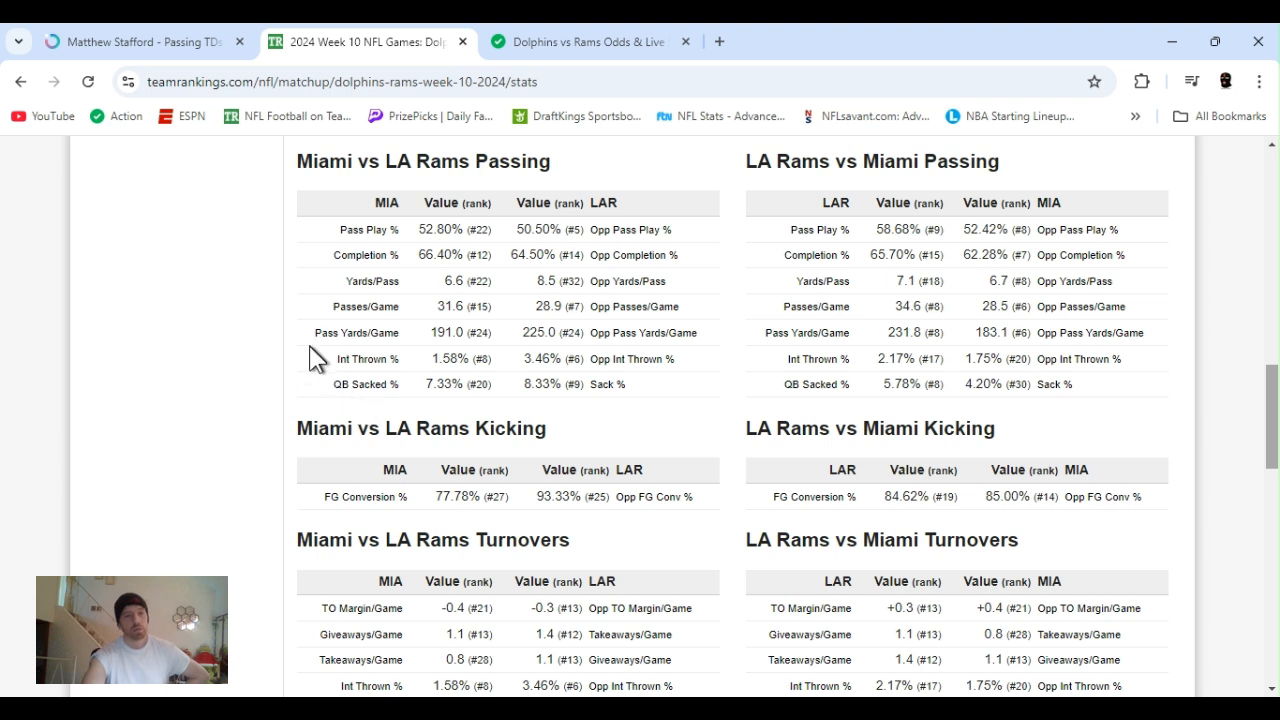
double_click(356, 332)
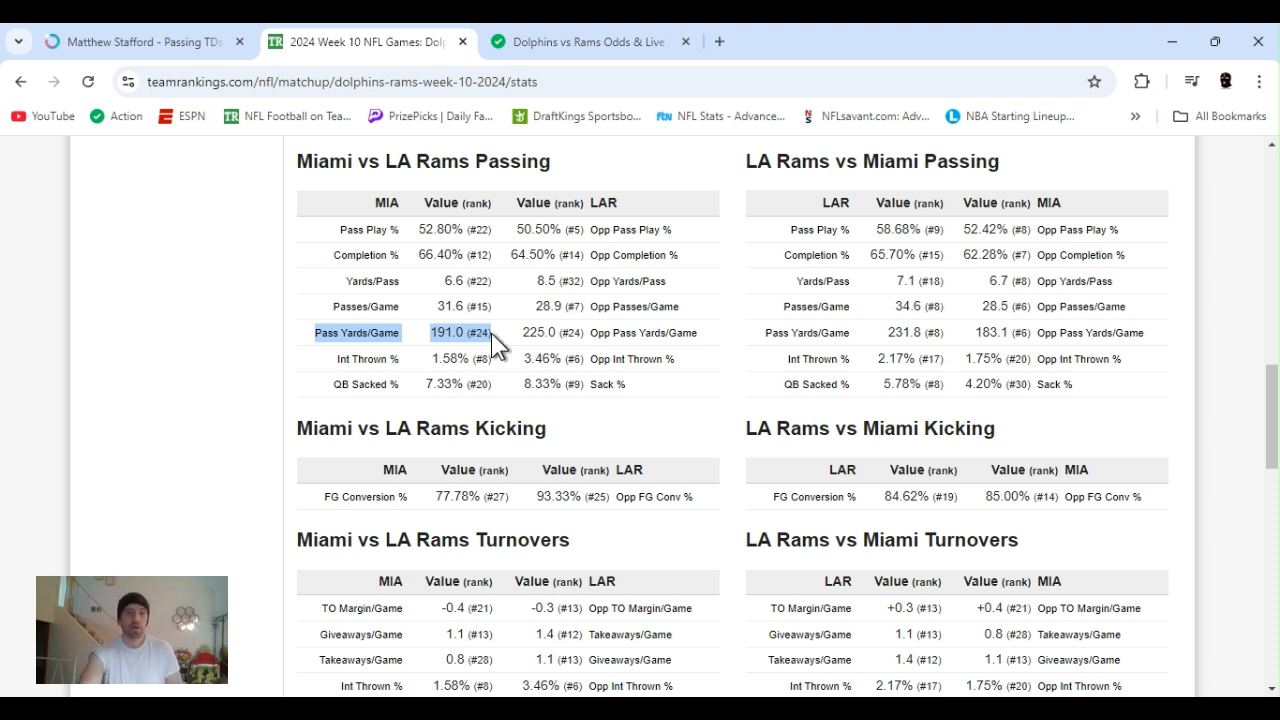
mouse_move(496, 340)
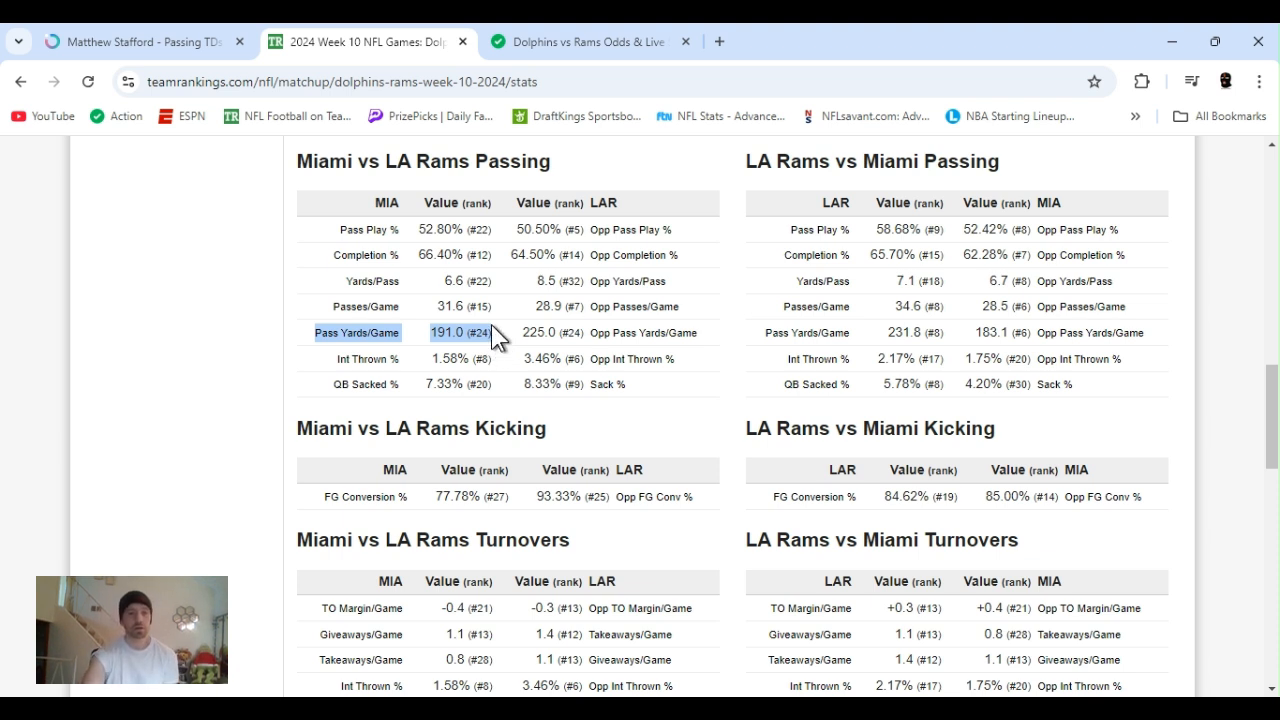
mouse_move(630, 380)
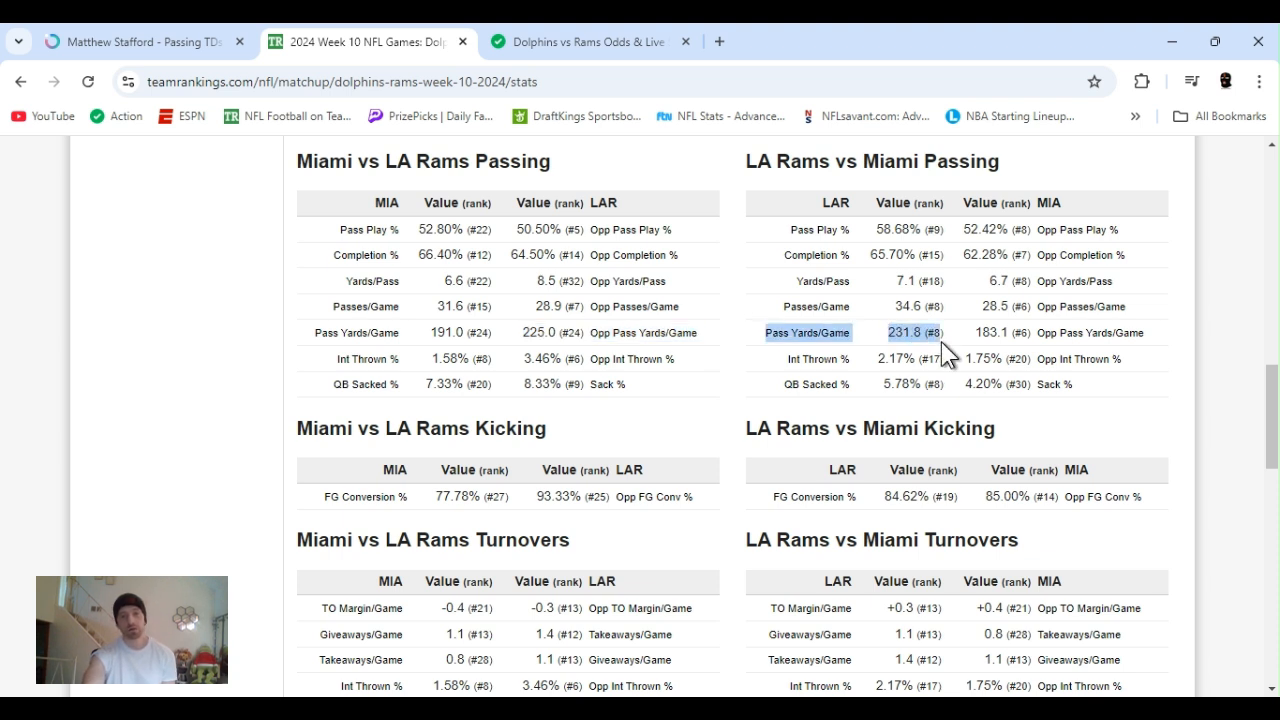
mouse_move(984, 352)
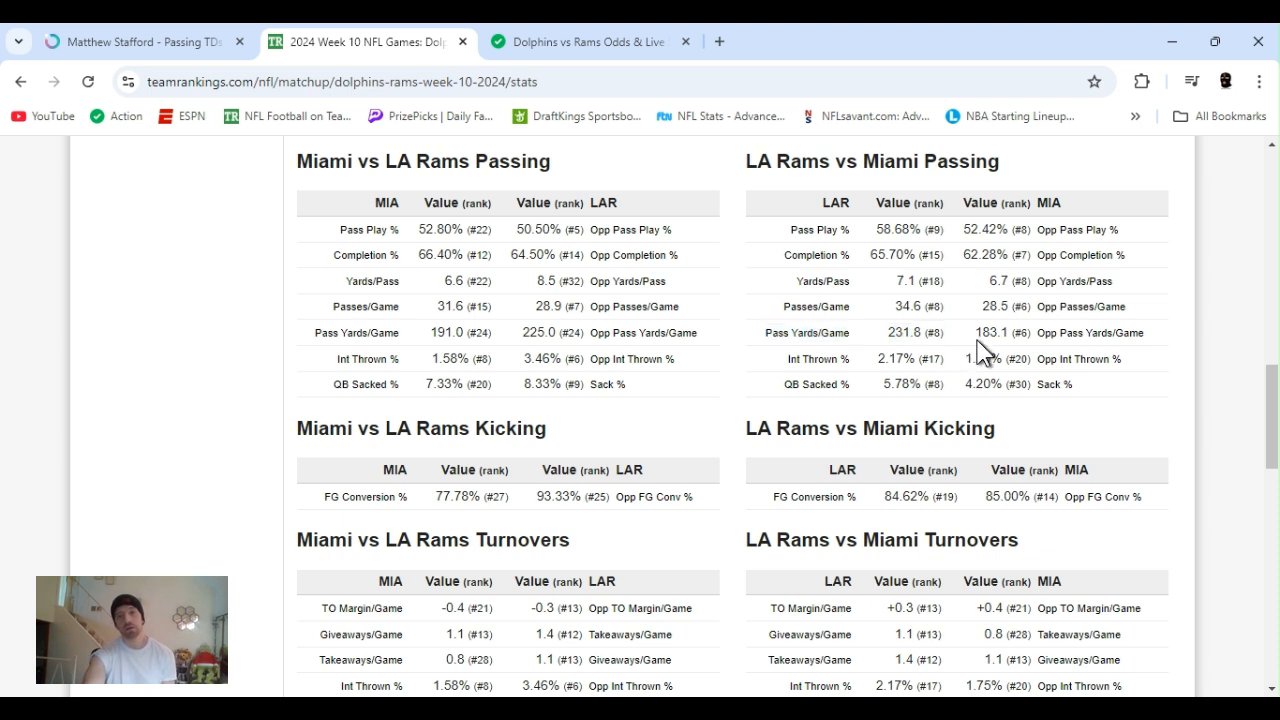
double_click(994, 332)
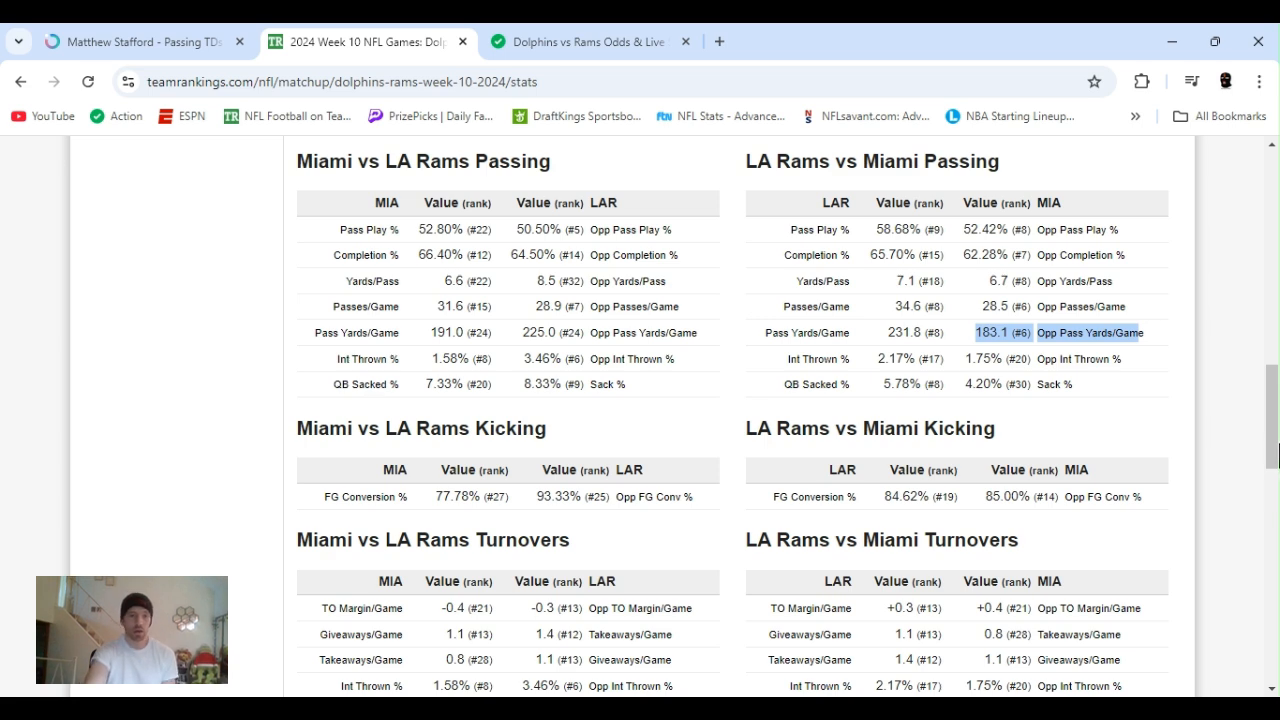
scroll("down", 3)
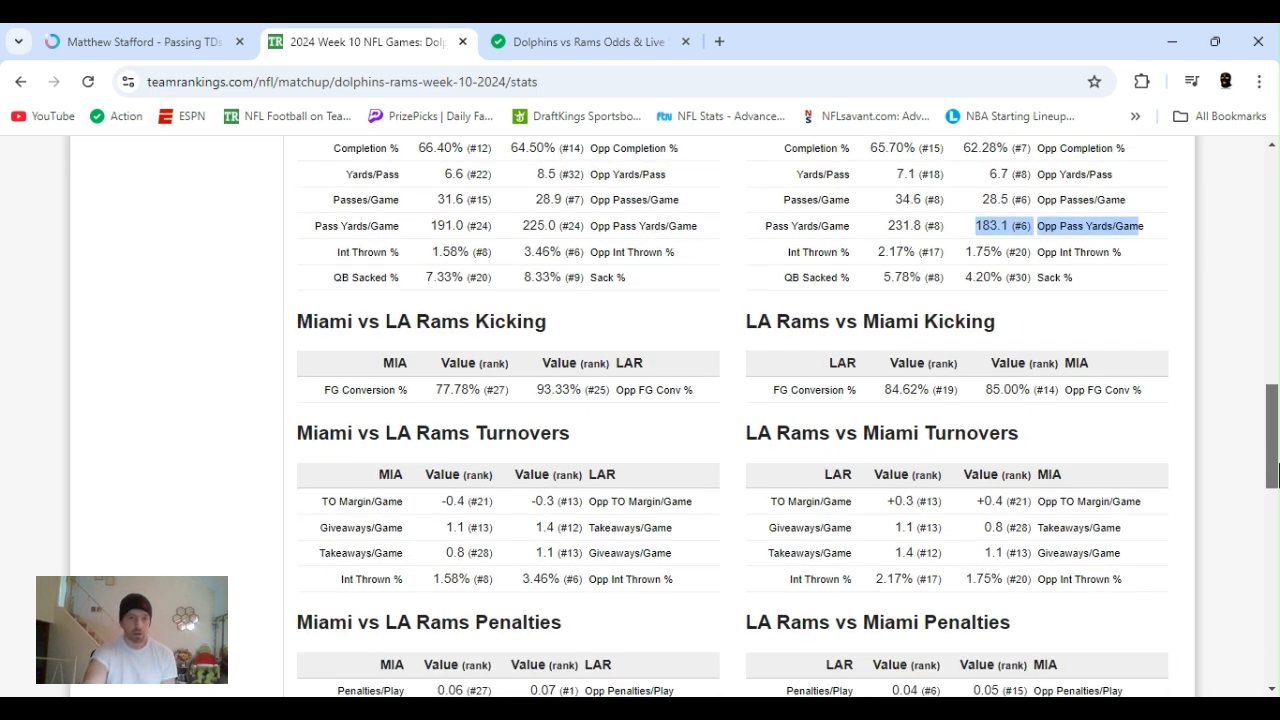
scroll("down", 3)
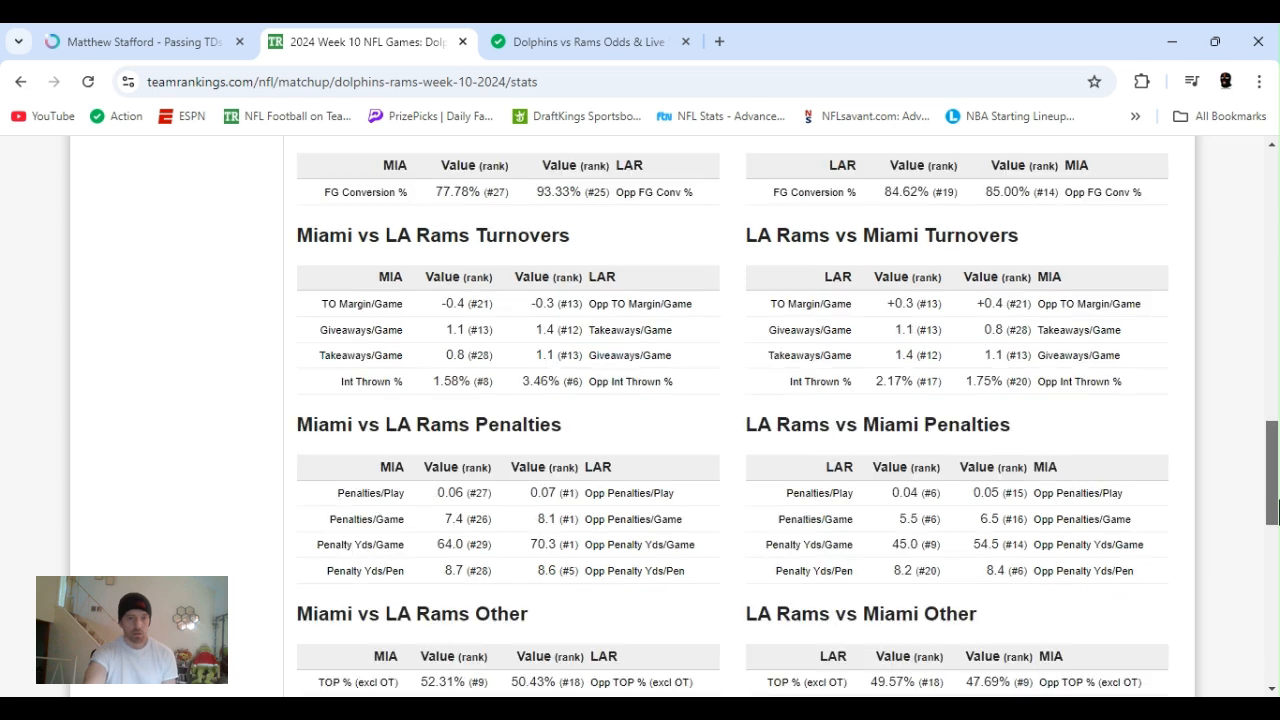
scroll("down", 3)
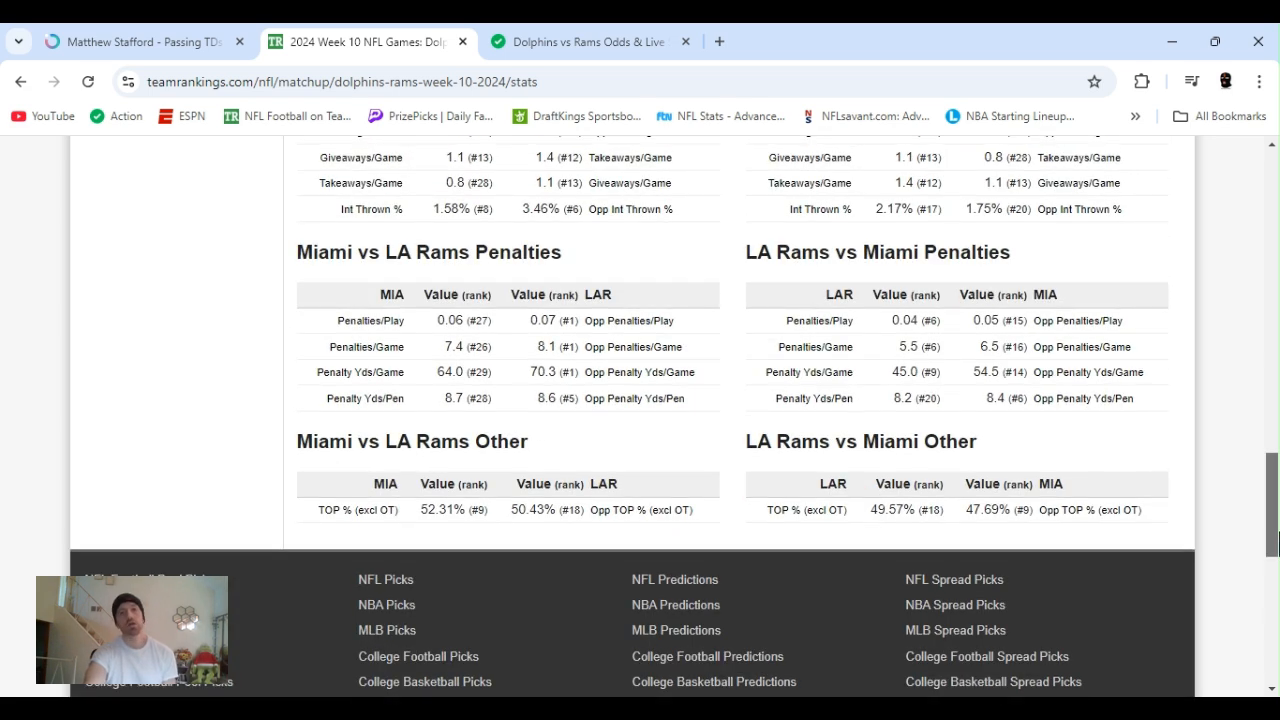
scroll("up", 3)
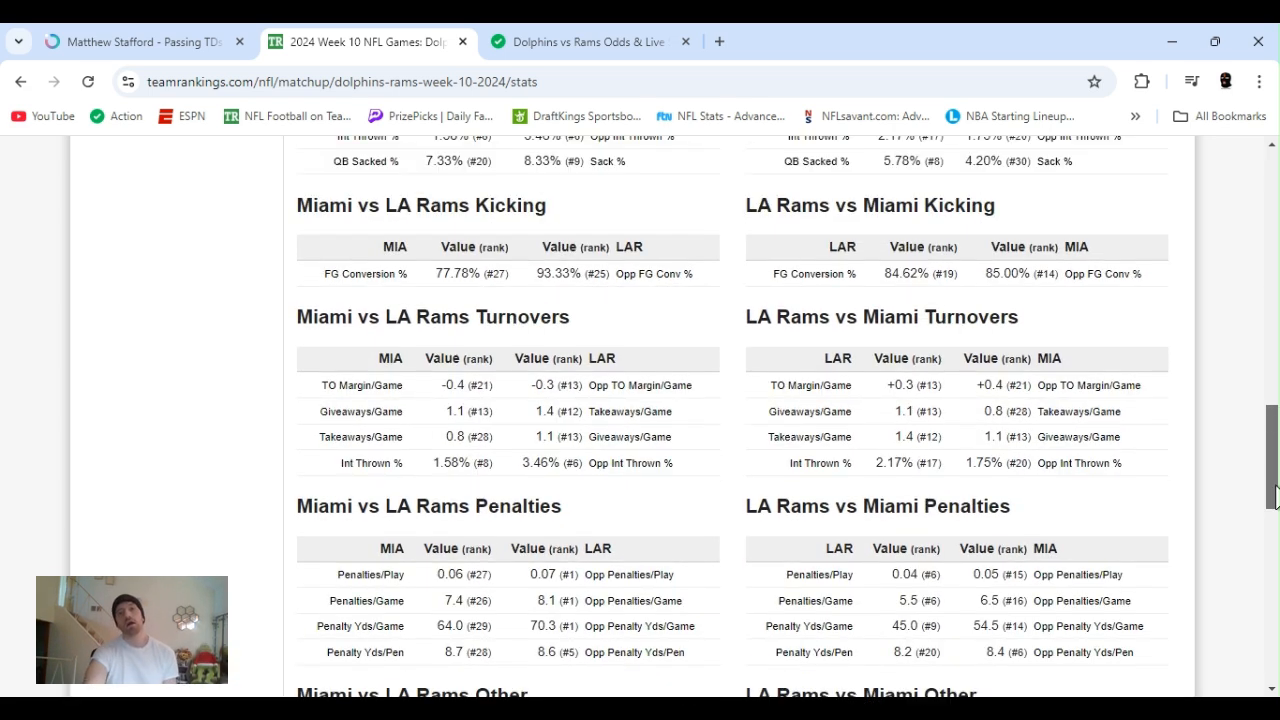
scroll("up", 3)
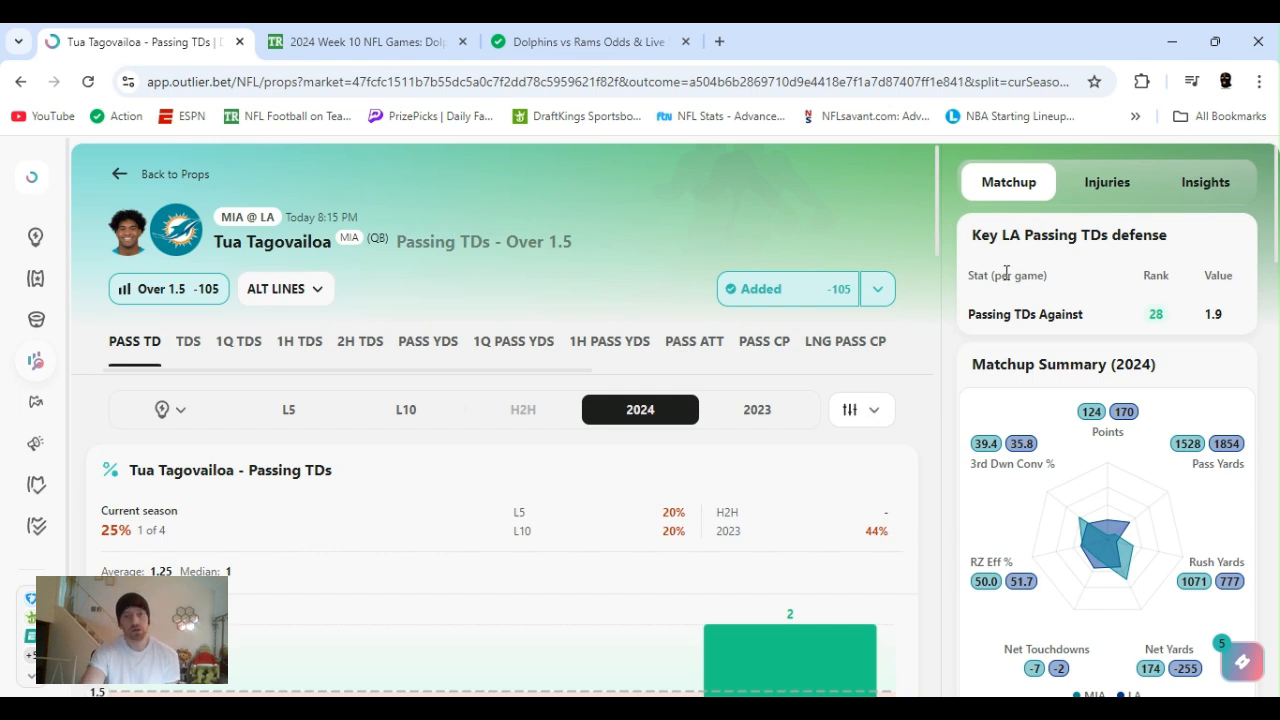
Show Tua Tagovailoa's Passing TDs Over 1.5 prop with its game-by-game bar chart.
left_click(876, 288)
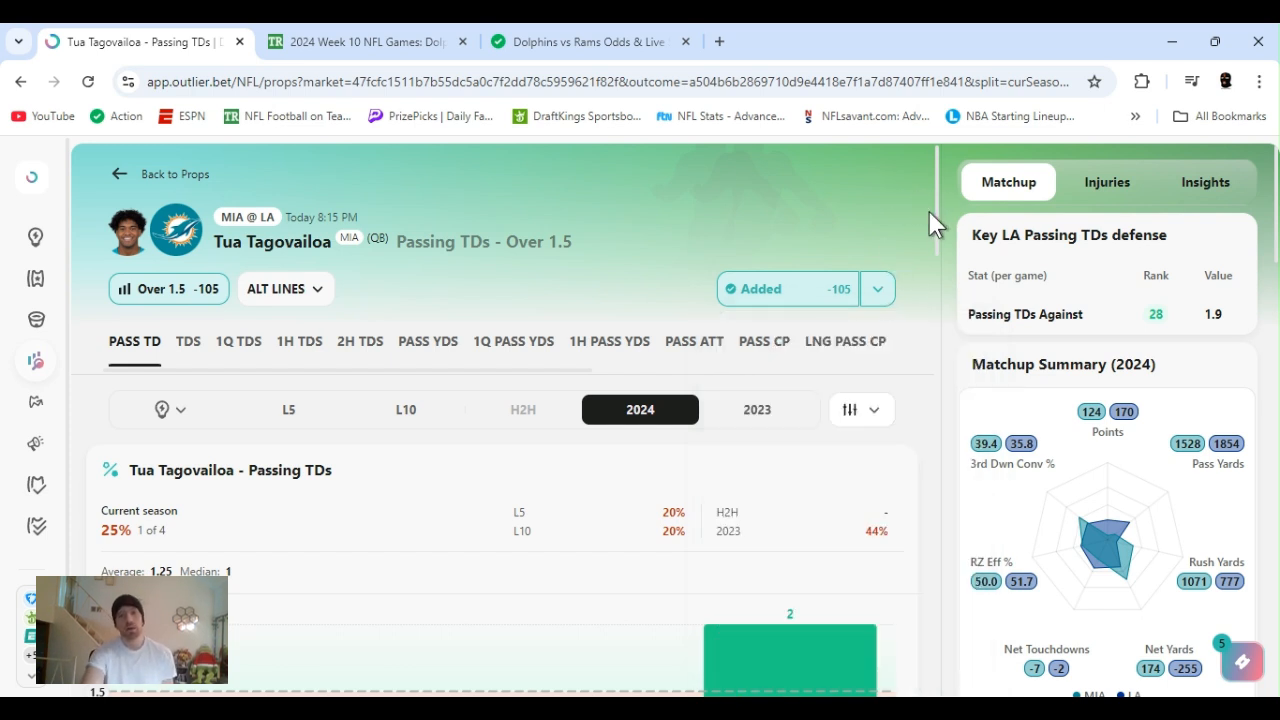
mouse_move(956, 228)
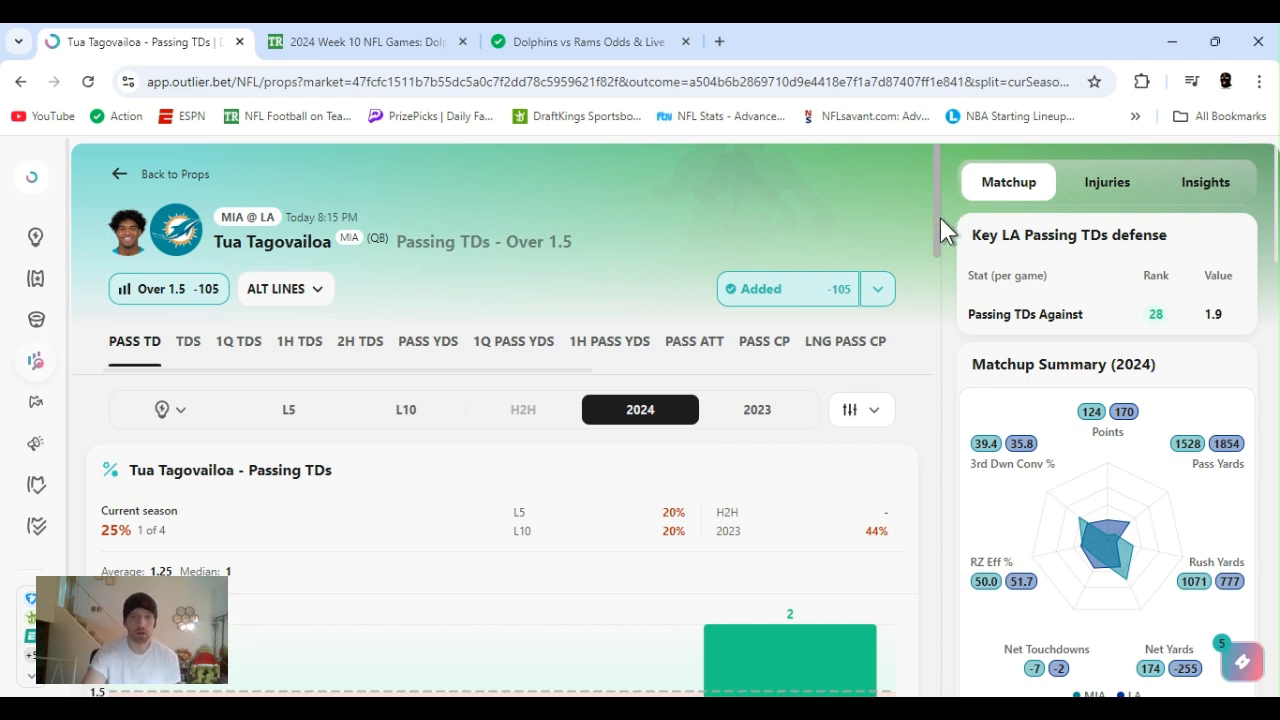
mouse_move(944, 232)
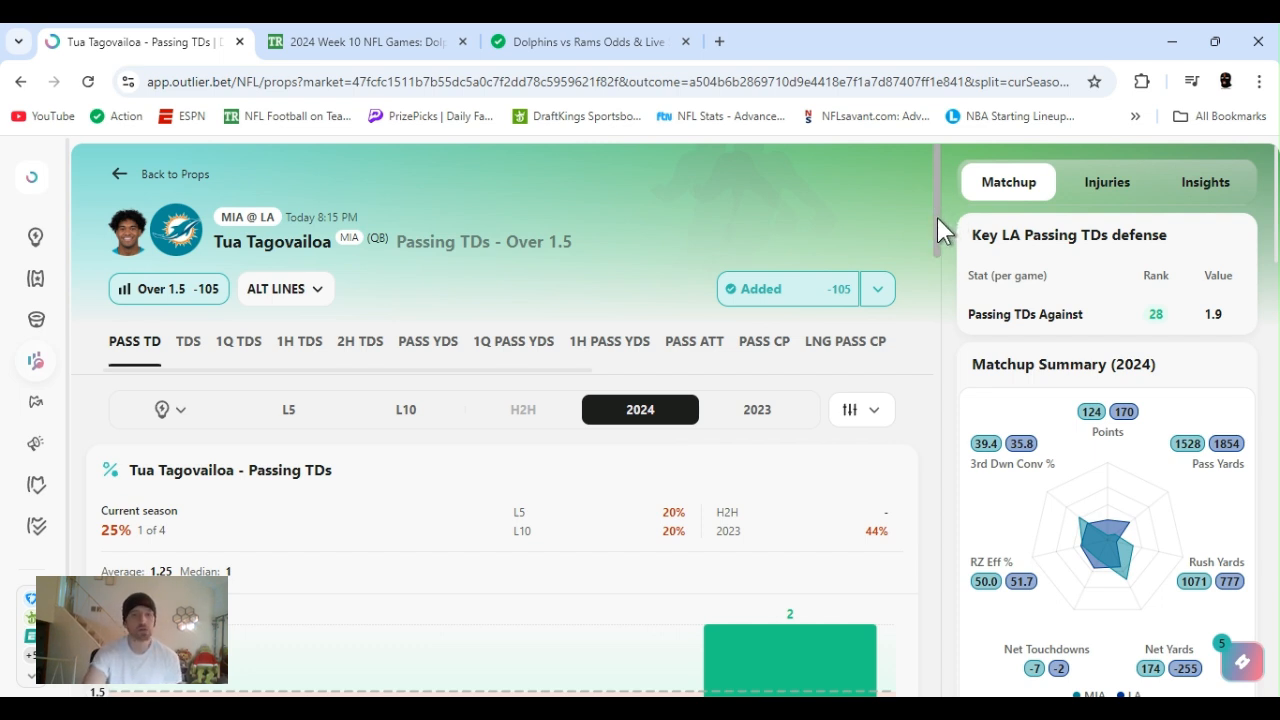
scroll("down", 3)
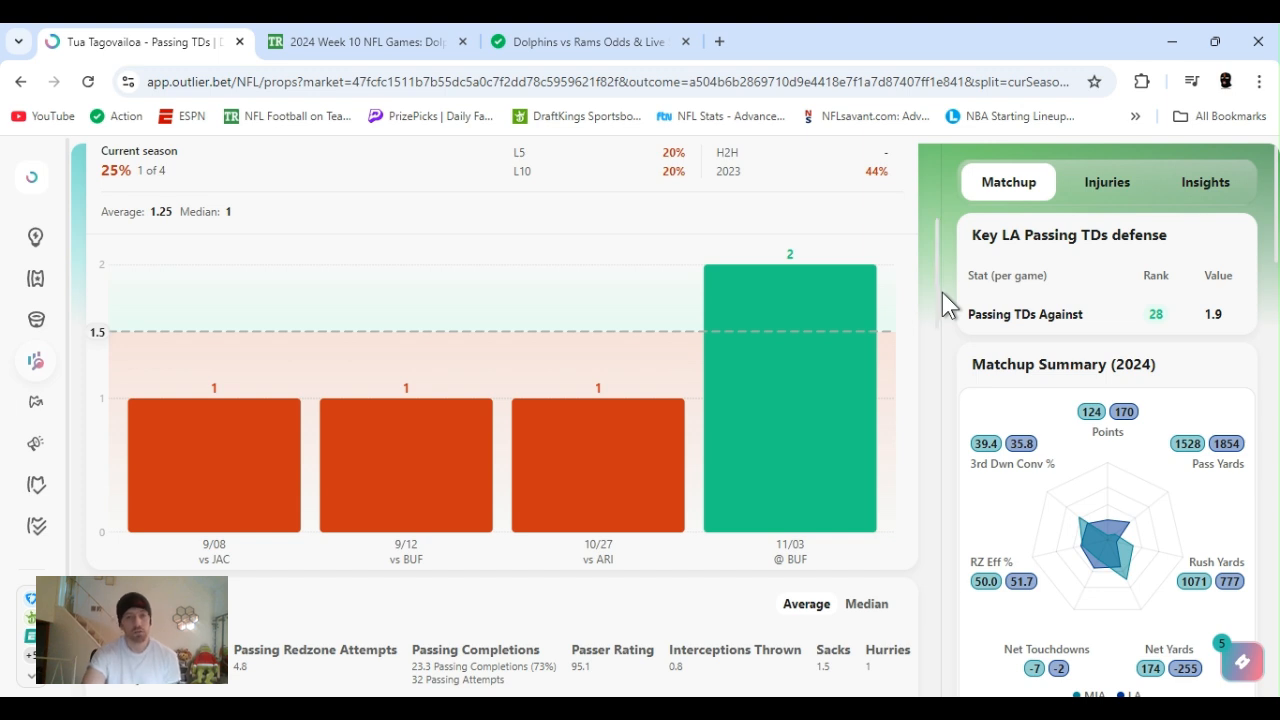
mouse_move(810, 390)
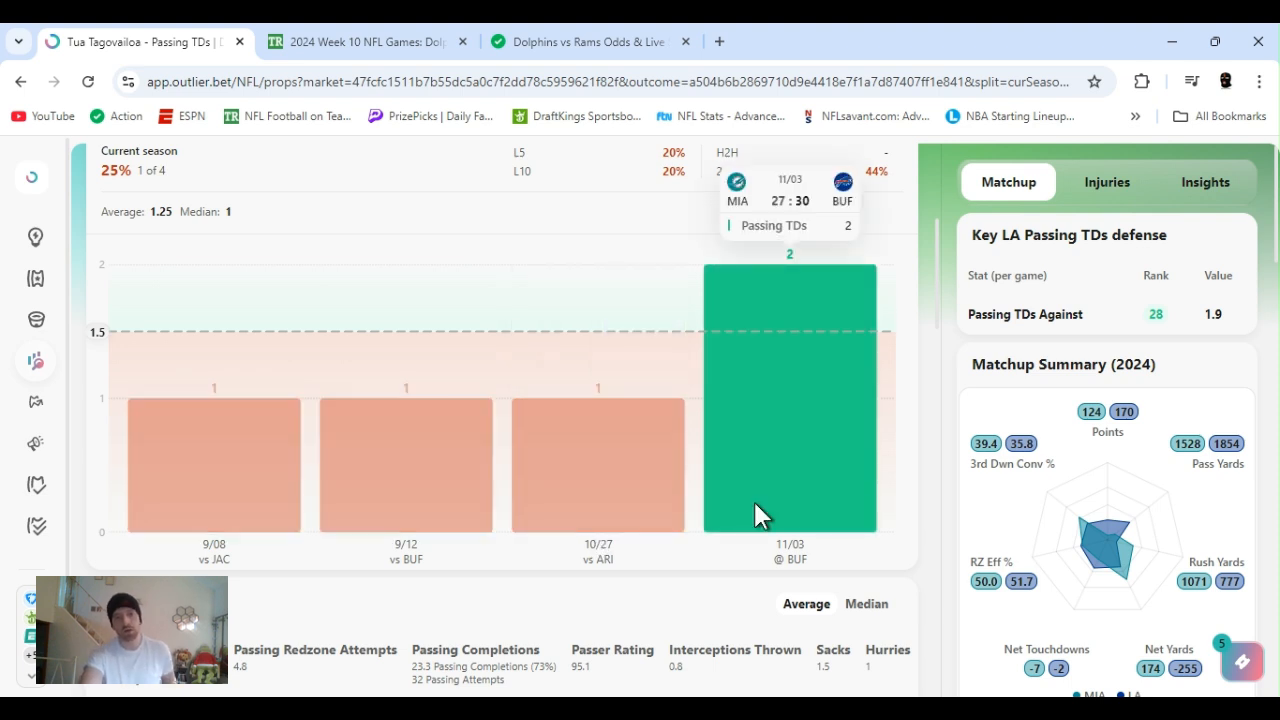
mouse_move(824, 500)
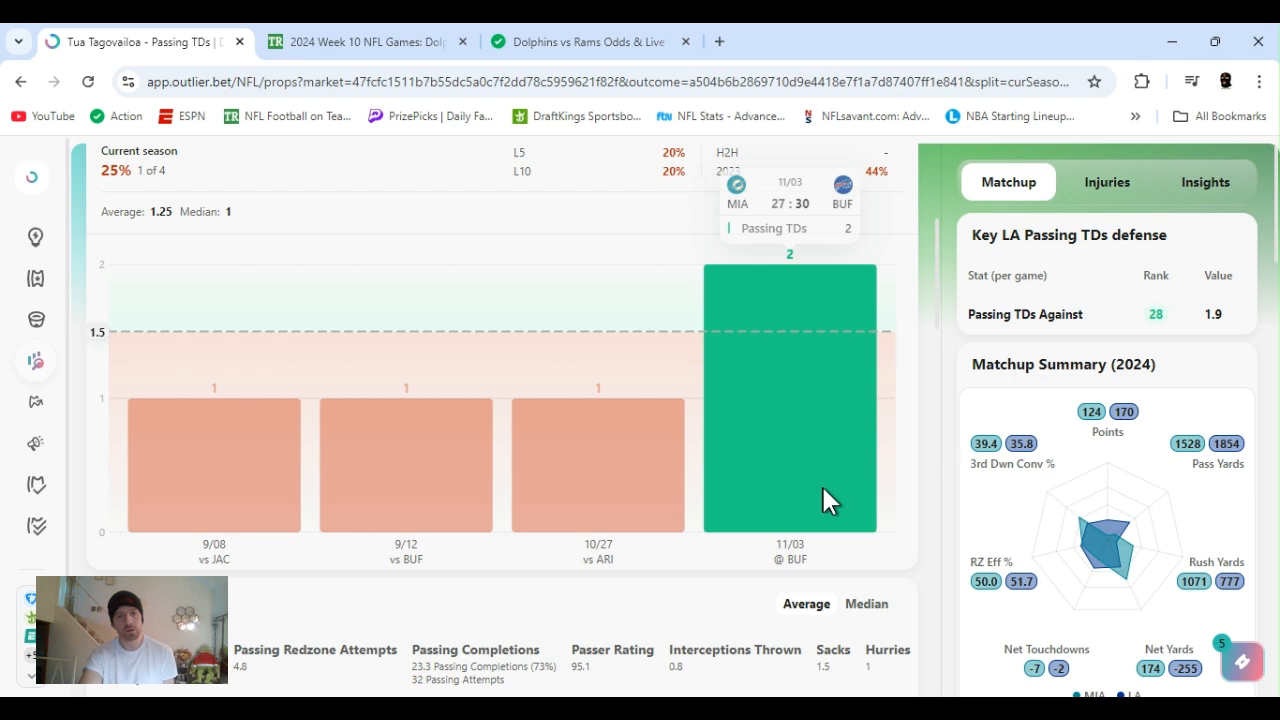
mouse_move(892, 436)
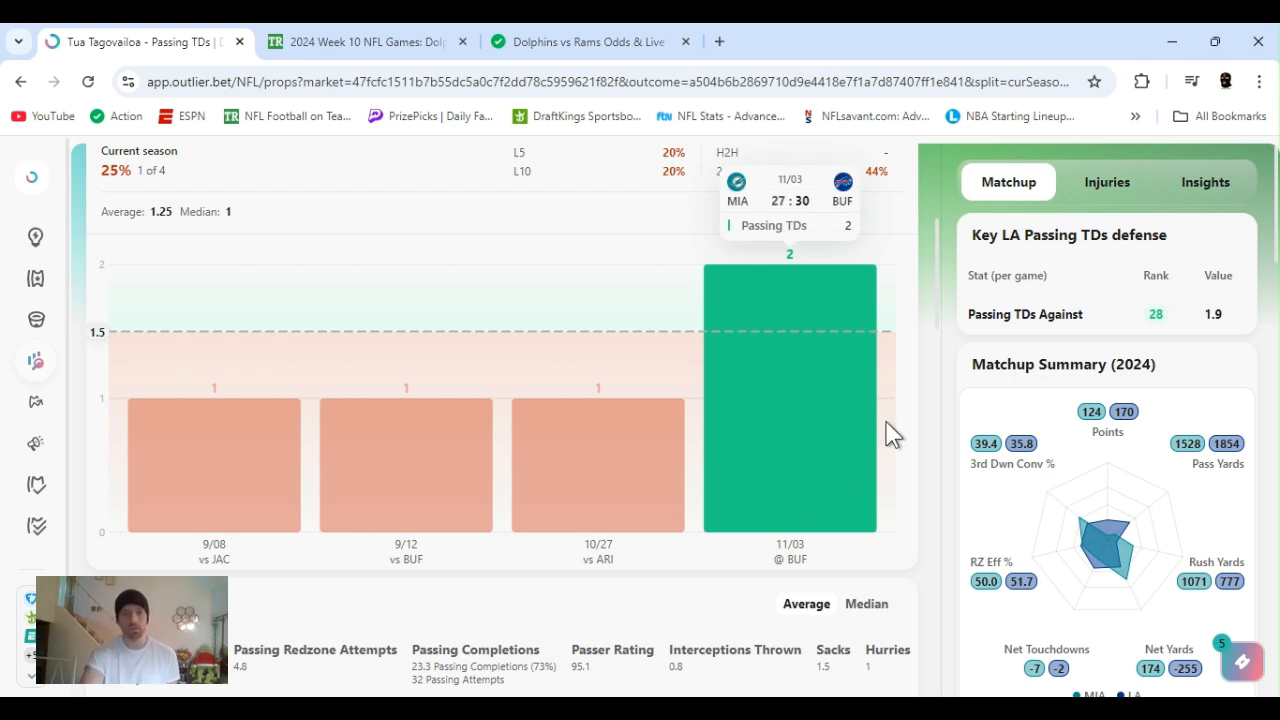
mouse_move(940, 290)
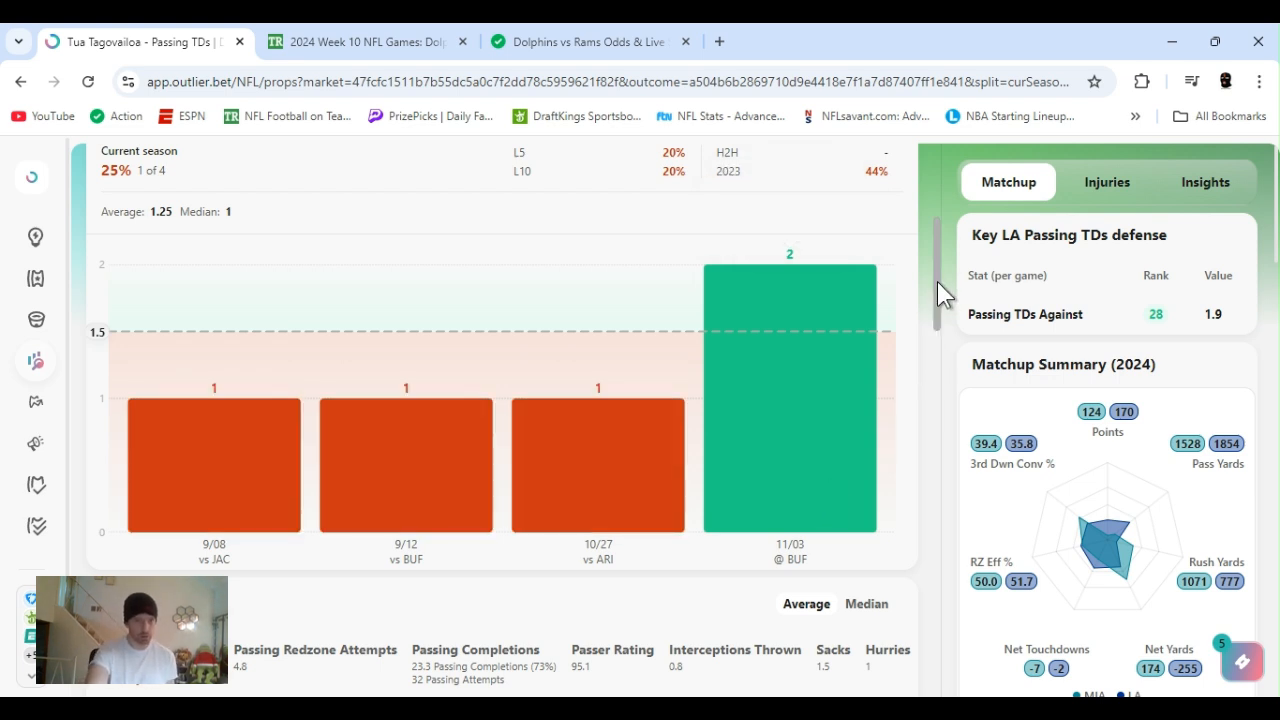
Scroll through Tua's Supporting Stats toward De'Von Achane's Rushing Yards Over 56.5 prop.
scroll("down", 3)
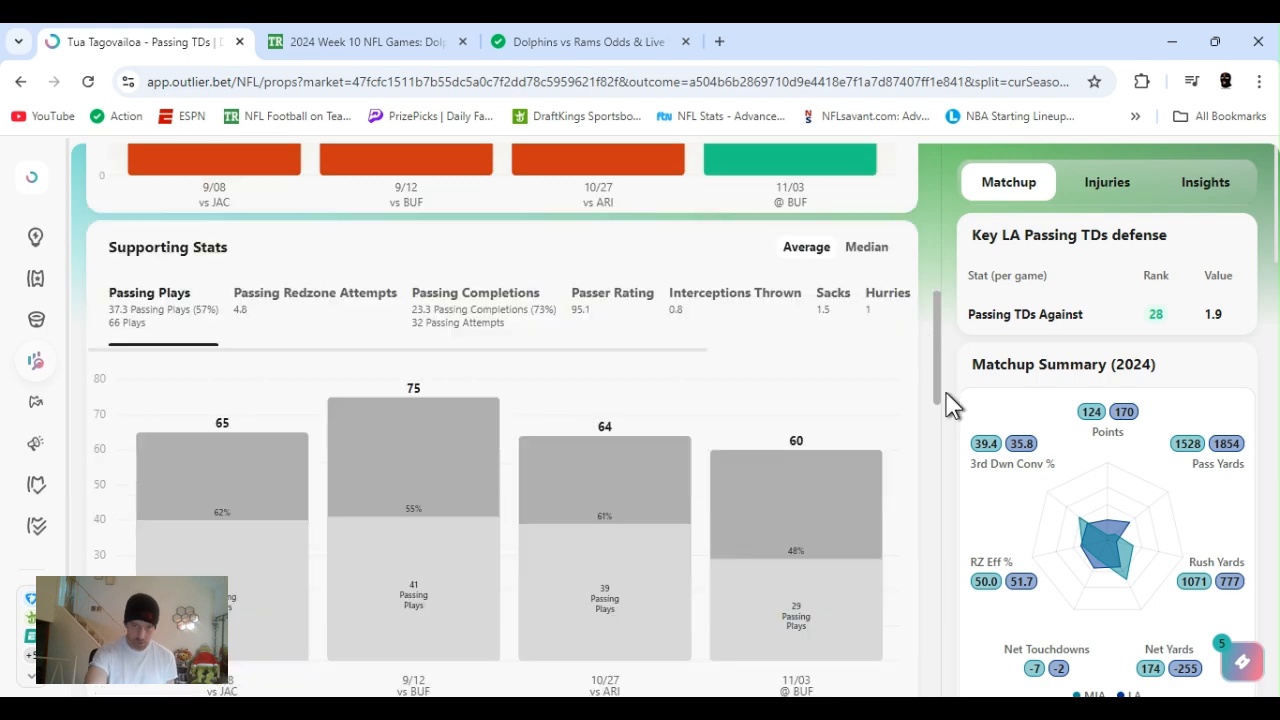
scroll("down", 3)
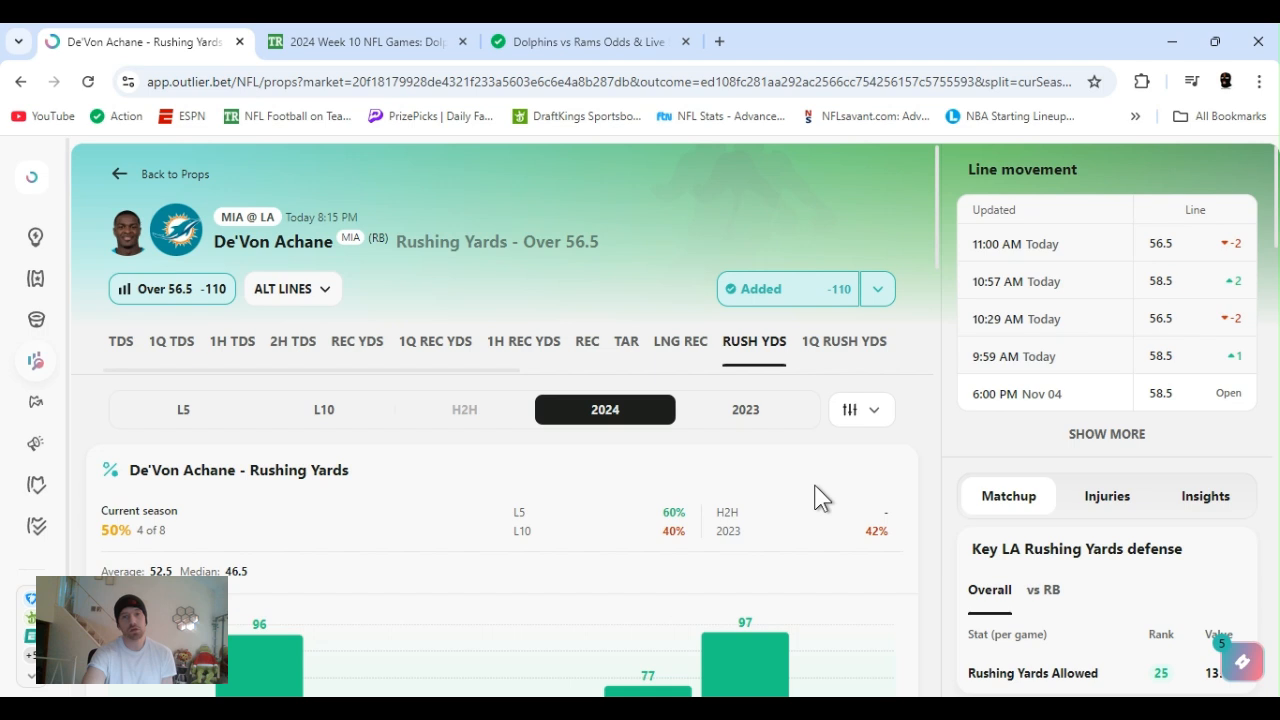
Check the sportsbooks offering Achane's prop and scroll to the chart and Key LA Rushing Yards defense panel.
left_click(876, 288)
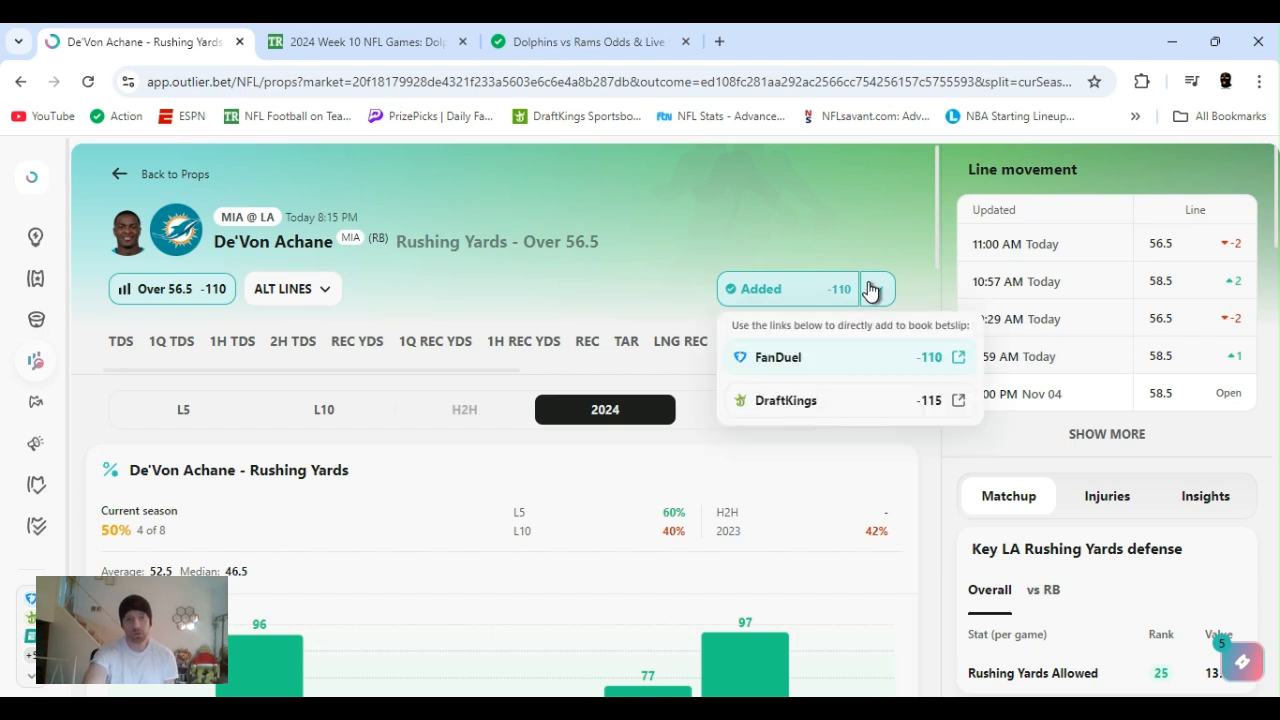
scroll("down", 3)
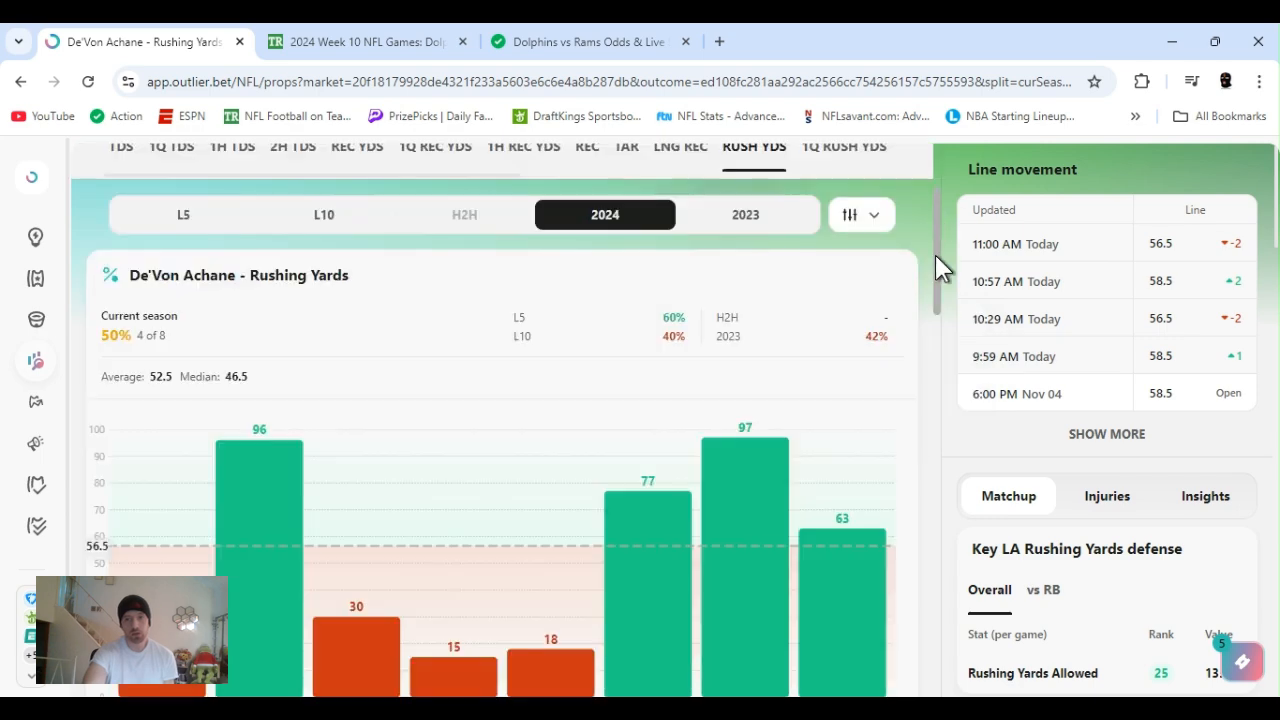
scroll("down", 3)
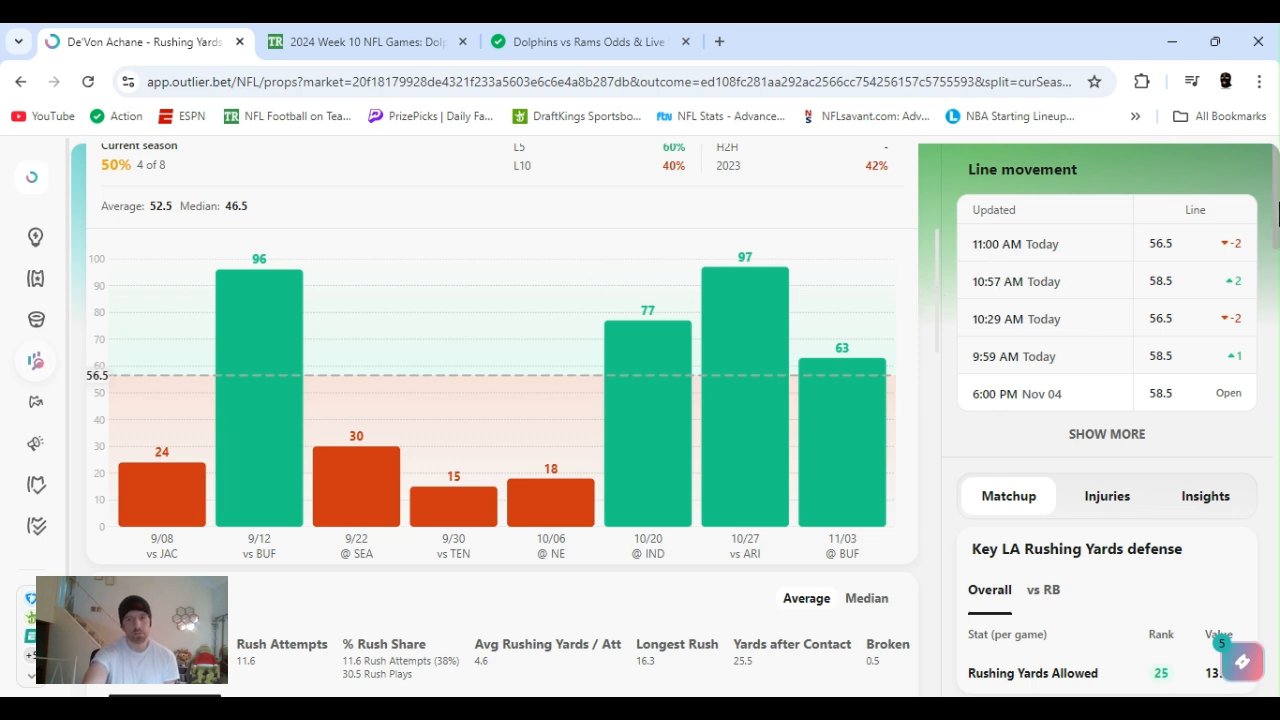
scroll("down", 3)
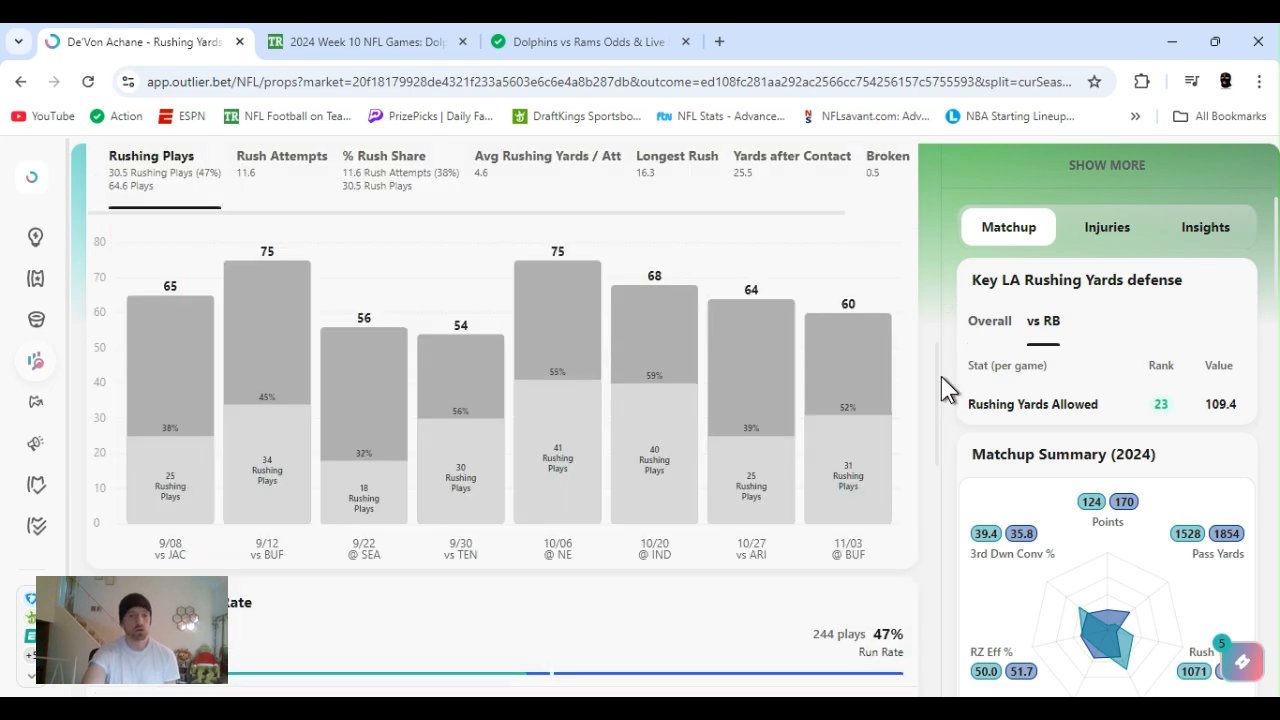
mouse_move(938, 388)
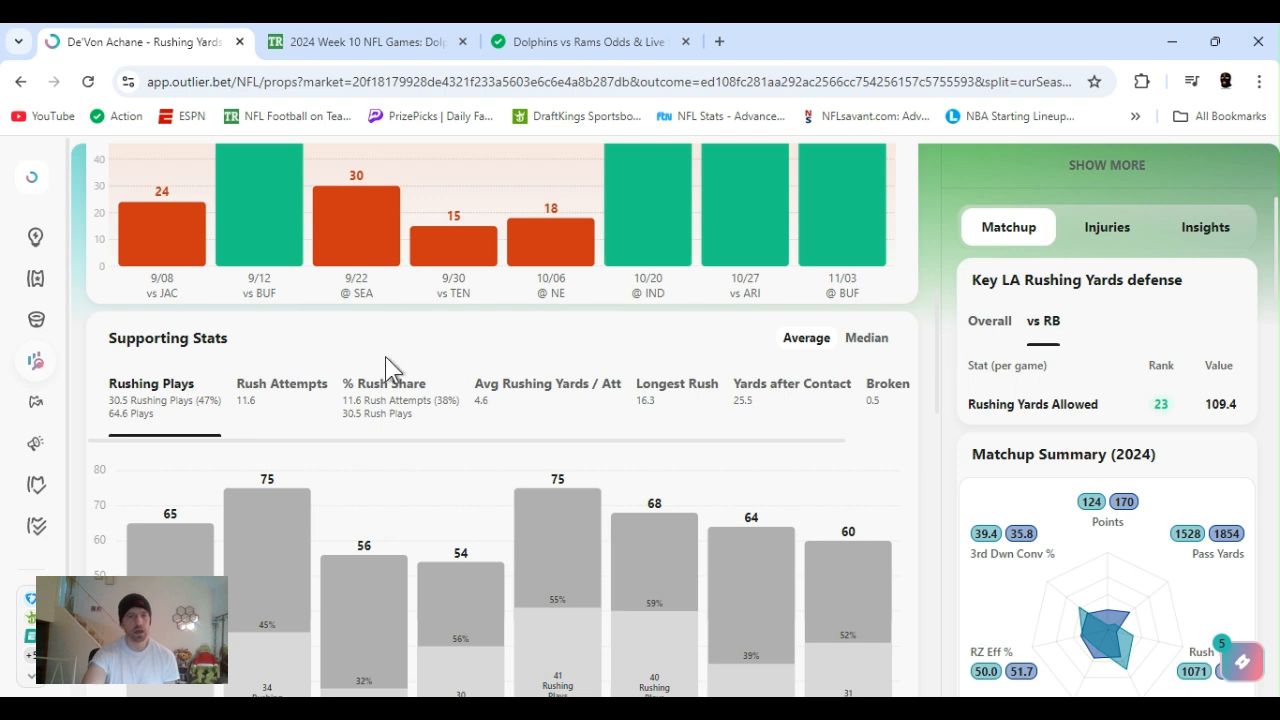
Show Achane's rush attempts per game chart and scroll through it.
left_click(280, 384)
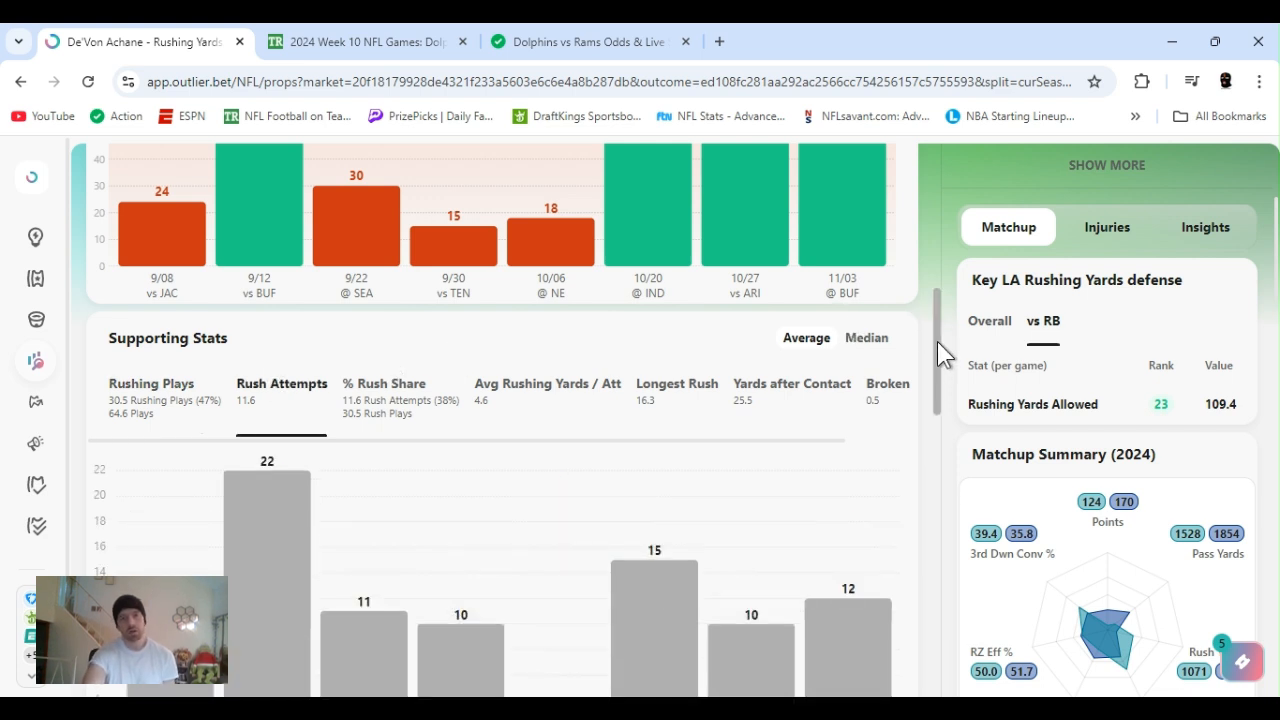
scroll("down", 3)
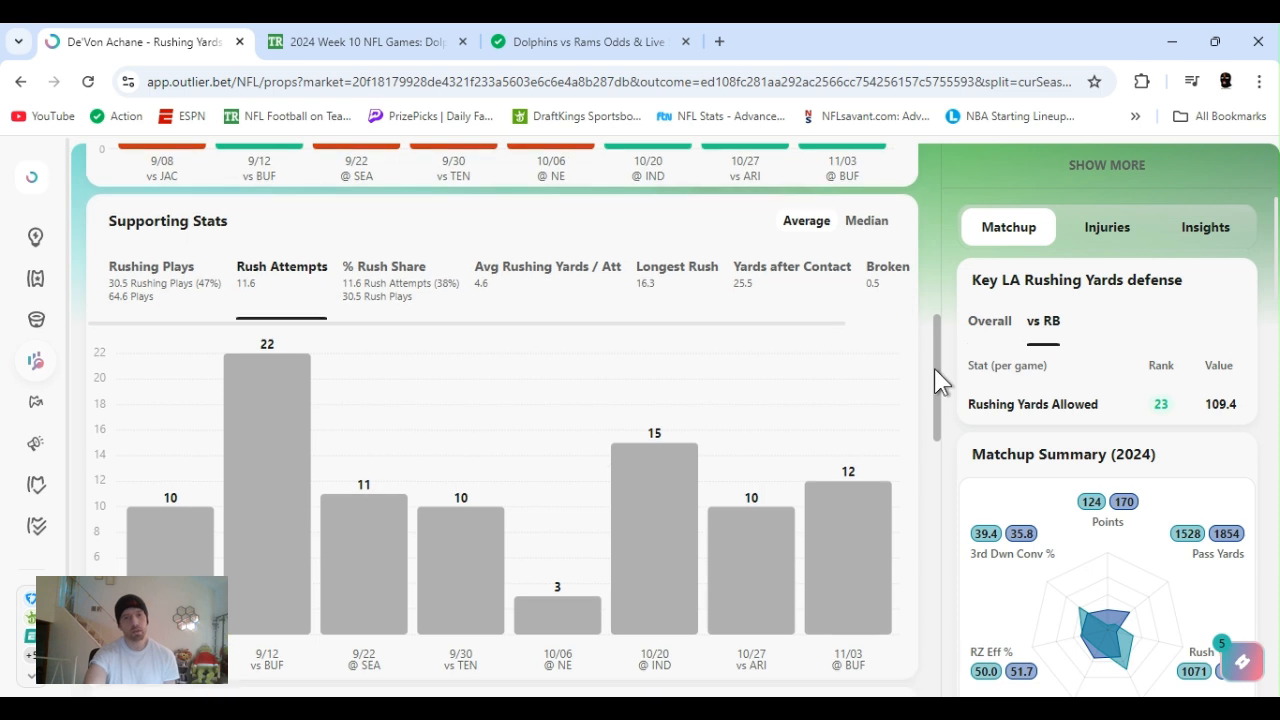
scroll("down", 3)
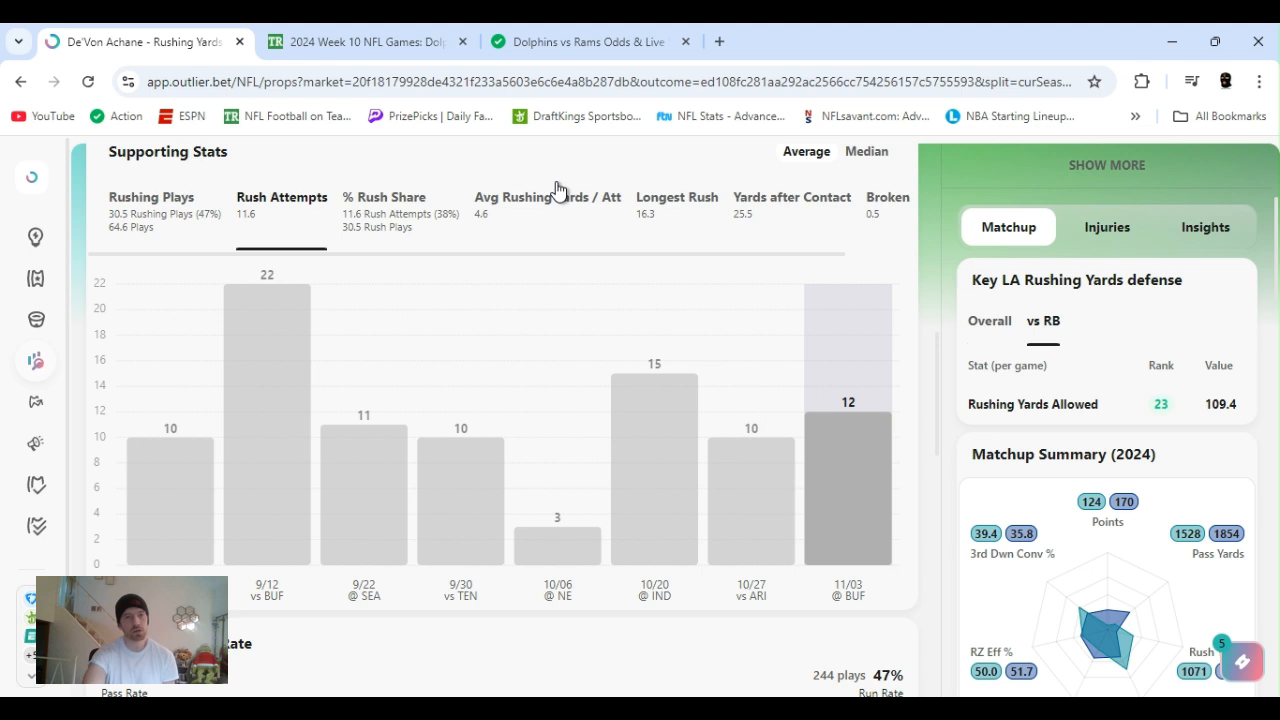
Switch Supporting Stats to median and show average rushing yards per attempt, down to the rush share table.
left_click(866, 152)
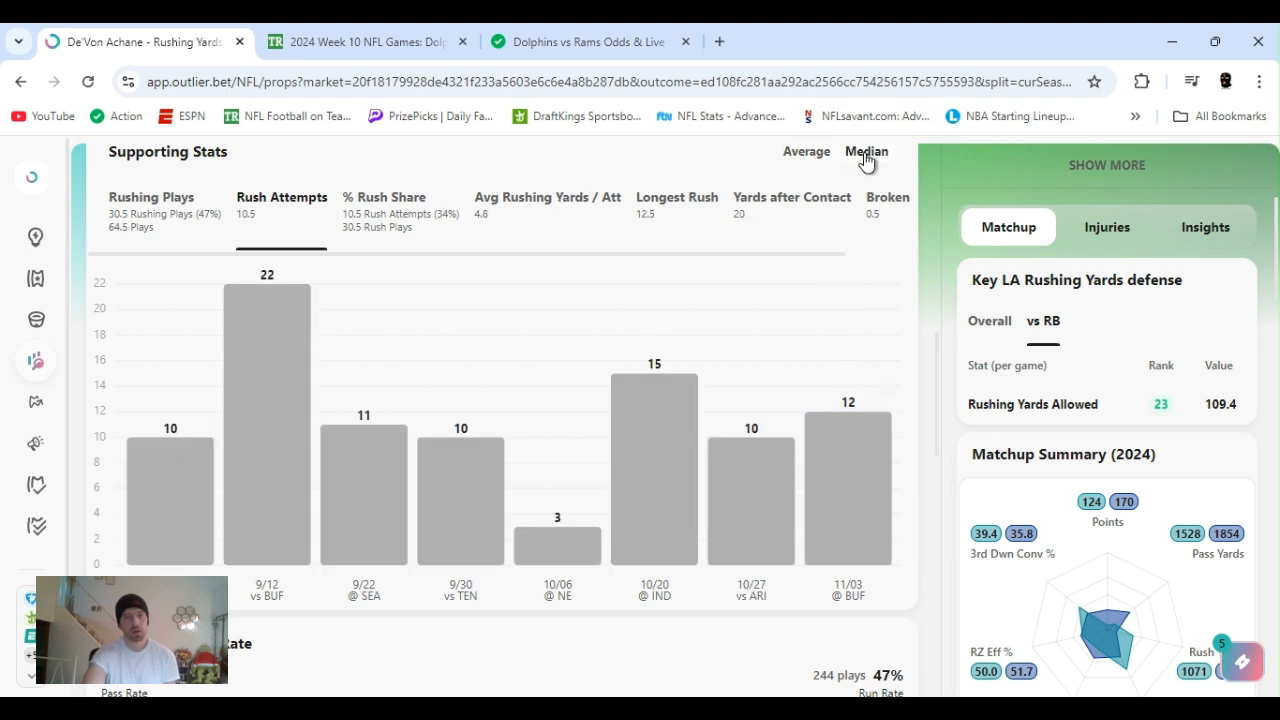
left_click(548, 198)
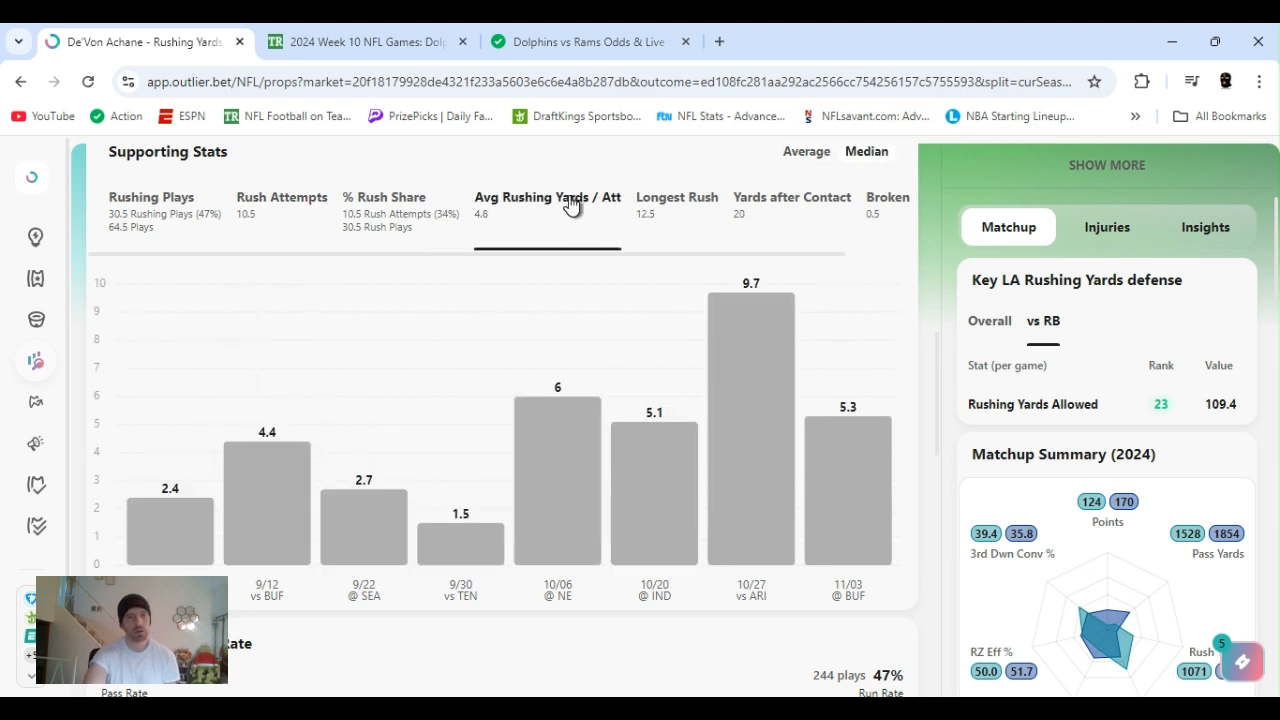
mouse_move(940, 460)
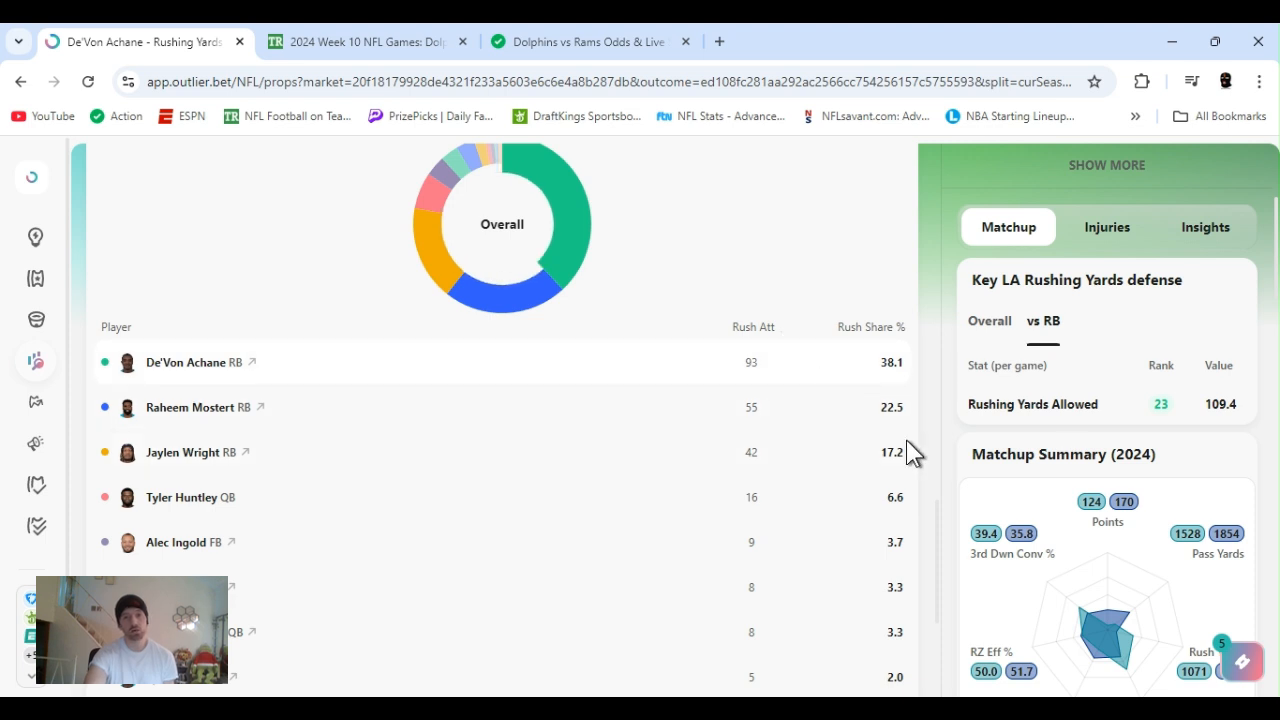
scroll("down", 3)
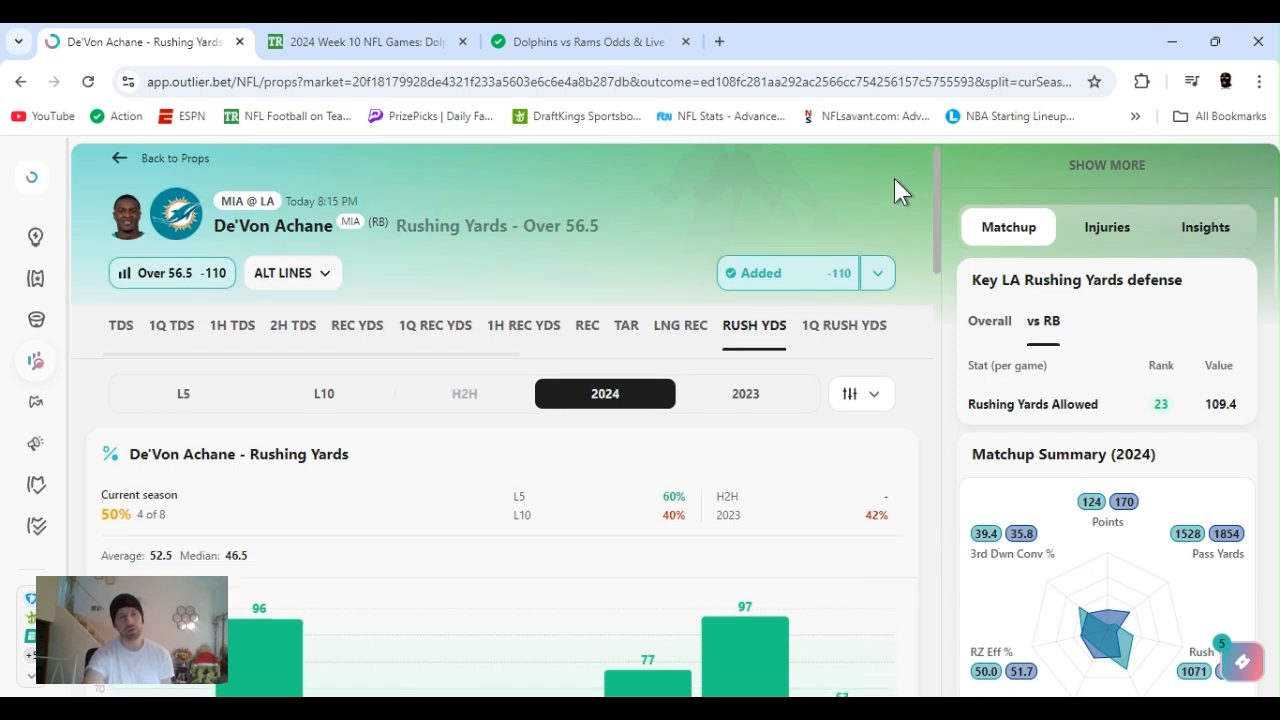
mouse_move(948, 216)
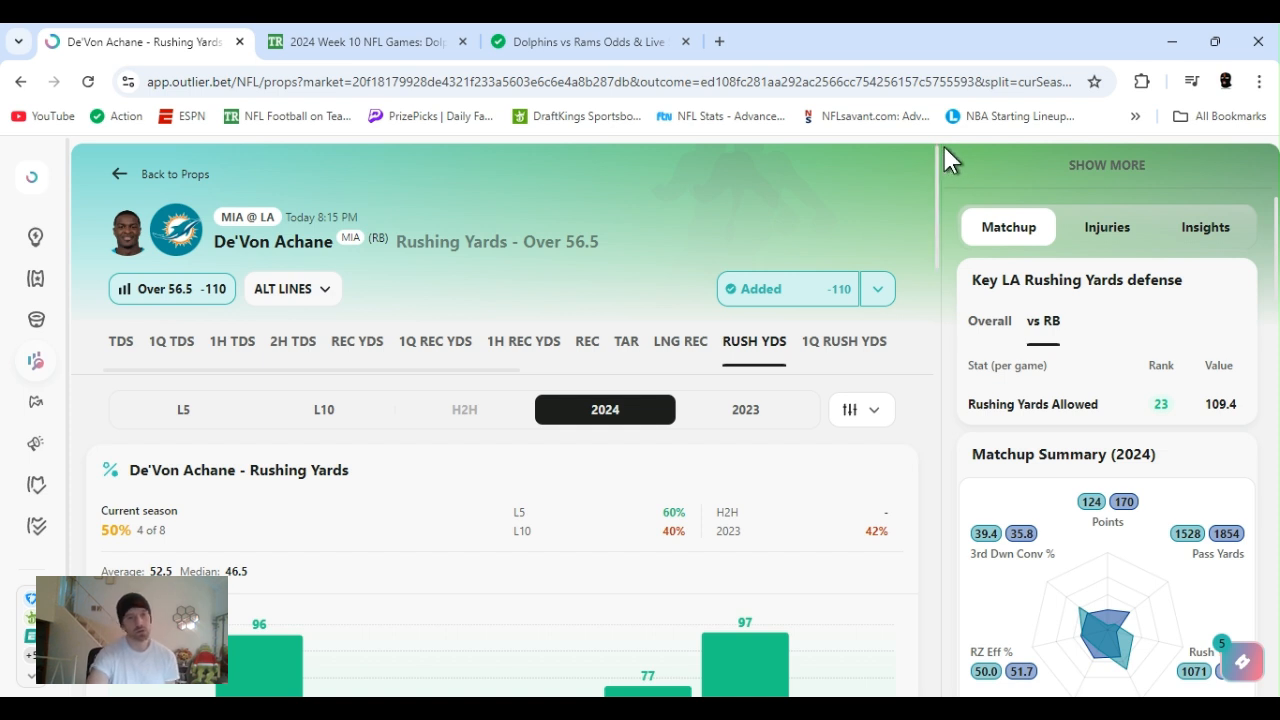
mouse_move(768, 218)
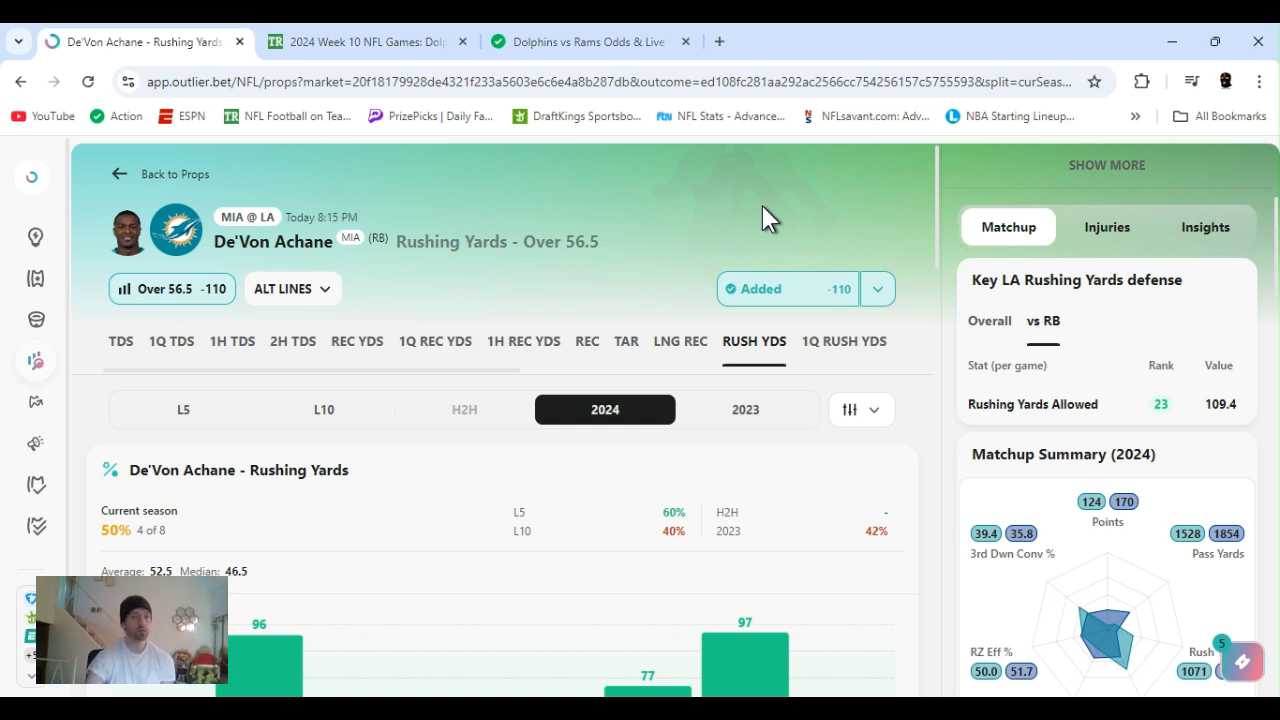
mouse_move(878, 588)
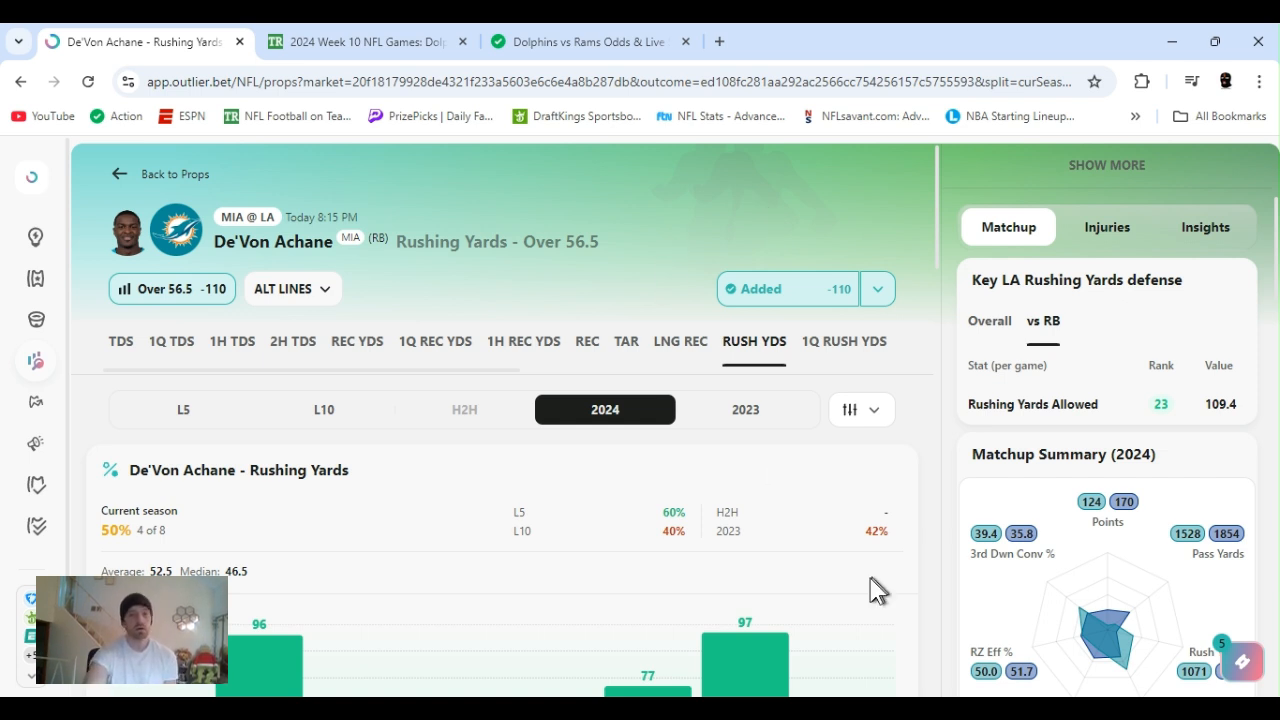
mouse_move(812, 608)
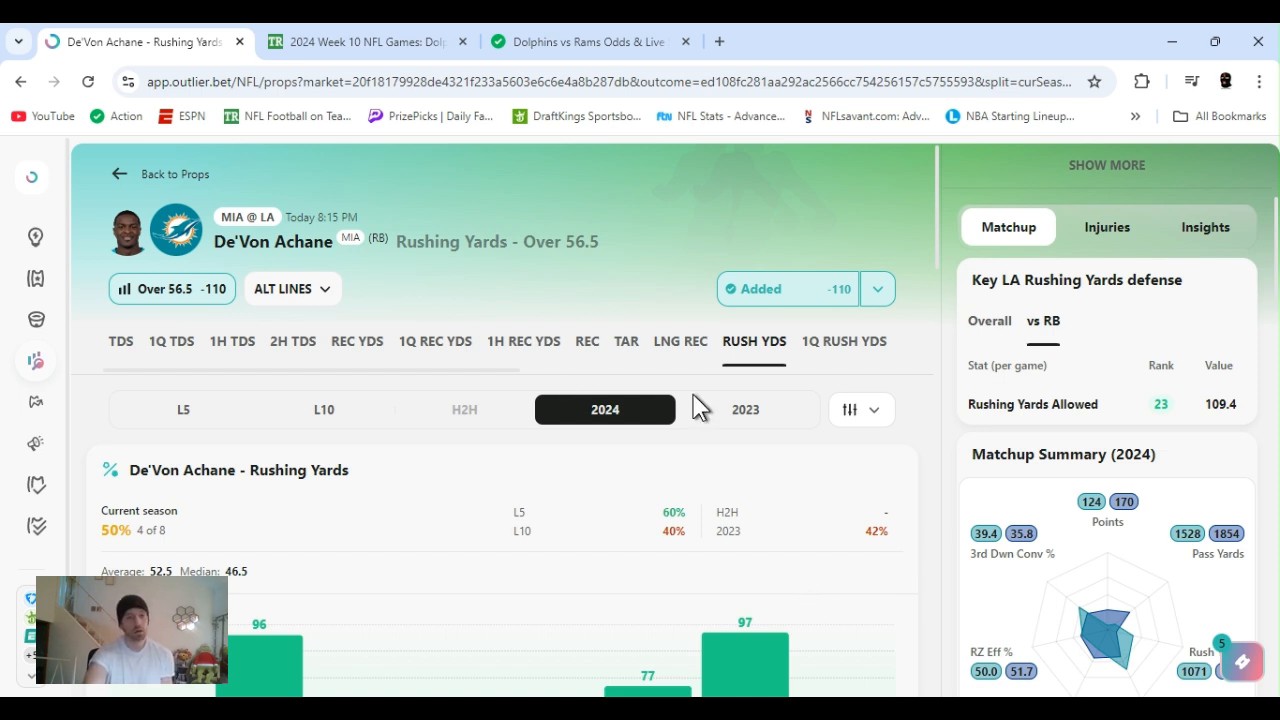
mouse_move(844, 340)
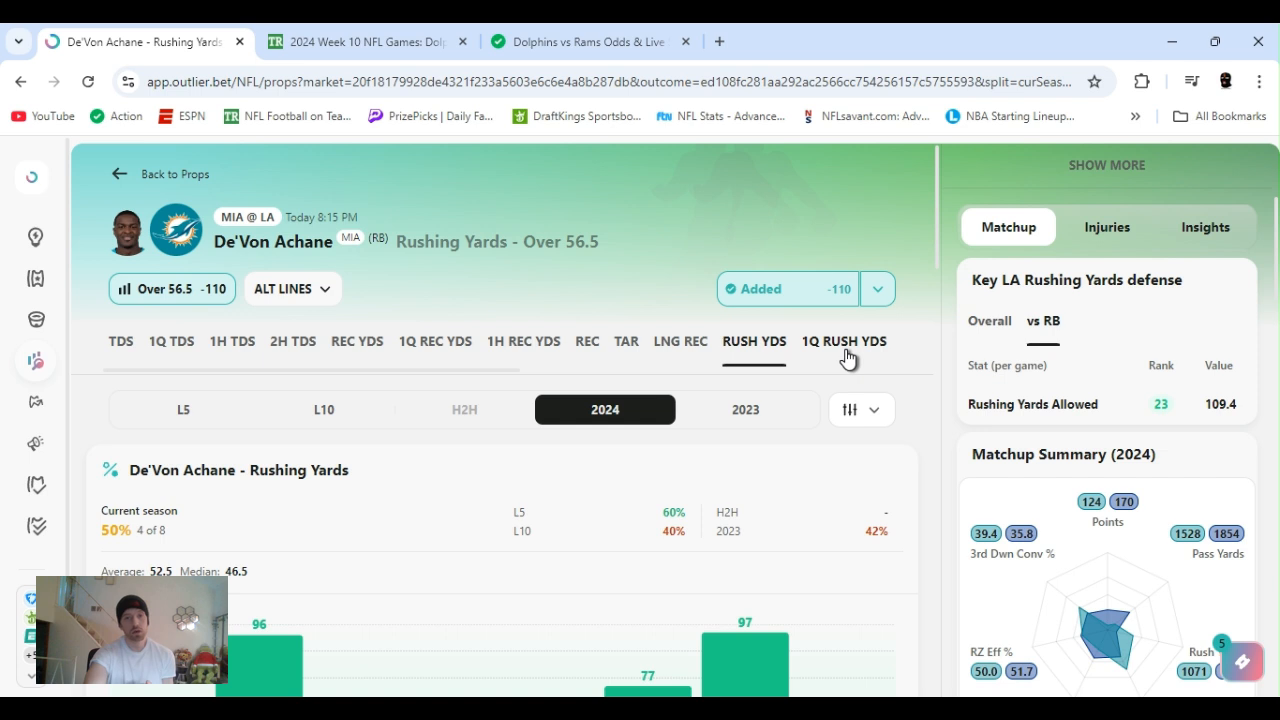
Show Achane's 1Q Rushing Yards Over 13.5 prop with its game-by-game results.
left_click(844, 340)
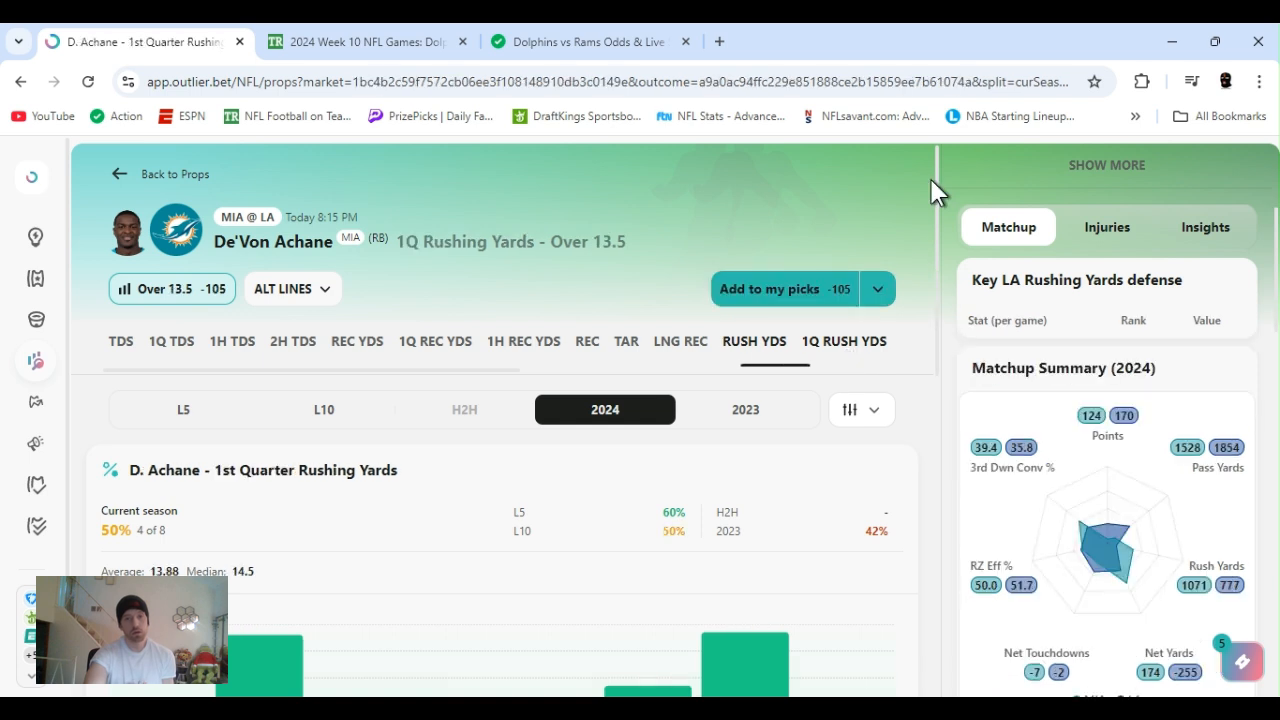
left_click(844, 340)
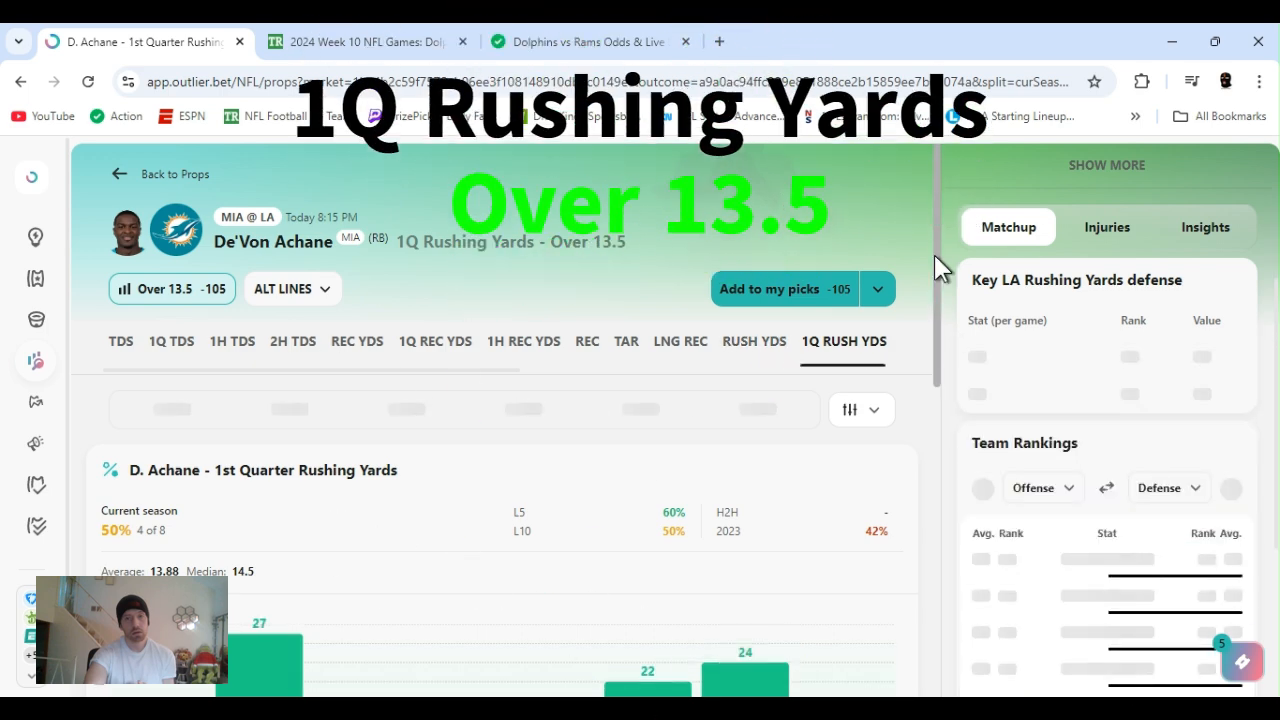
scroll("down", 3)
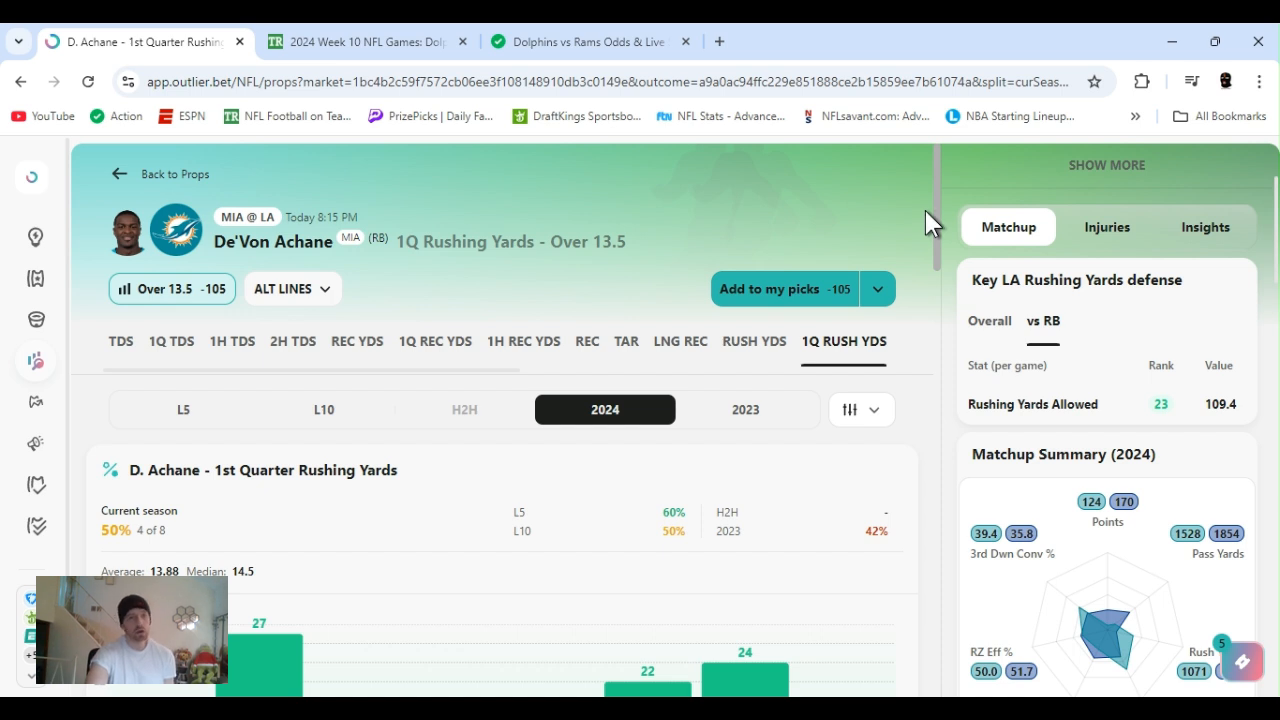
mouse_move(630, 304)
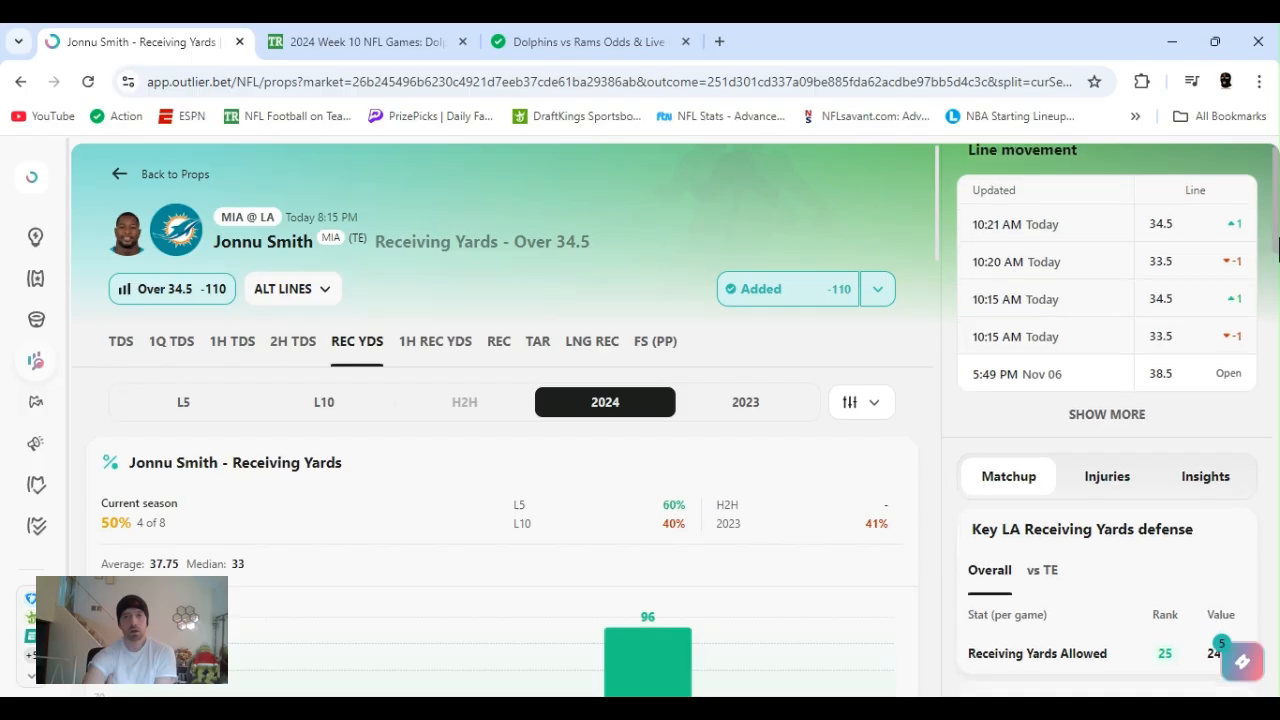
On Jonnu Smith's Receiving Yards Over 34.5 page, show LA's yards allowed to tight ends and the game chart.
scroll("down", 3)
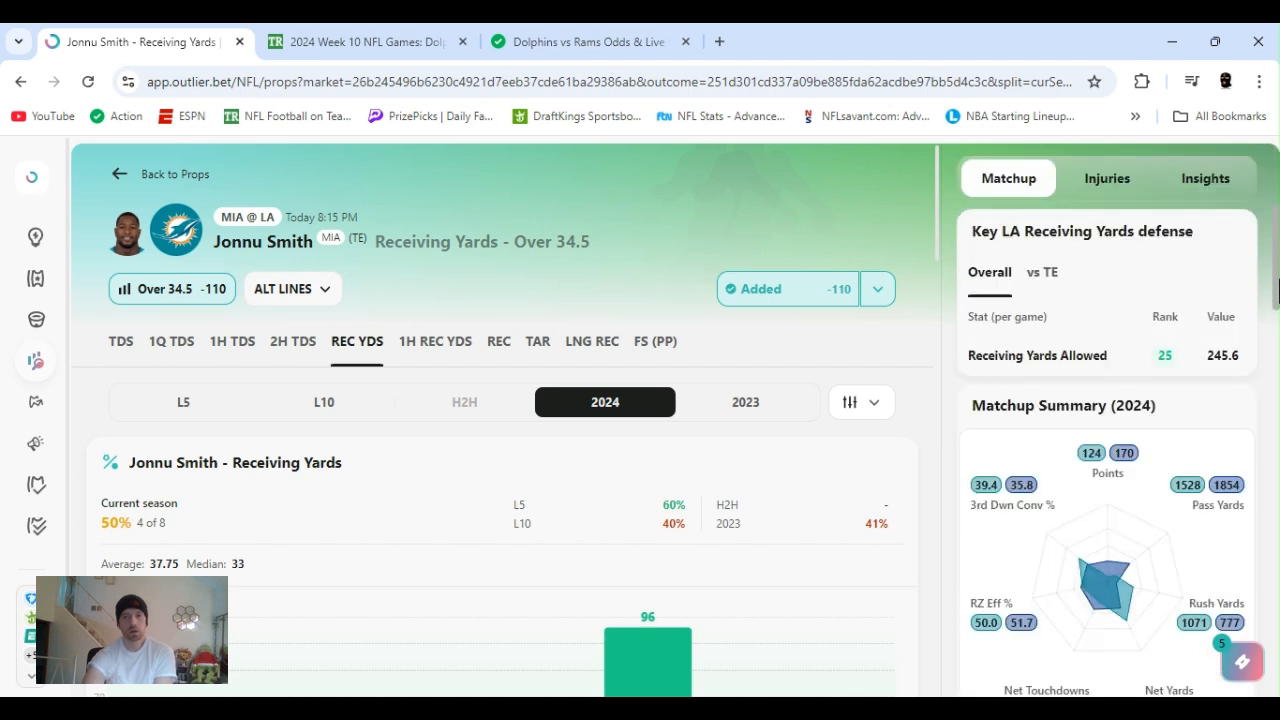
scroll("down", 3)
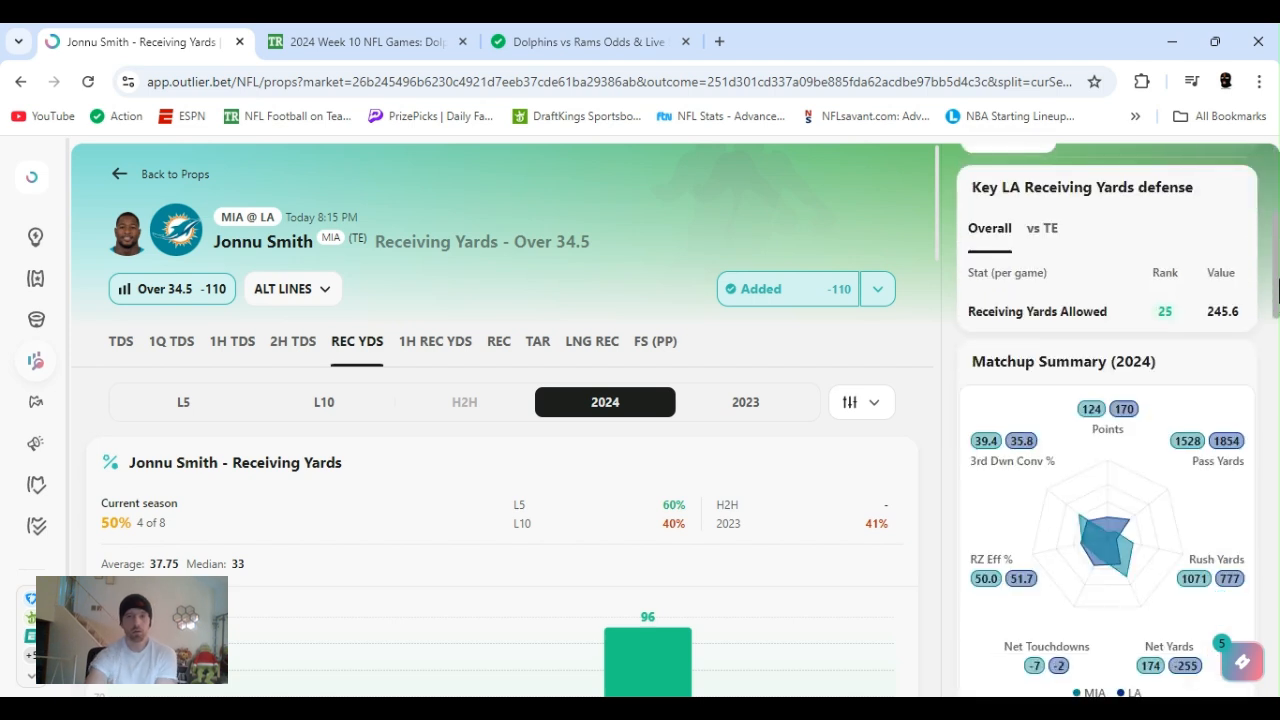
left_click(1042, 228)
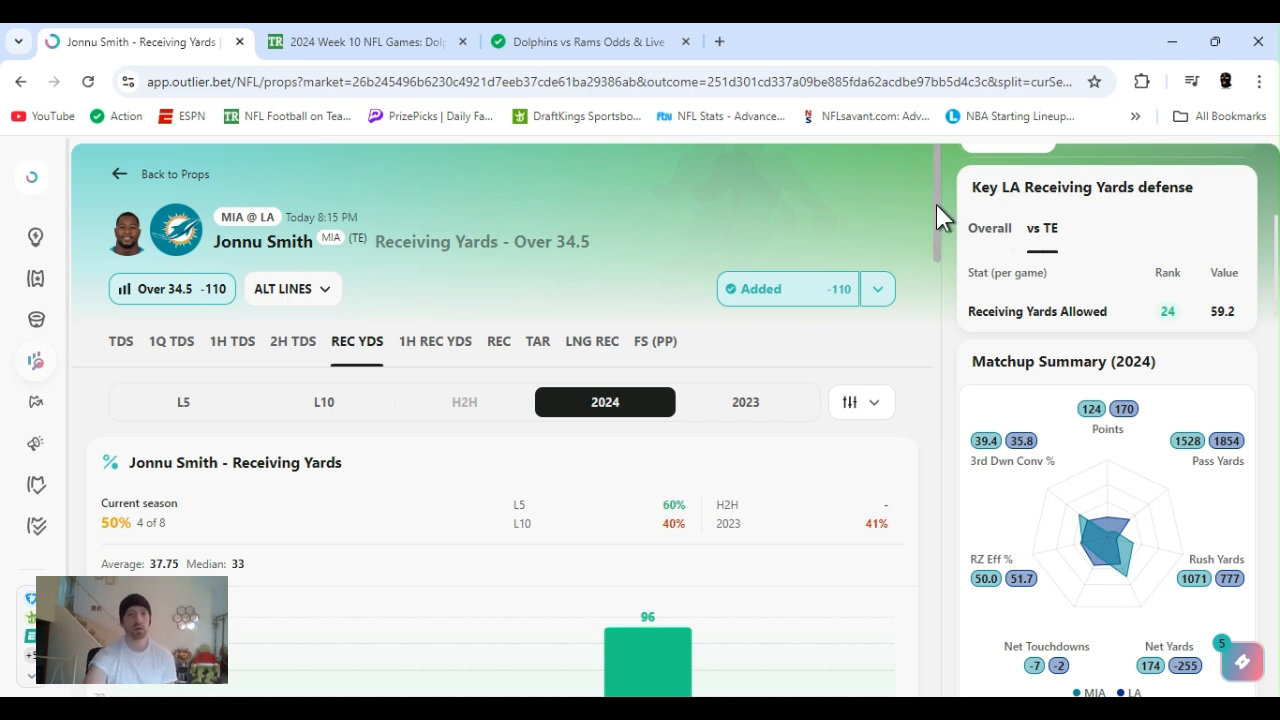
scroll("down", 3)
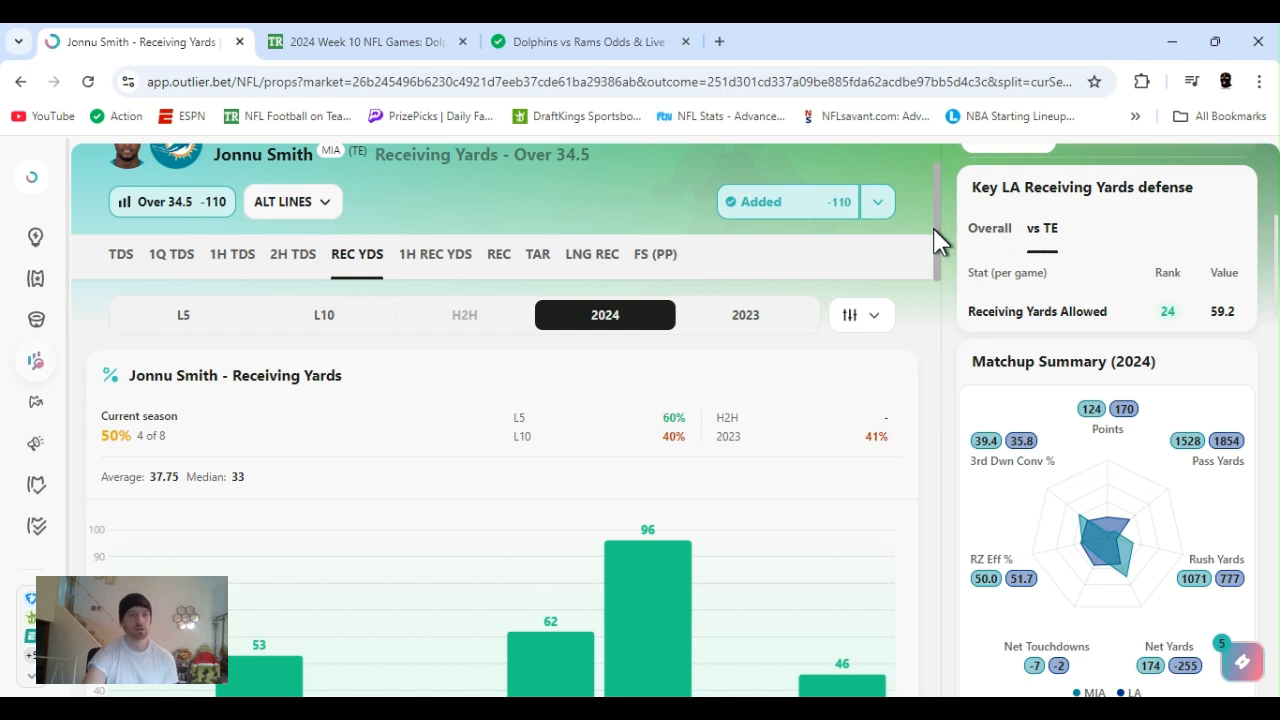
scroll("down", 3)
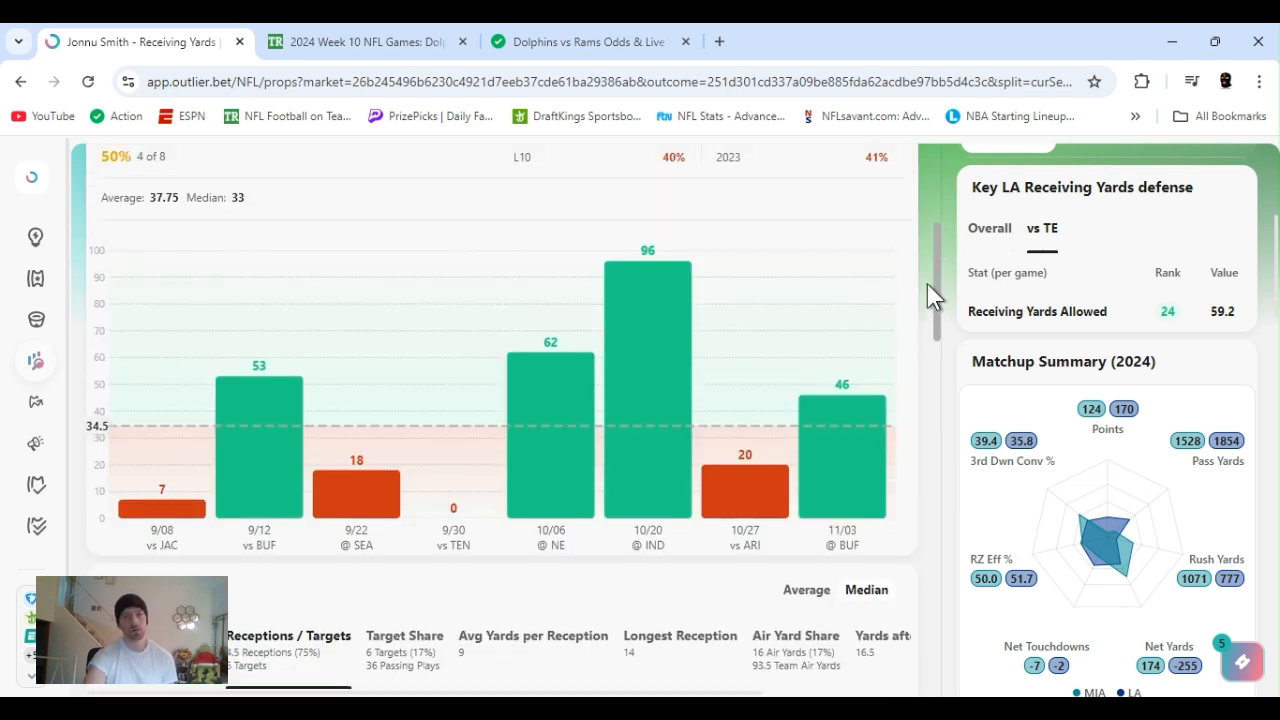
scroll("down", 3)
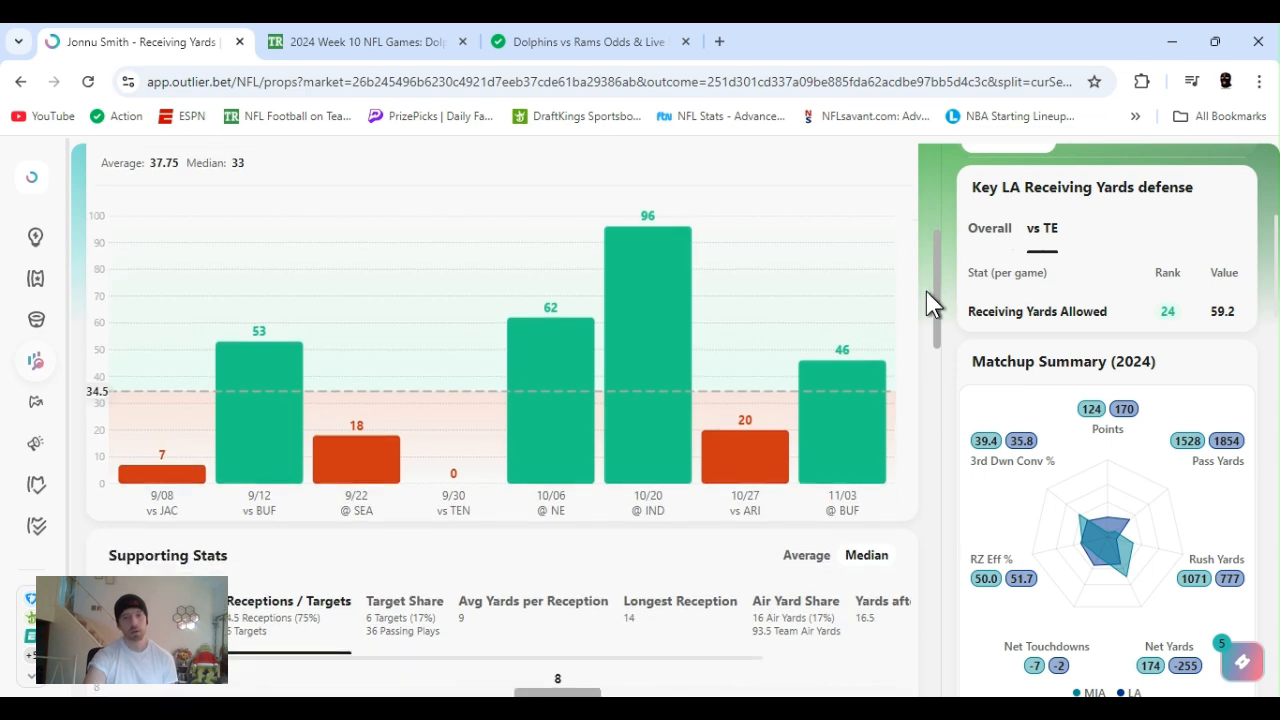
Scroll through Jonnu Smith's Receptions / Targets supporting stats and target share table.
scroll("down", 3)
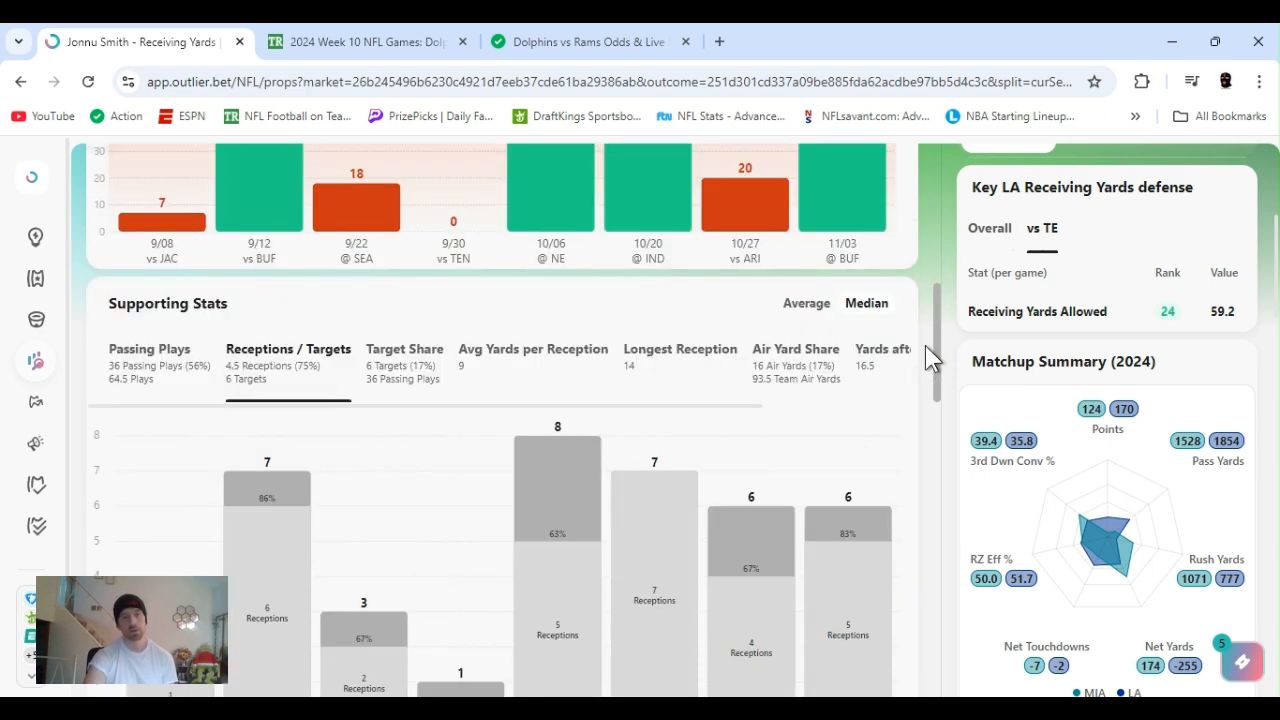
scroll("down", 3)
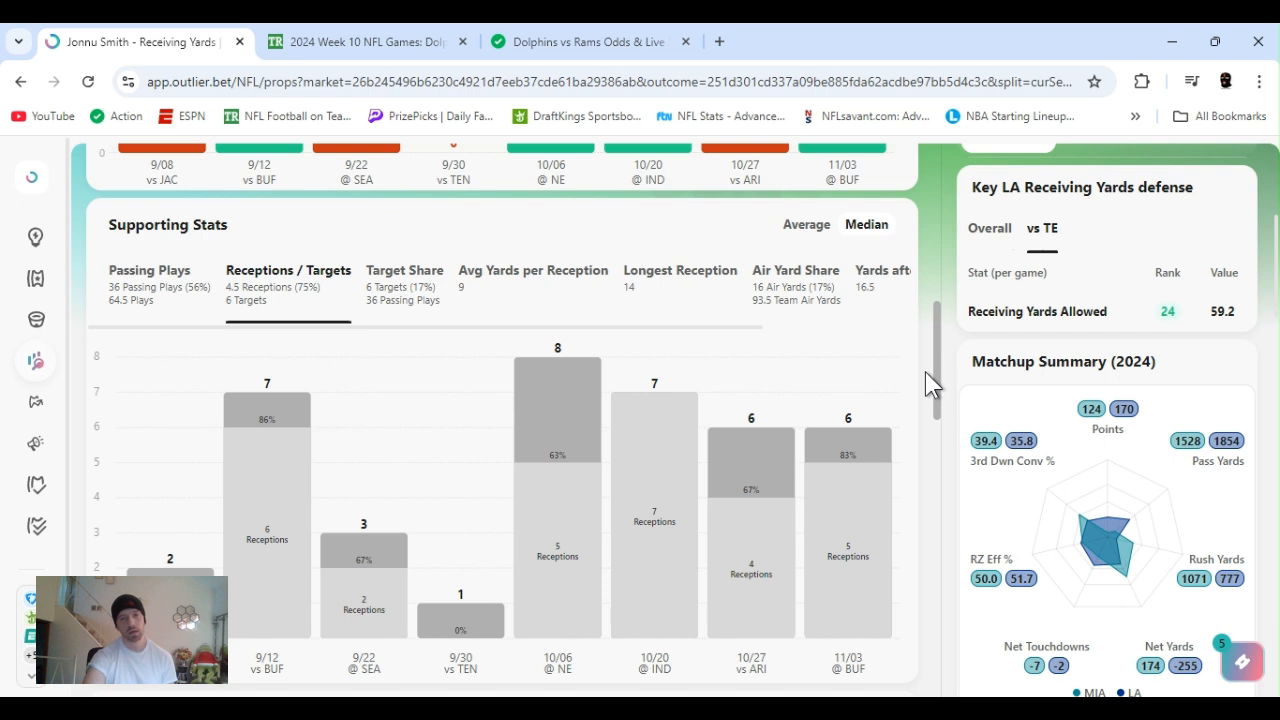
scroll("down", 3)
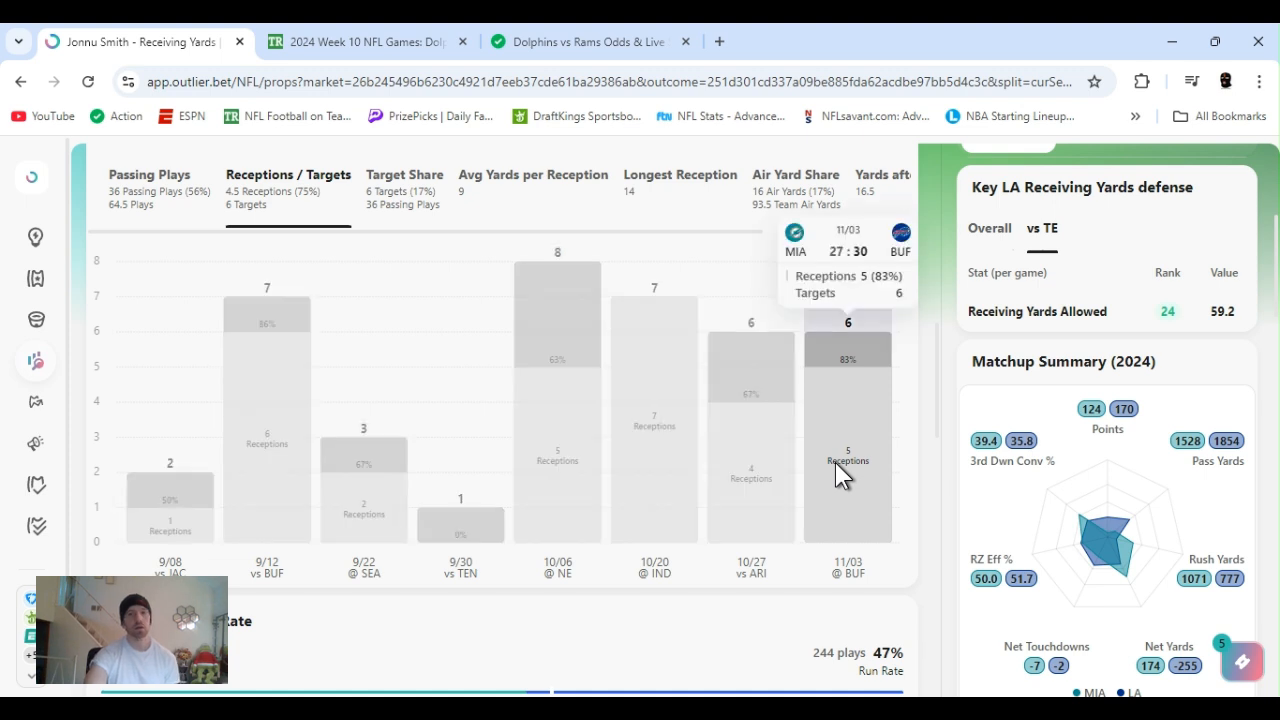
mouse_move(664, 460)
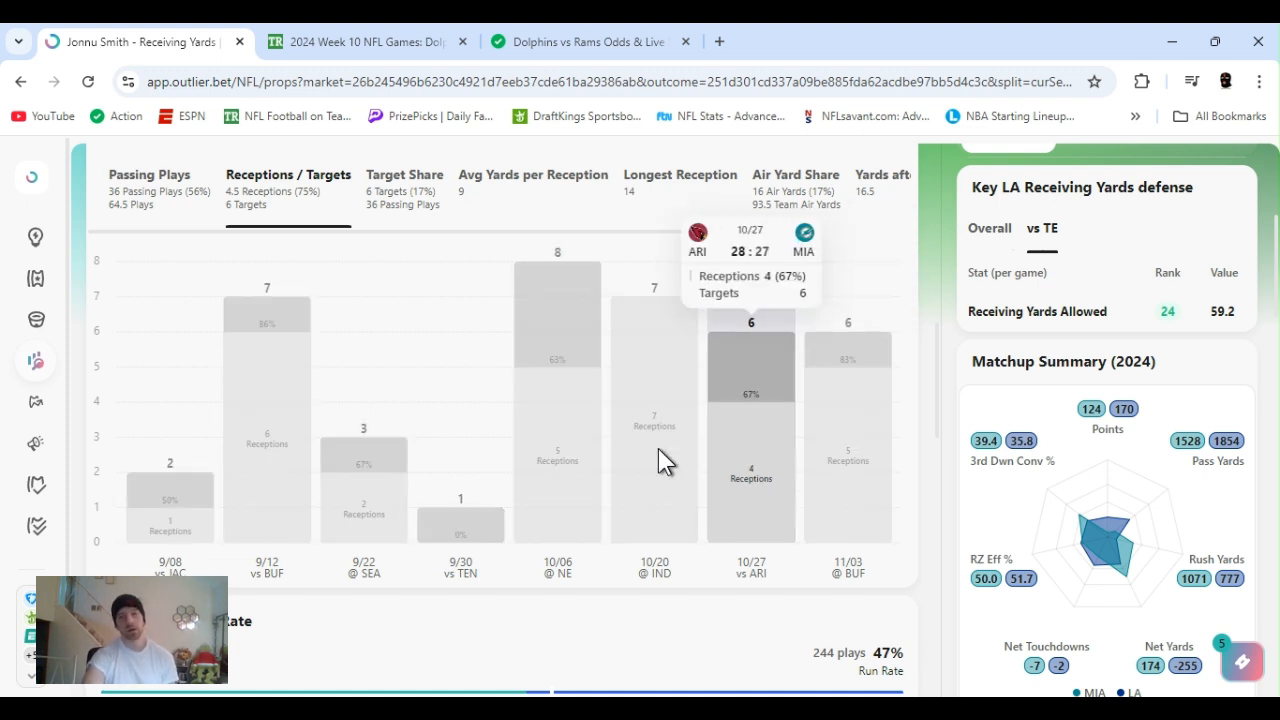
mouse_move(556, 480)
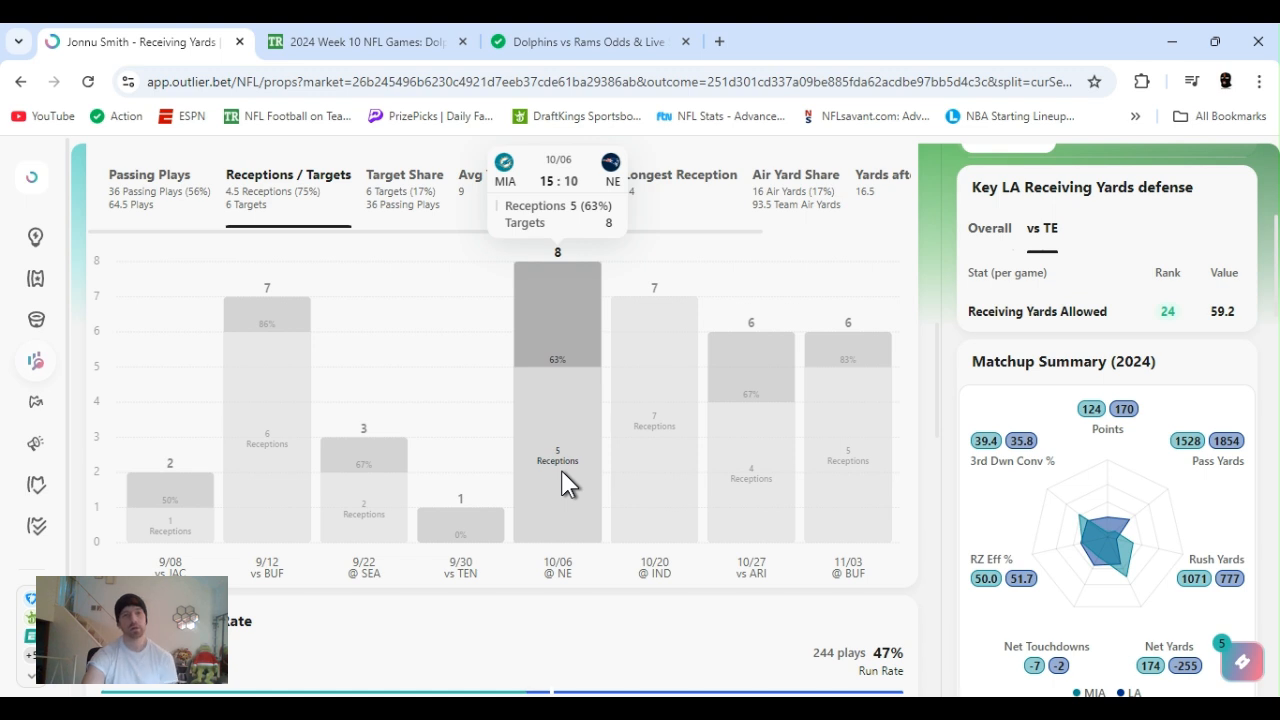
mouse_move(848, 350)
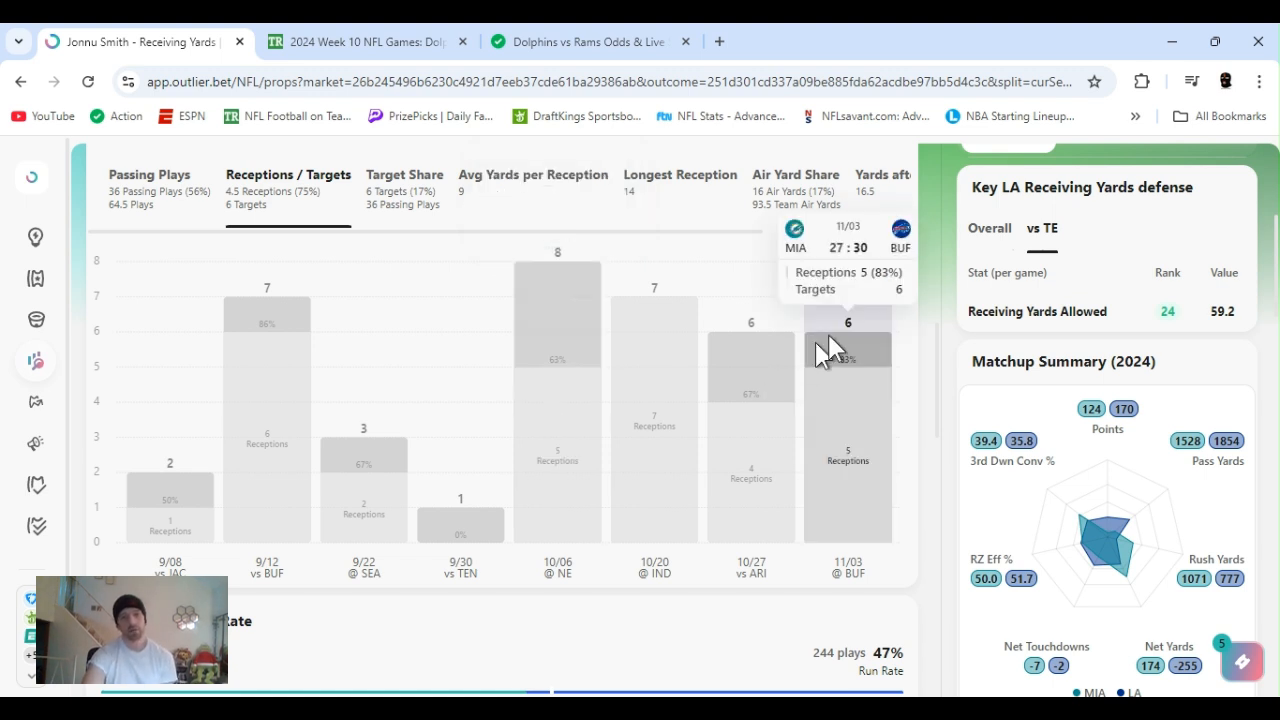
mouse_move(944, 390)
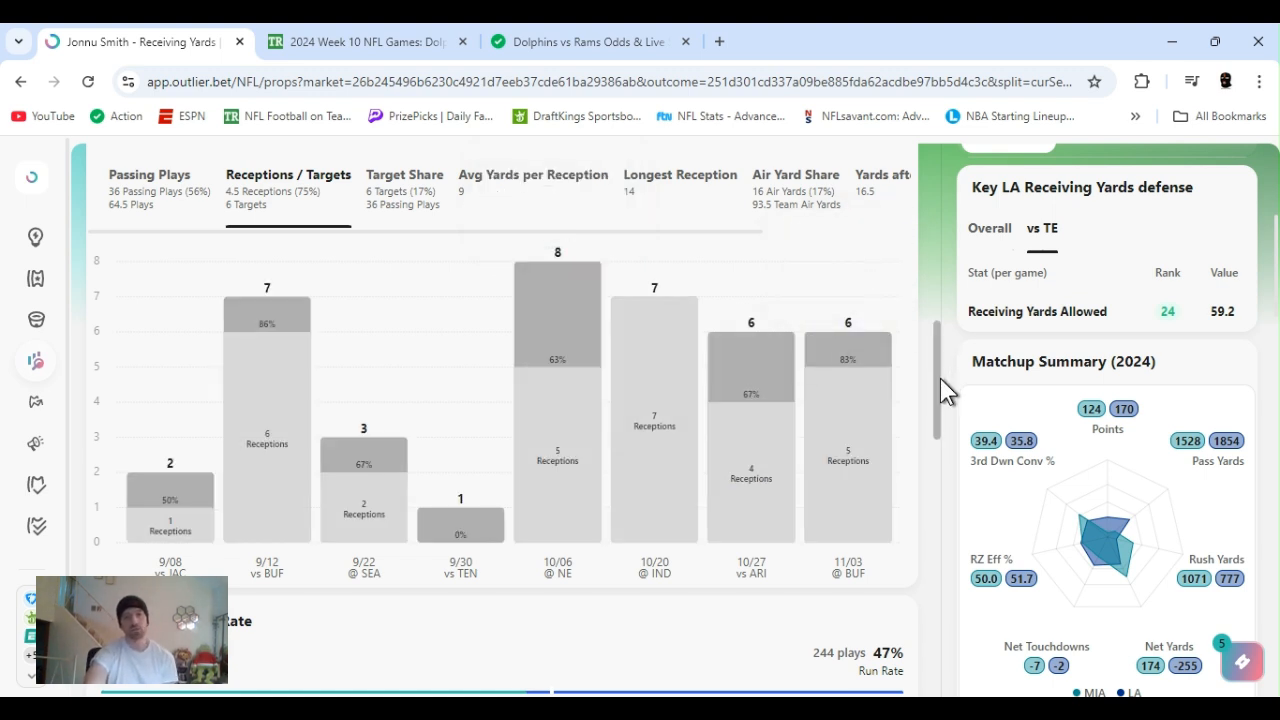
scroll("down", 3)
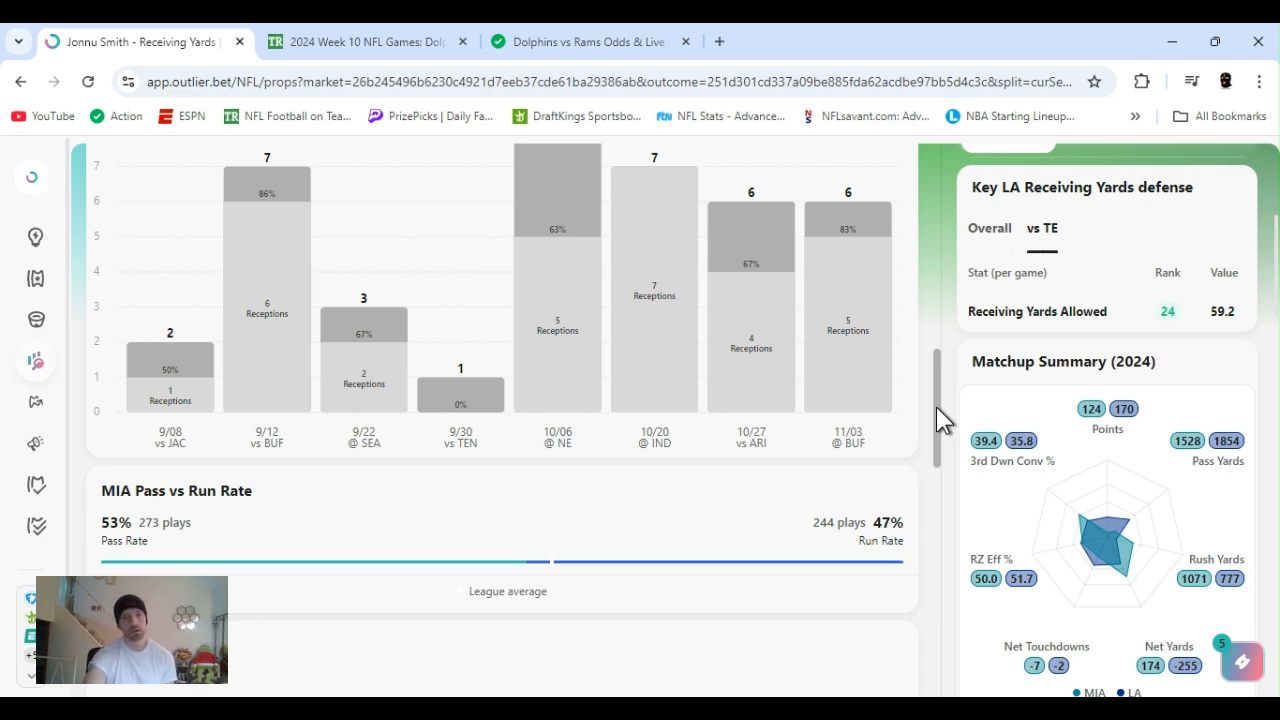
scroll("down", 3)
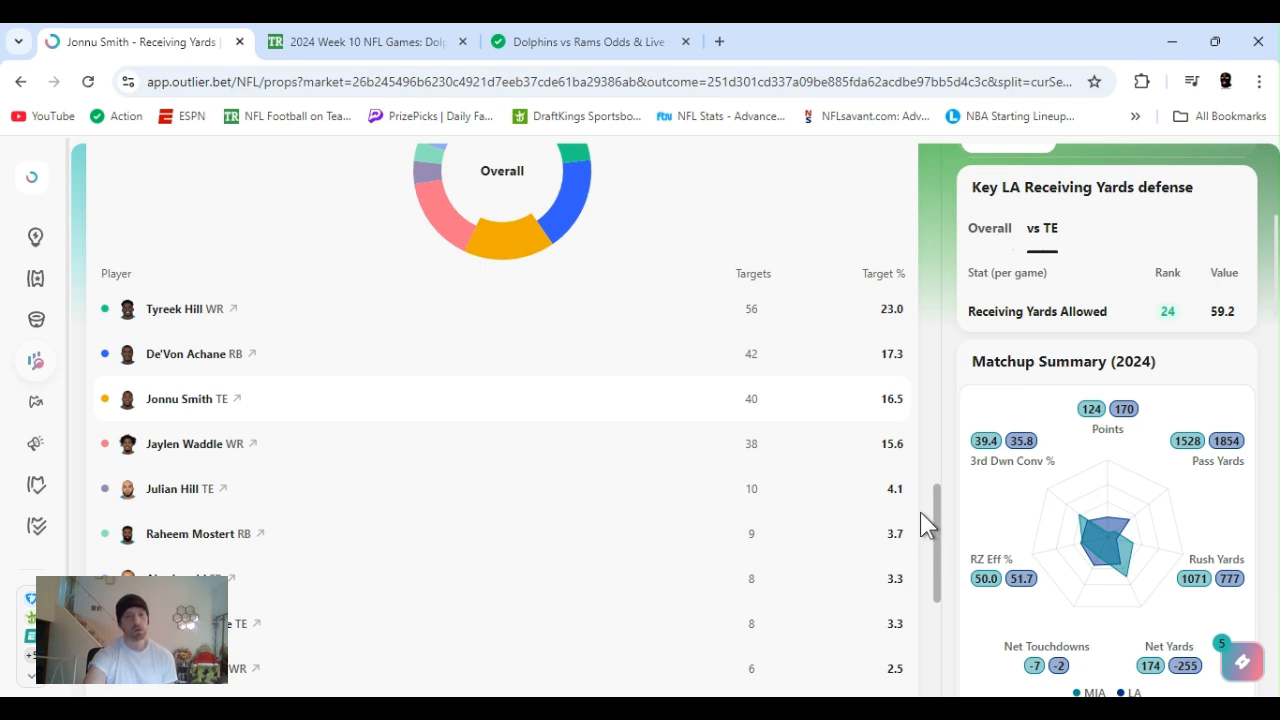
scroll("down", 3)
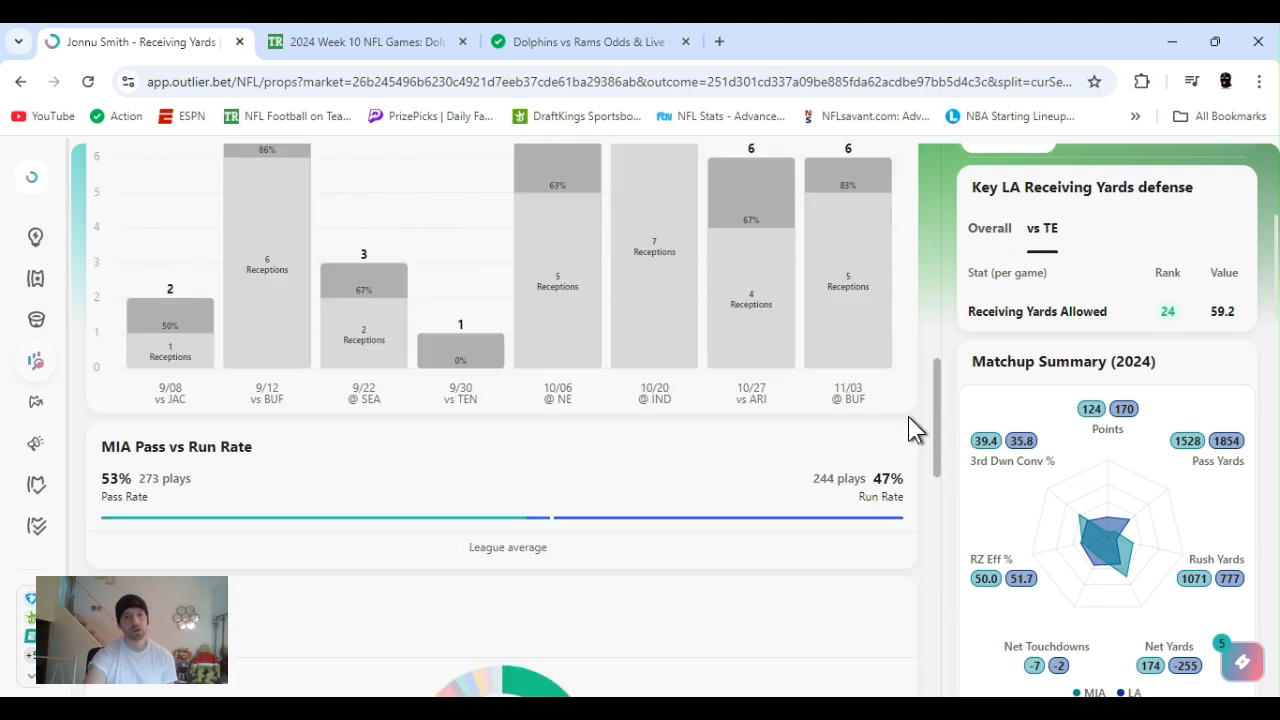
scroll("down", 3)
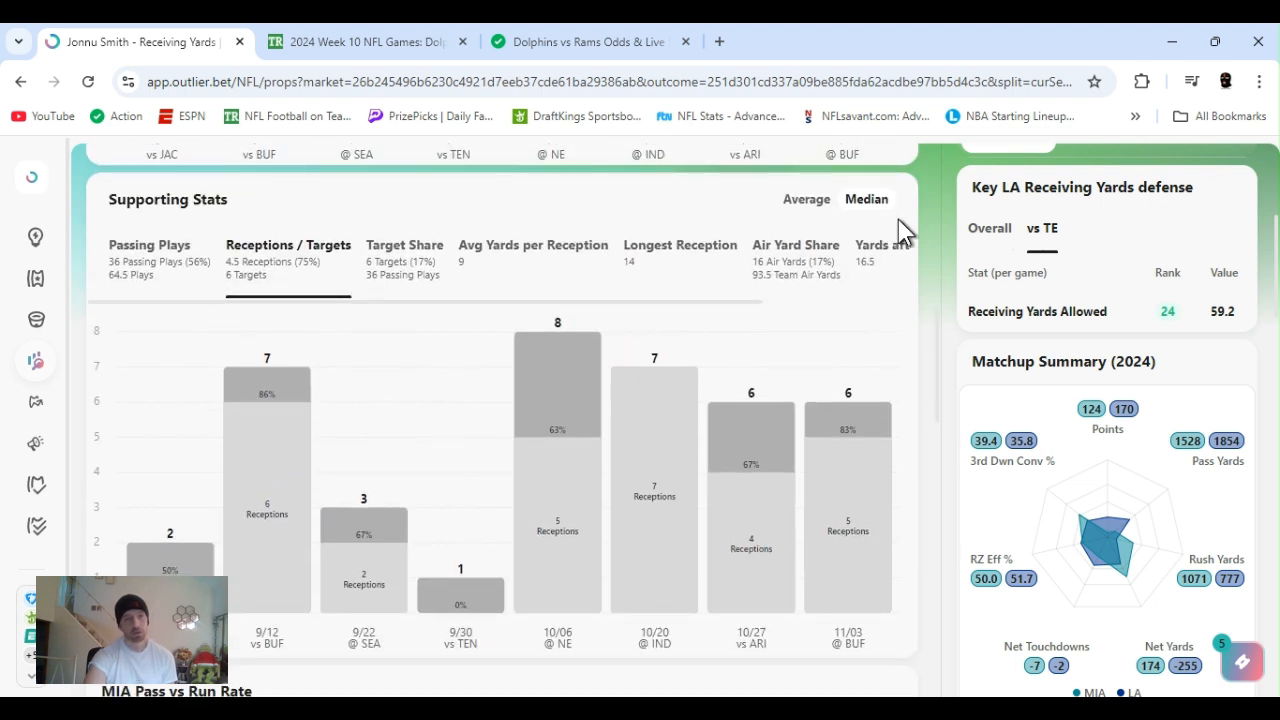
Show Jonnu Smith's average yards per reception by game before moving to Stafford's Passing TDs Over 1.5 prop.
left_click(532, 244)
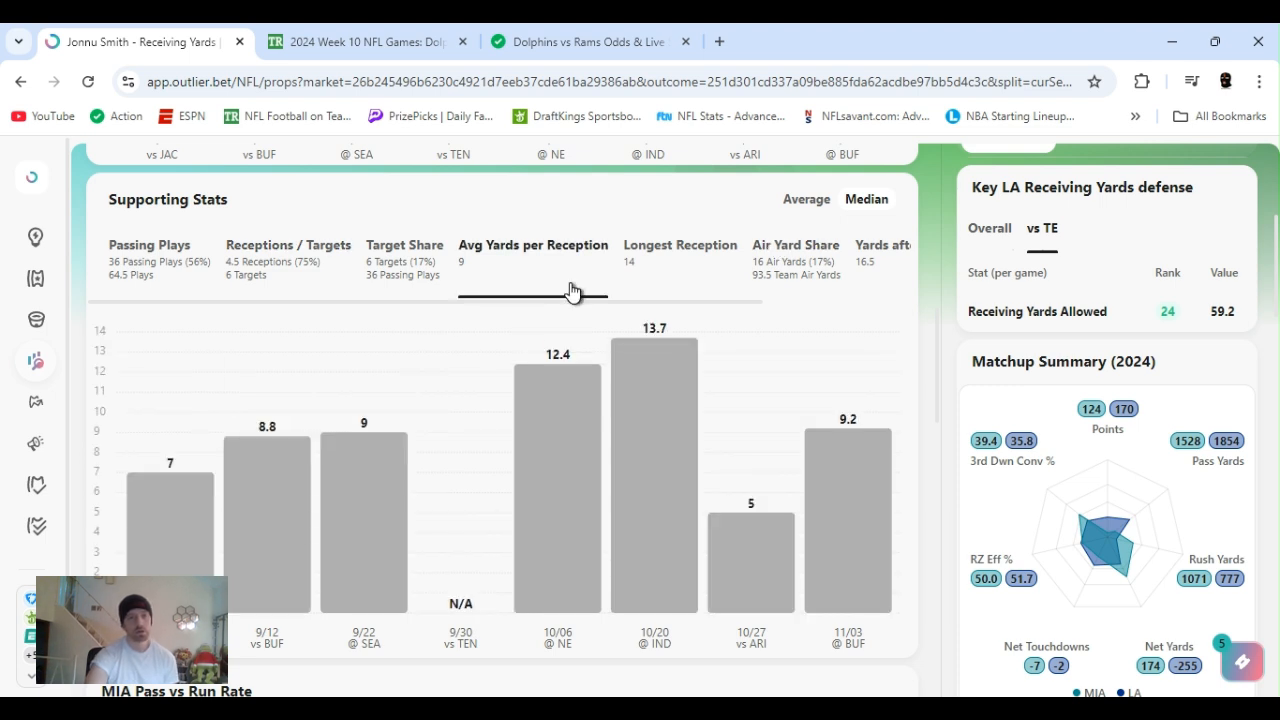
mouse_move(888, 294)
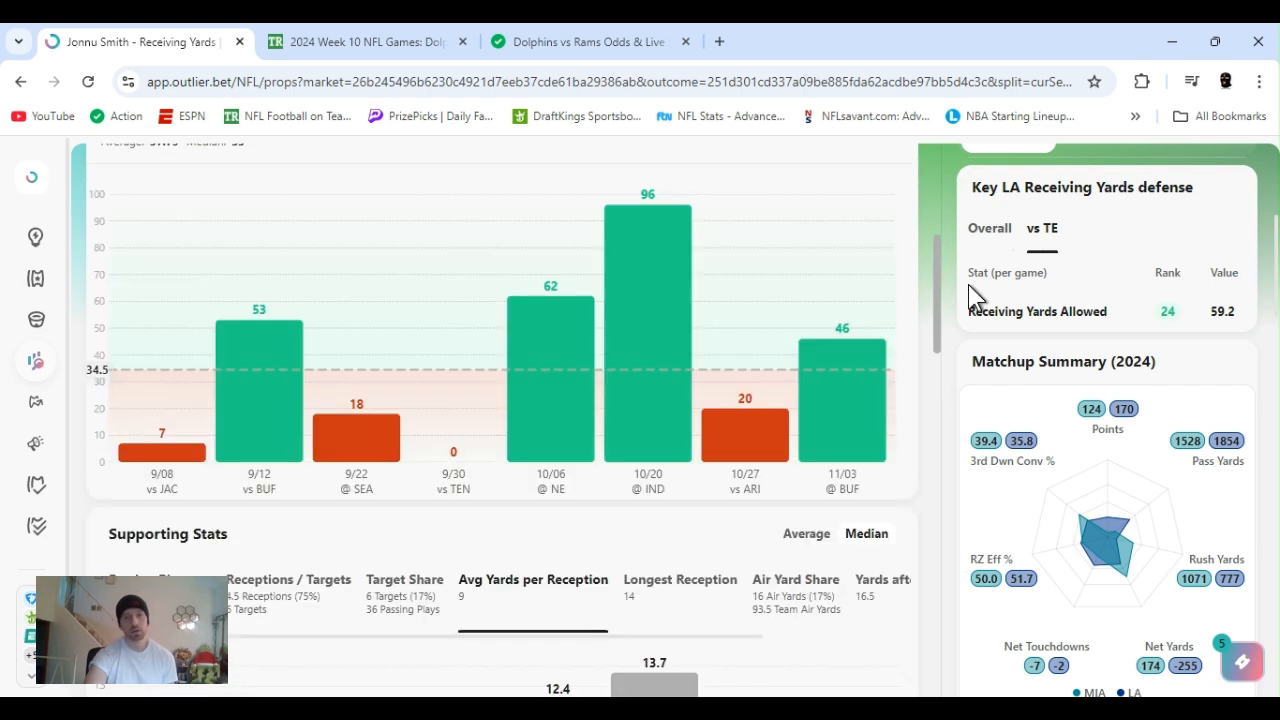
scroll("up", 3)
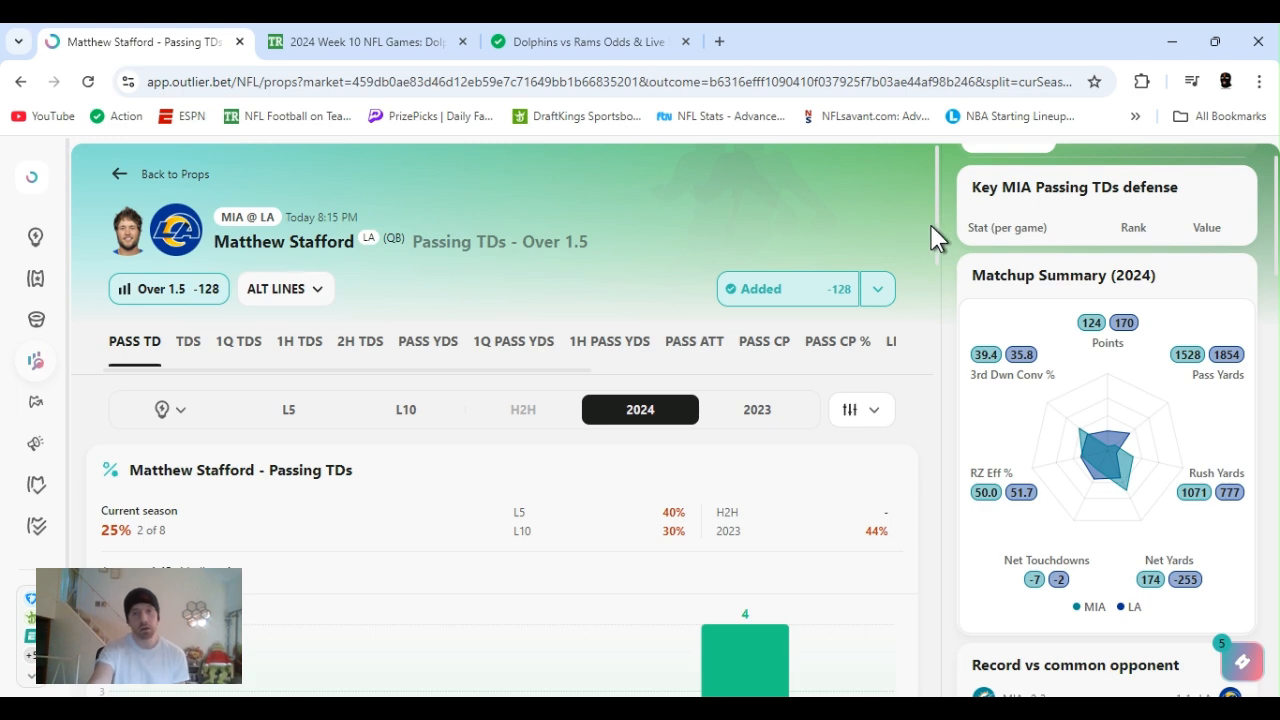
Scroll through Stafford's game-by-game passing TDs chart down to his passing plays supporting stats.
scroll("down", 3)
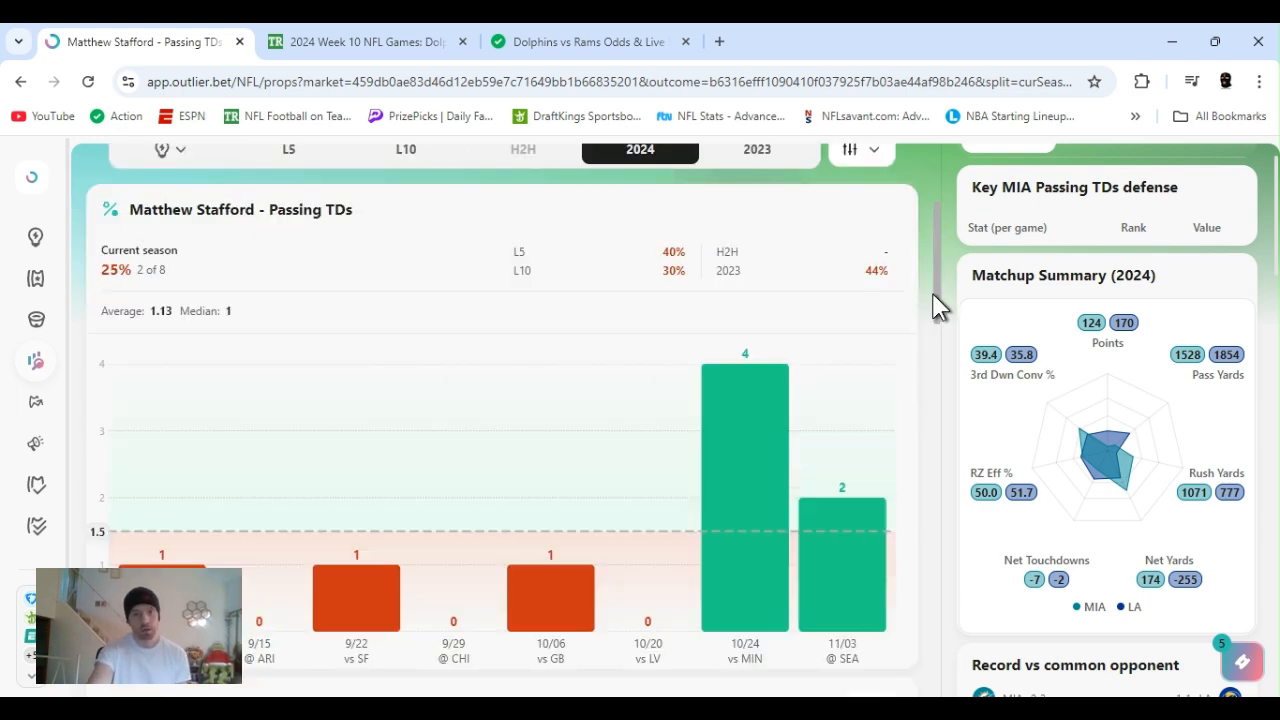
scroll("down", 3)
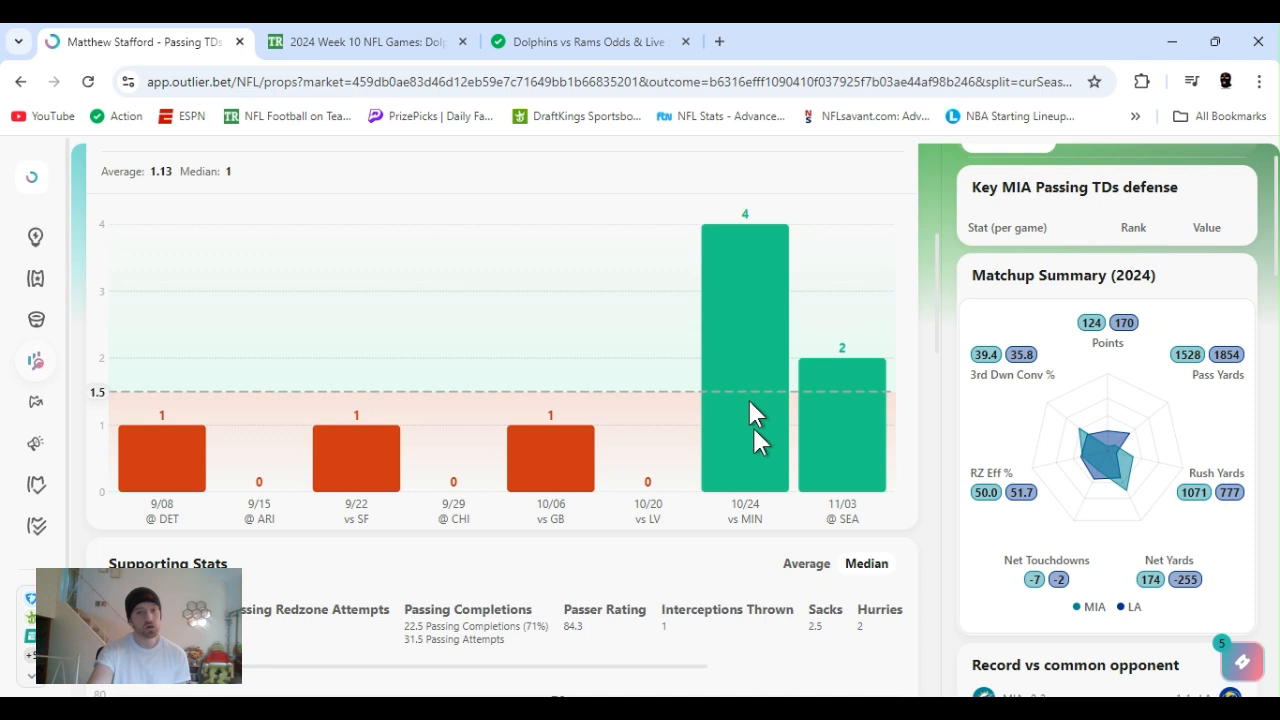
mouse_move(758, 448)
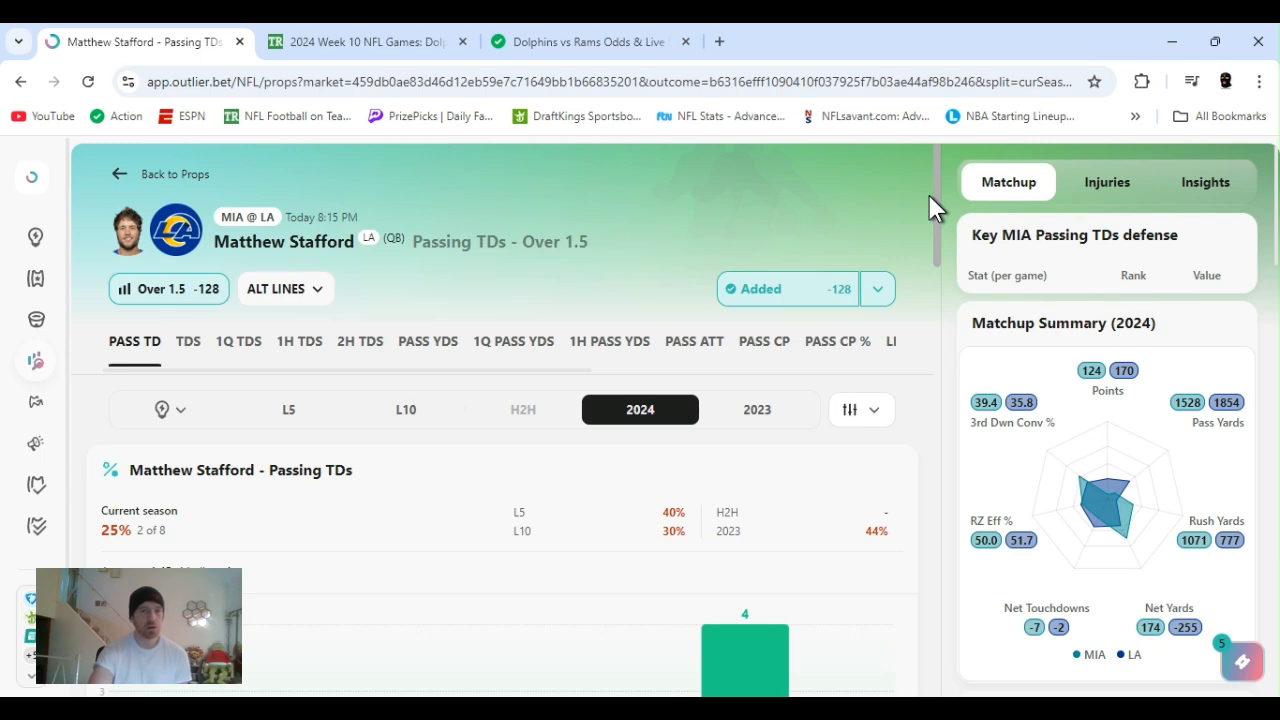
scroll("down", 3)
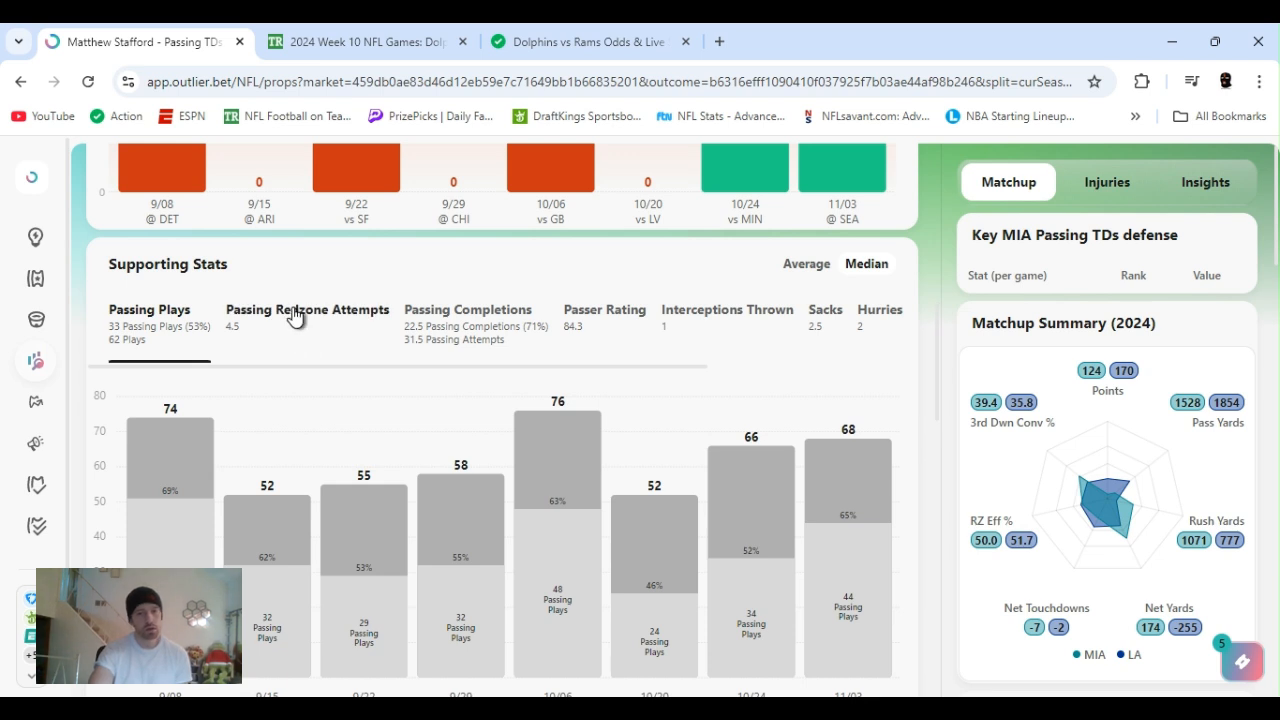
Chart Stafford's passing red zone attempts per game in Supporting Stats.
left_click(308, 310)
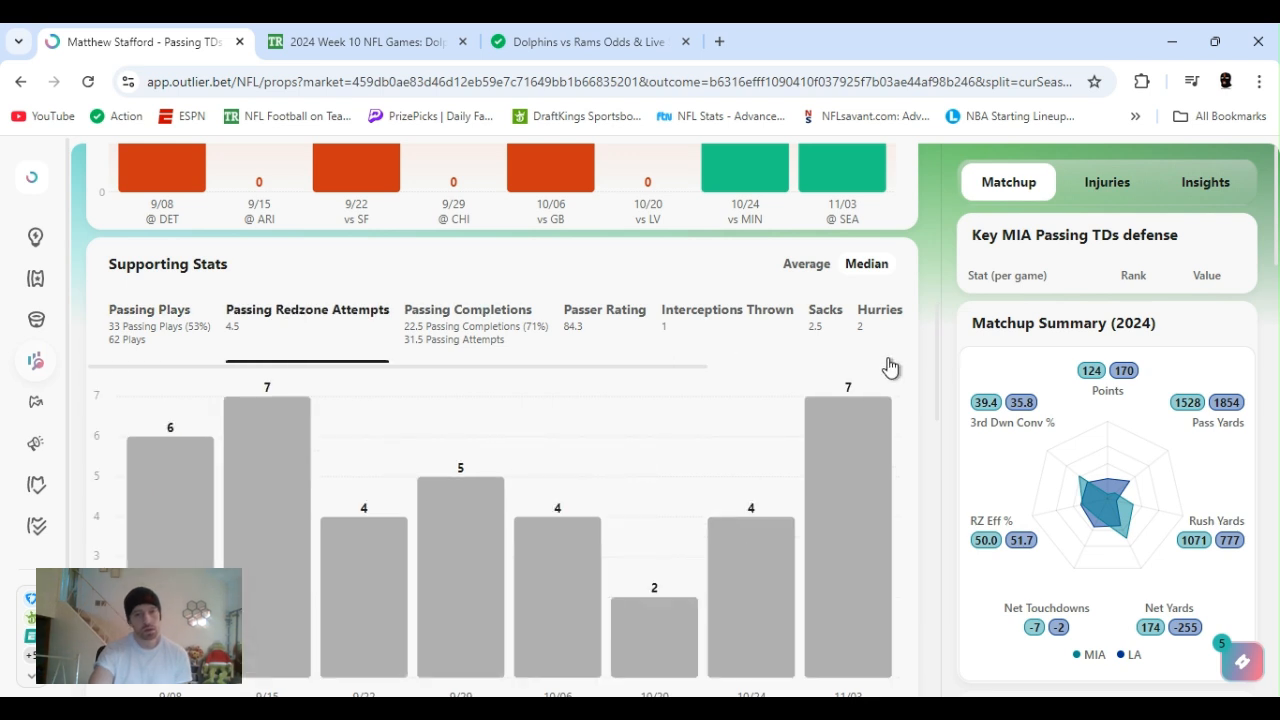
scroll("down", 3)
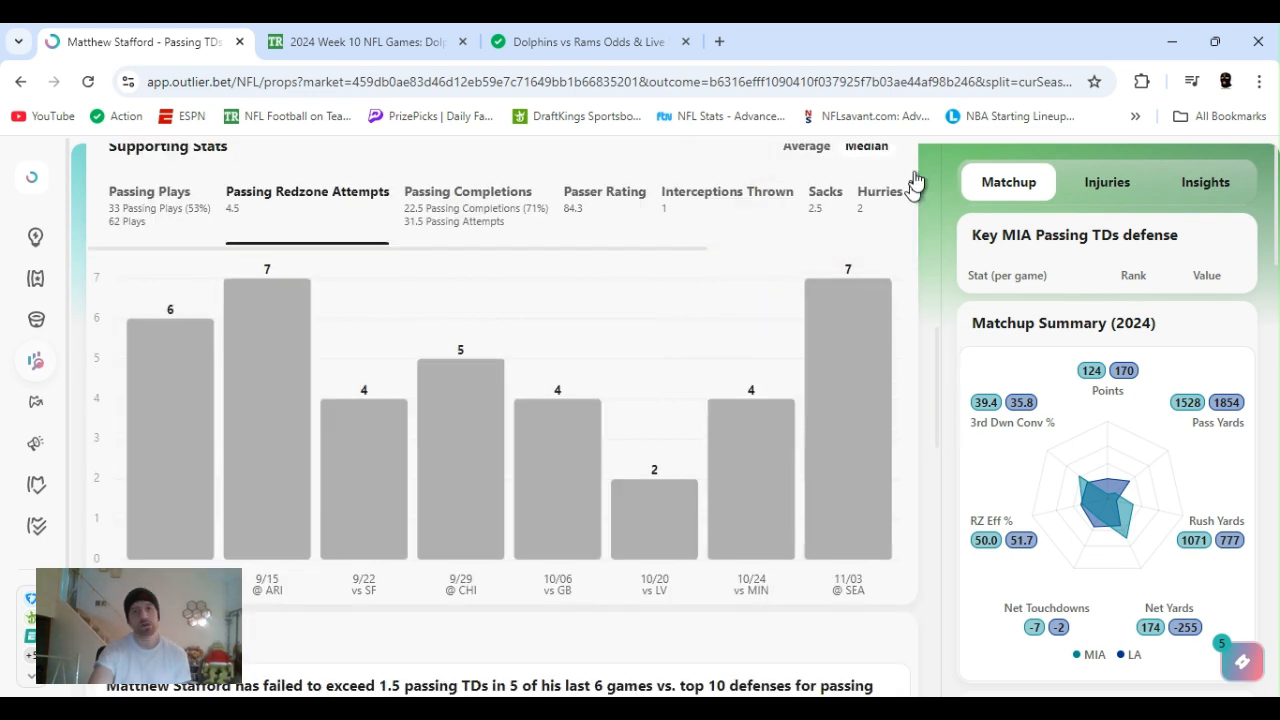
mouse_move(676, 170)
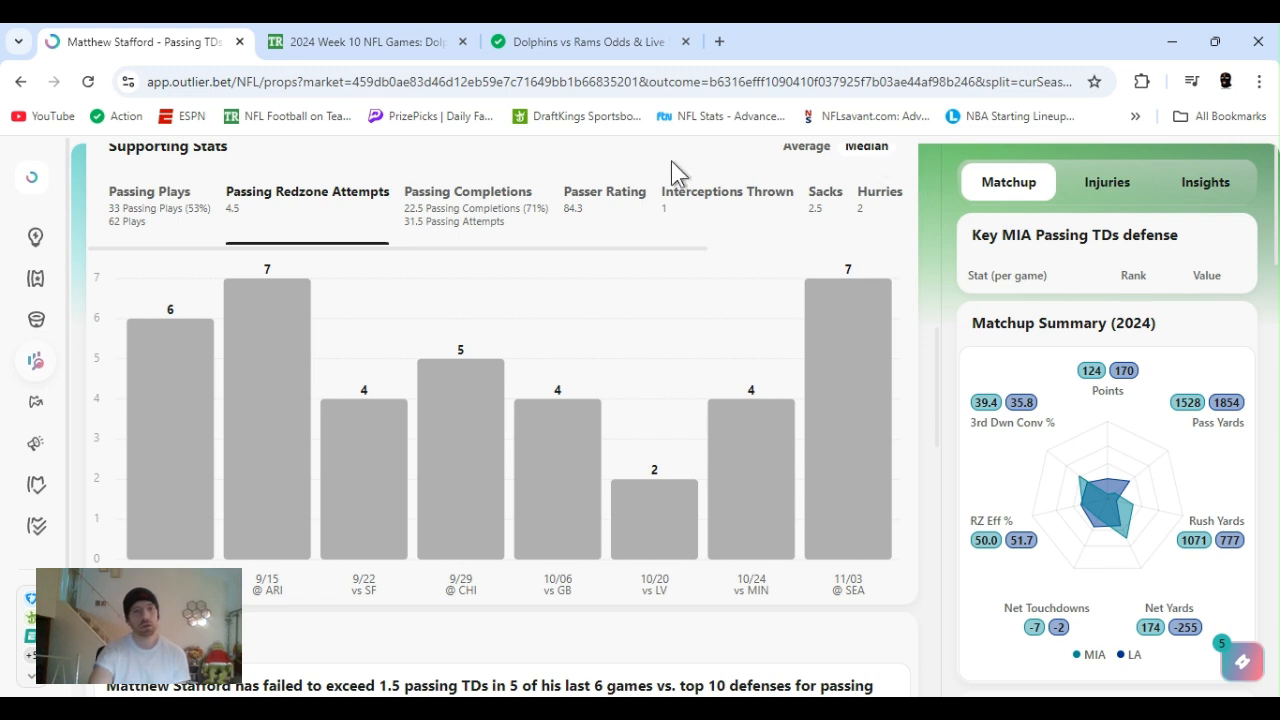
mouse_move(764, 240)
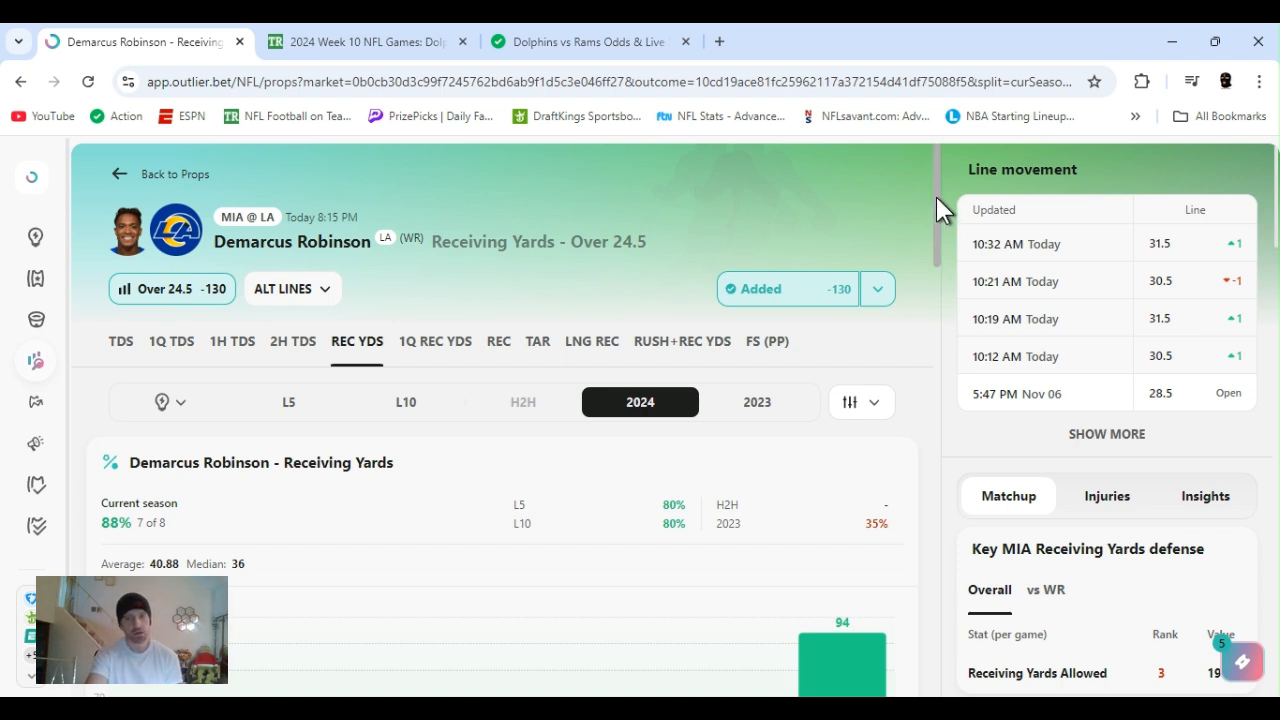
Check which sportsbooks offer Robinson's Over 24.5, then scroll through his 2024 receiving yards chart and matchup panel.
left_click(876, 288)
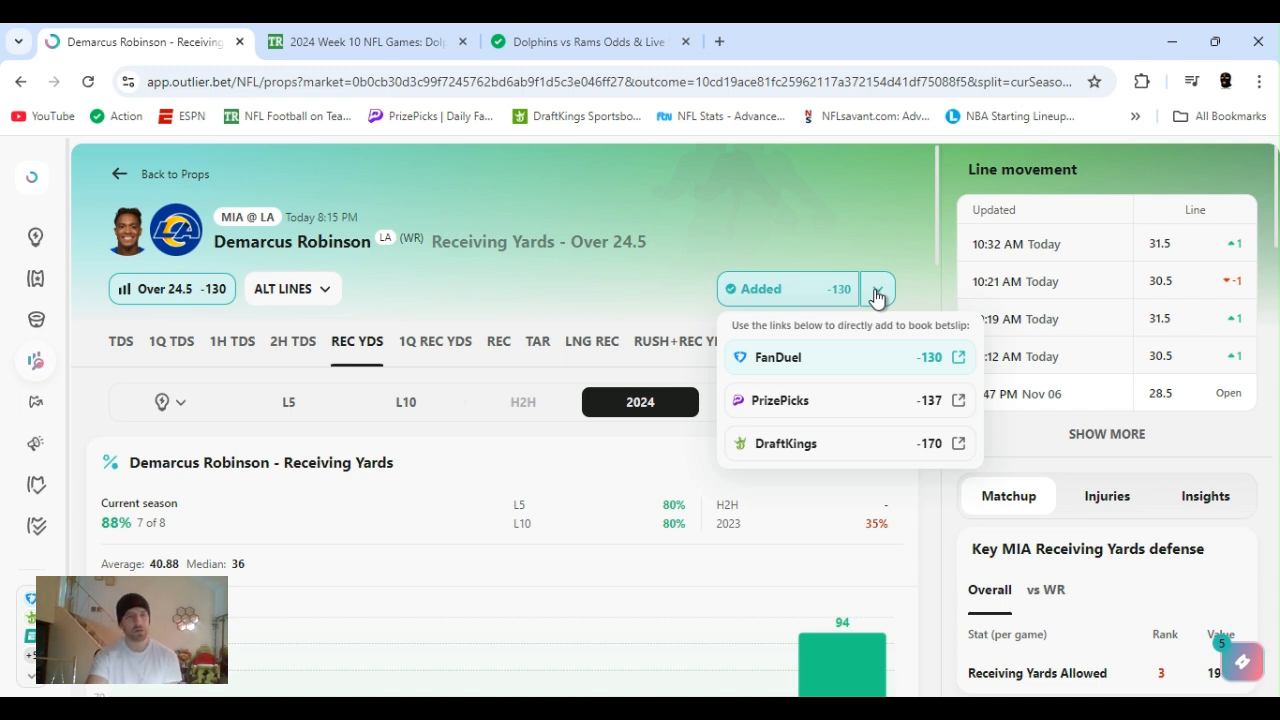
mouse_move(888, 294)
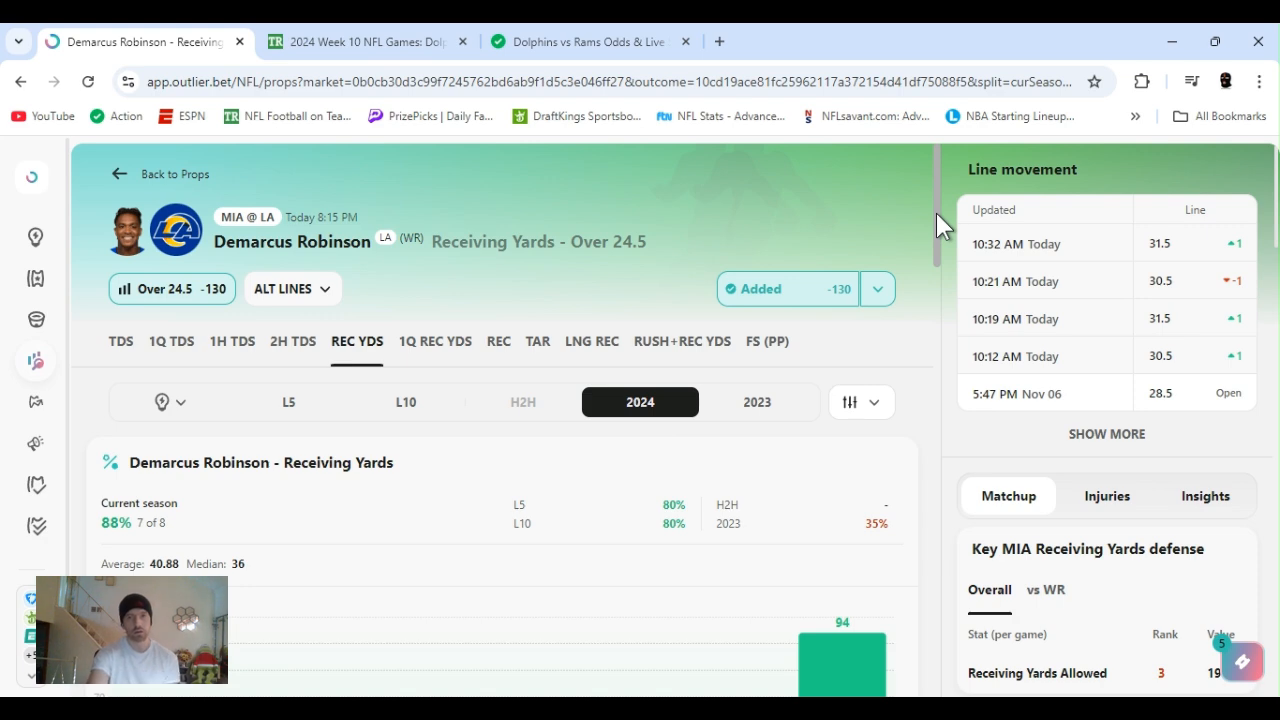
scroll("down", 3)
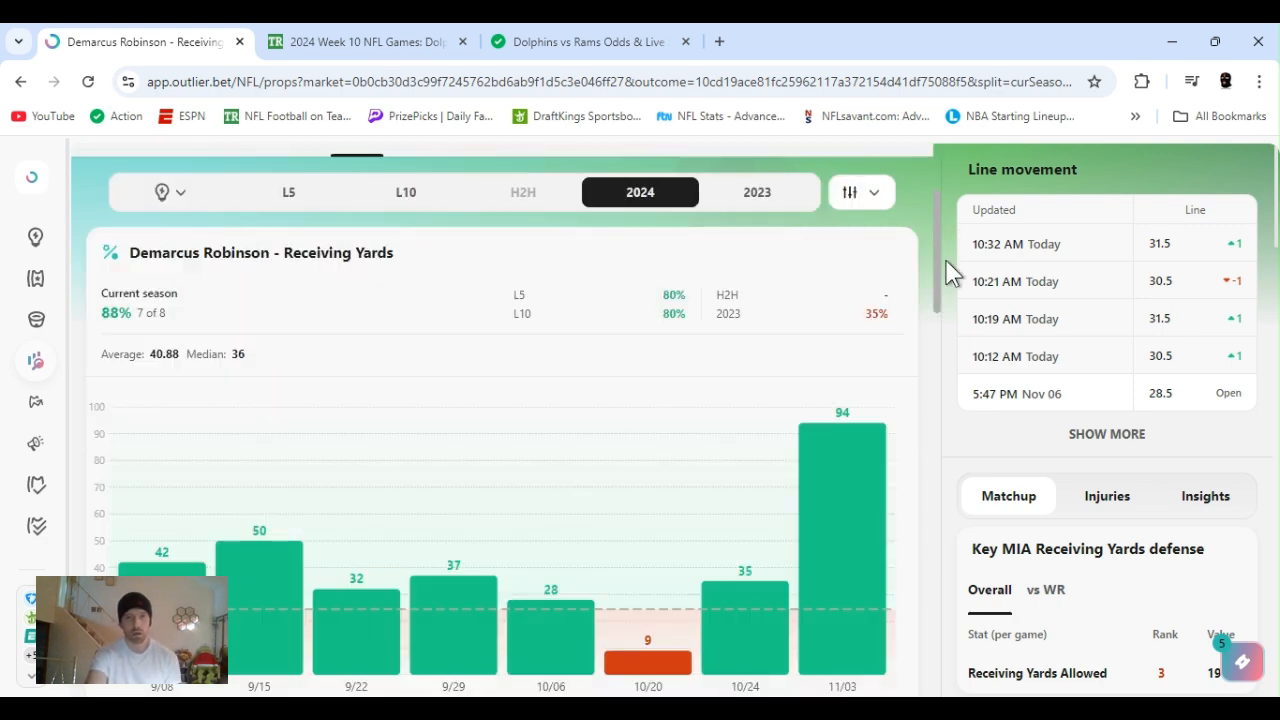
scroll("down", 3)
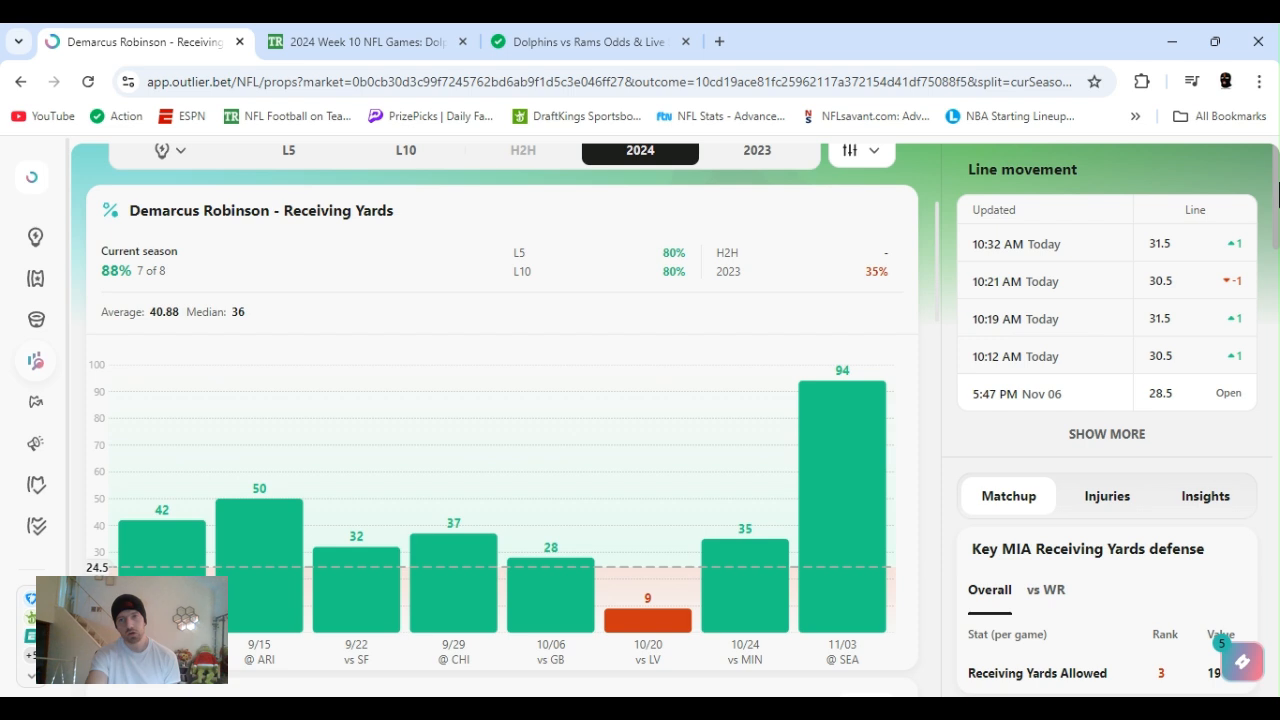
scroll("down", 3)
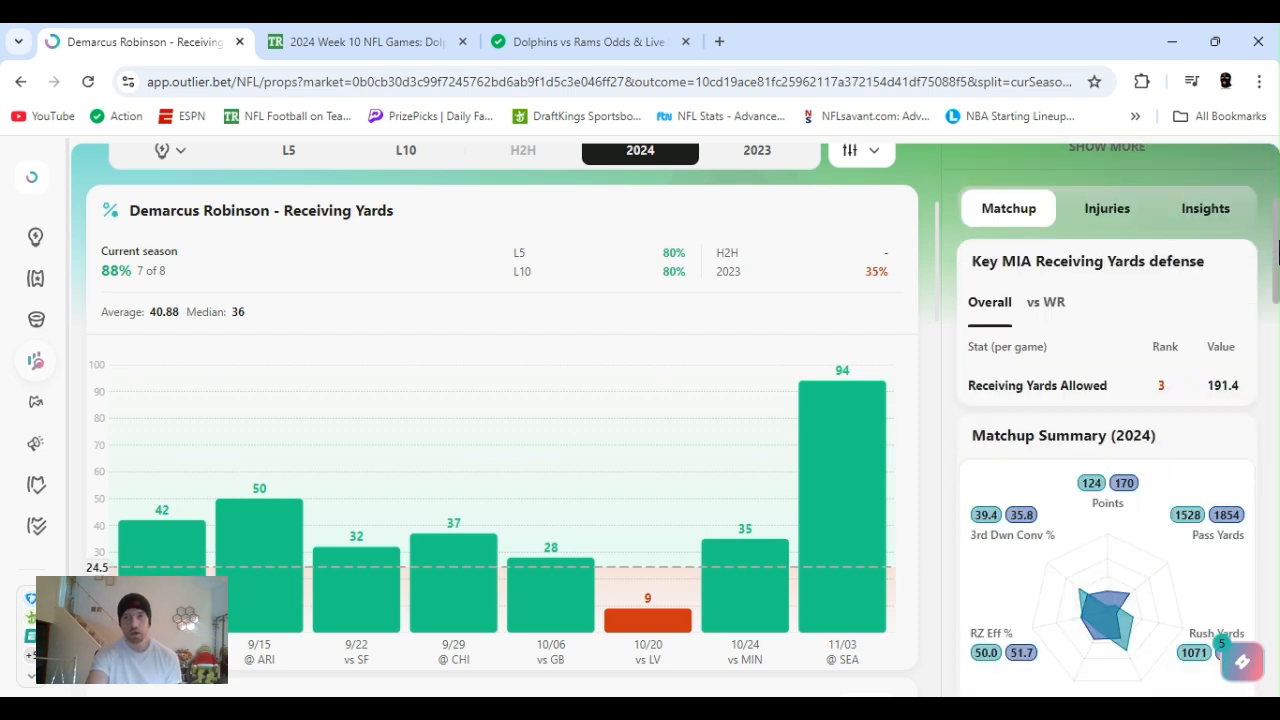
scroll("down", 3)
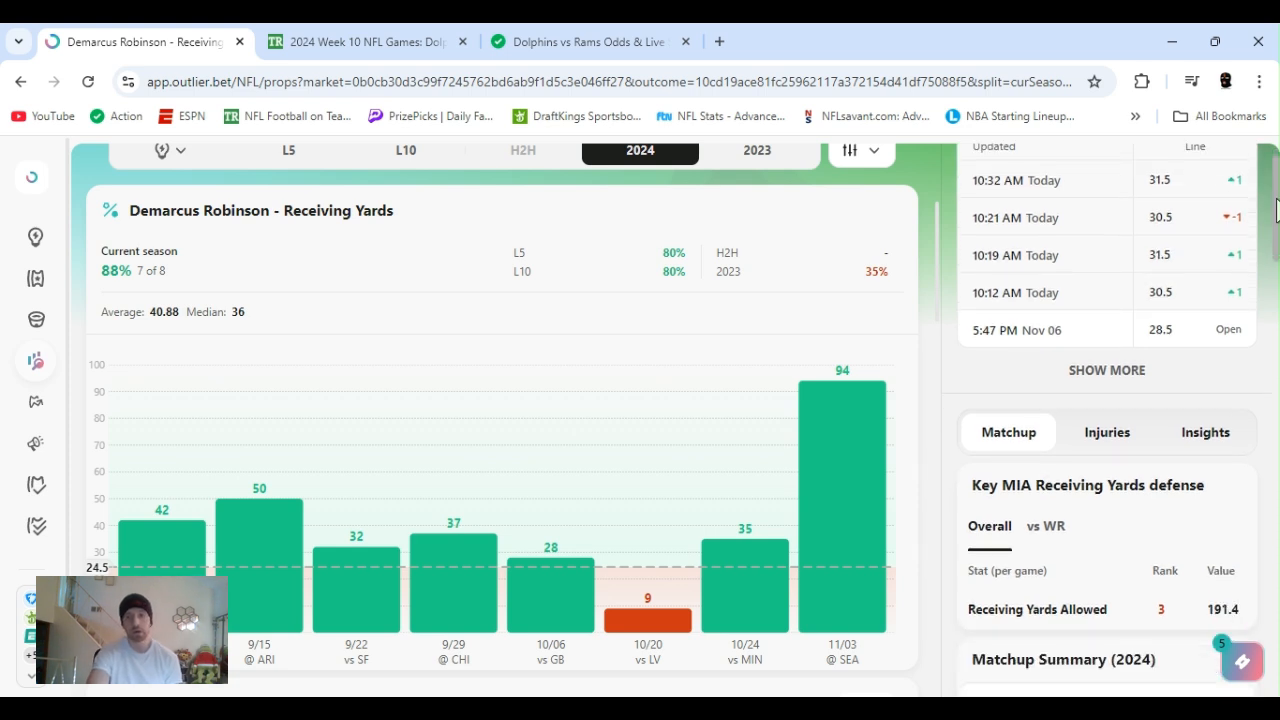
scroll("down", 3)
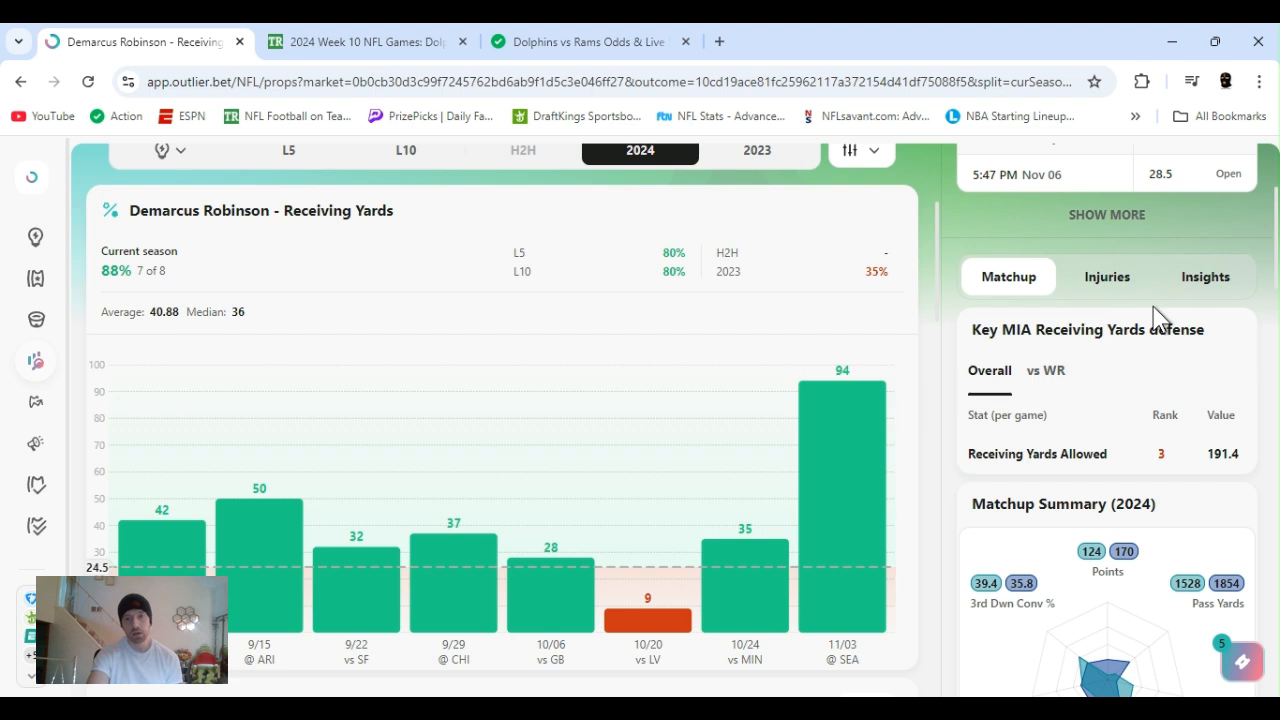
mouse_move(1116, 404)
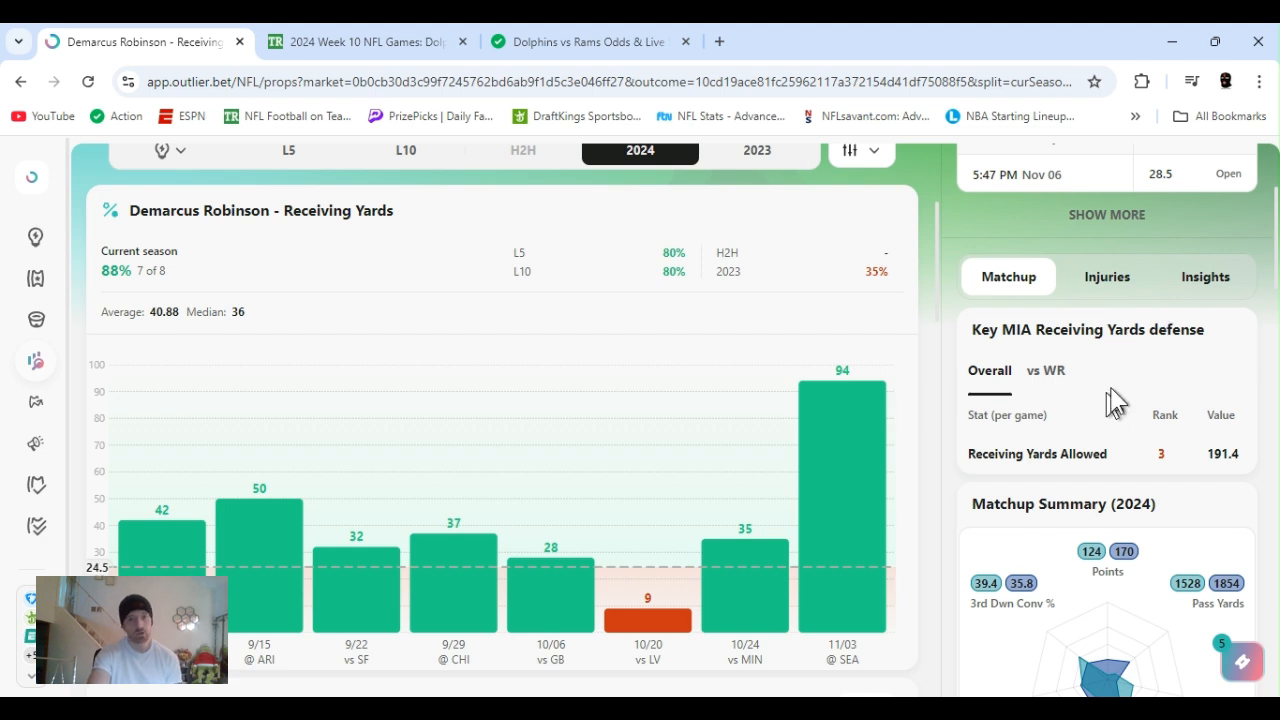
Show Miami's receiving yards allowed to wide receivers in the defense panel.
left_click(1046, 370)
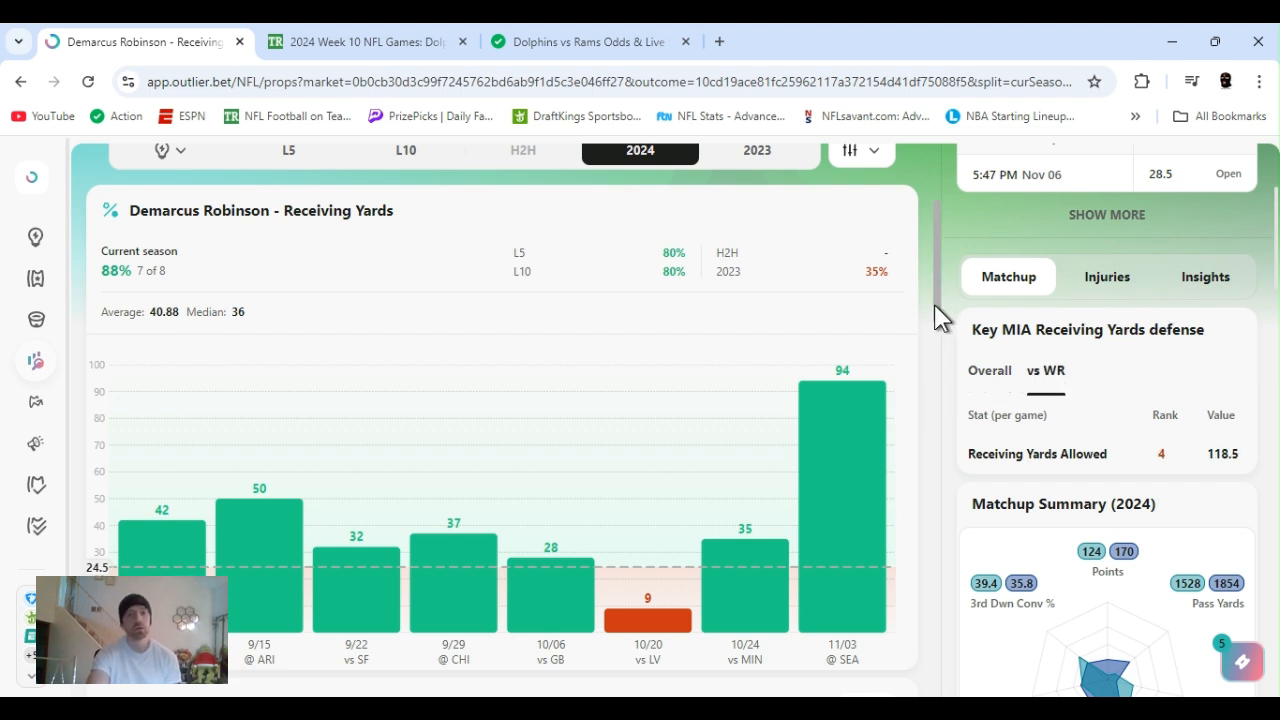
scroll("down", 3)
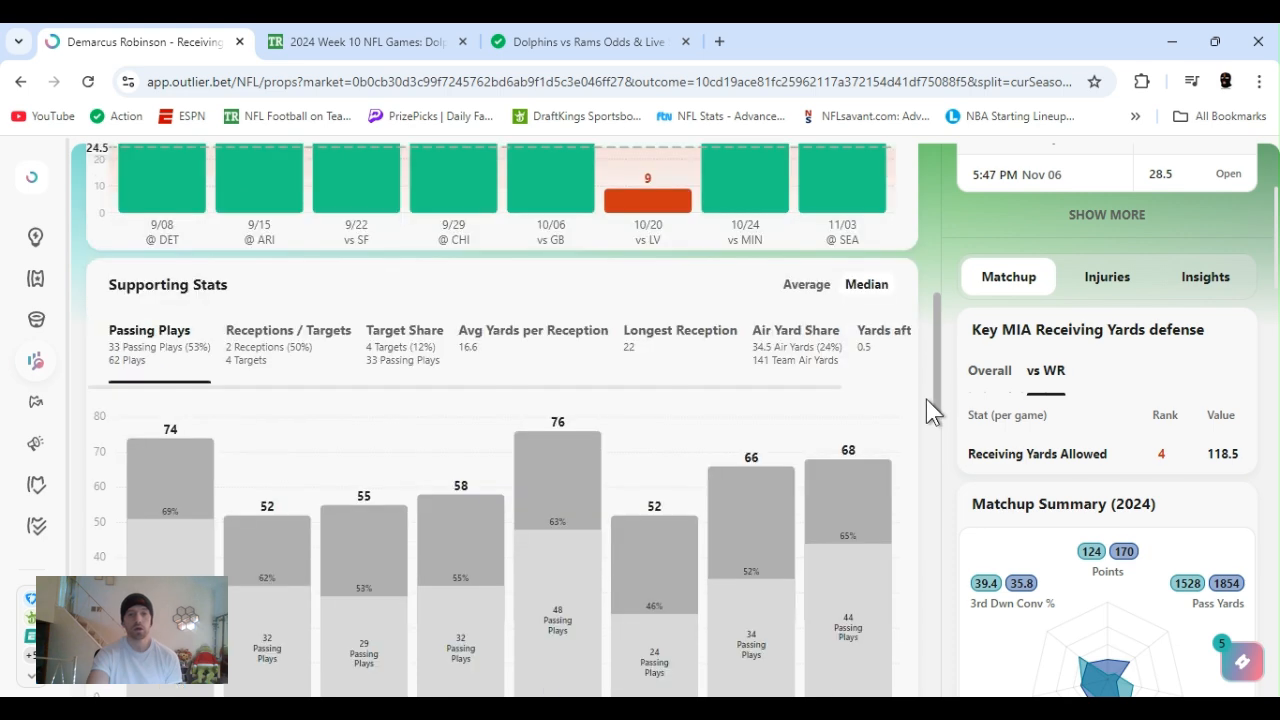
scroll("down", 3)
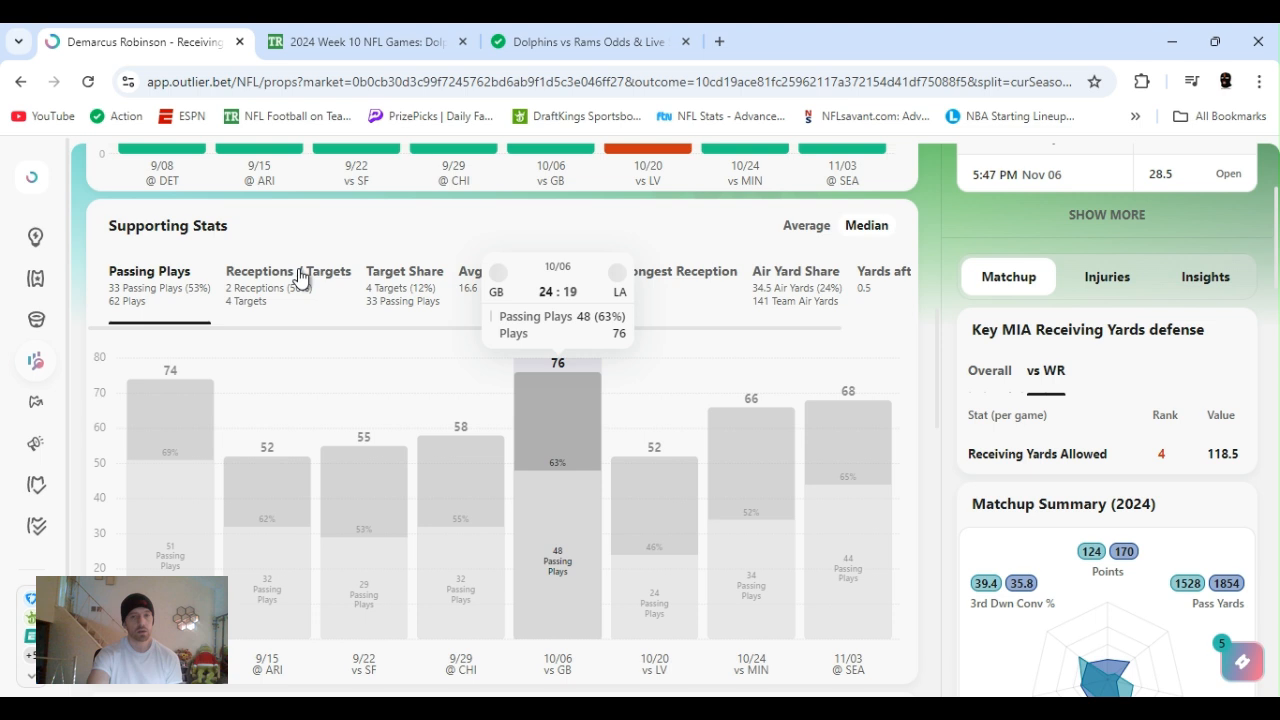
Chart Robinson's receptions and targets per game, then his longest reception per game.
left_click(288, 272)
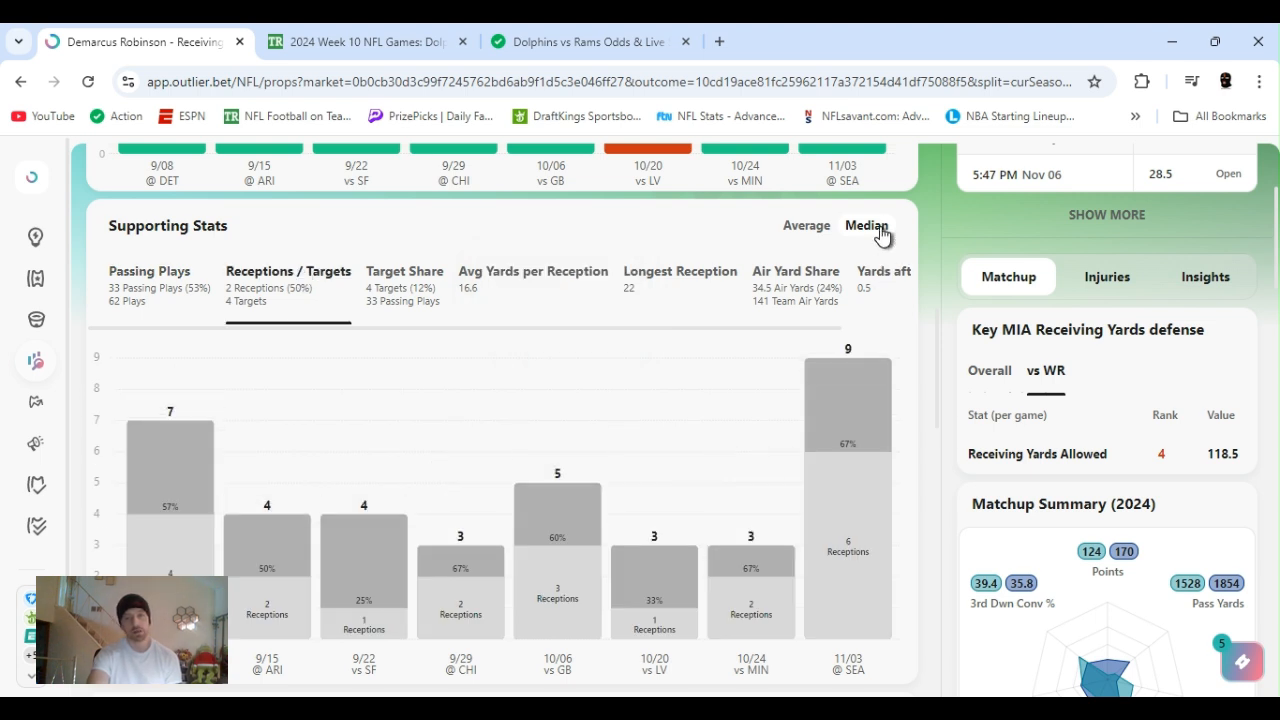
mouse_move(904, 268)
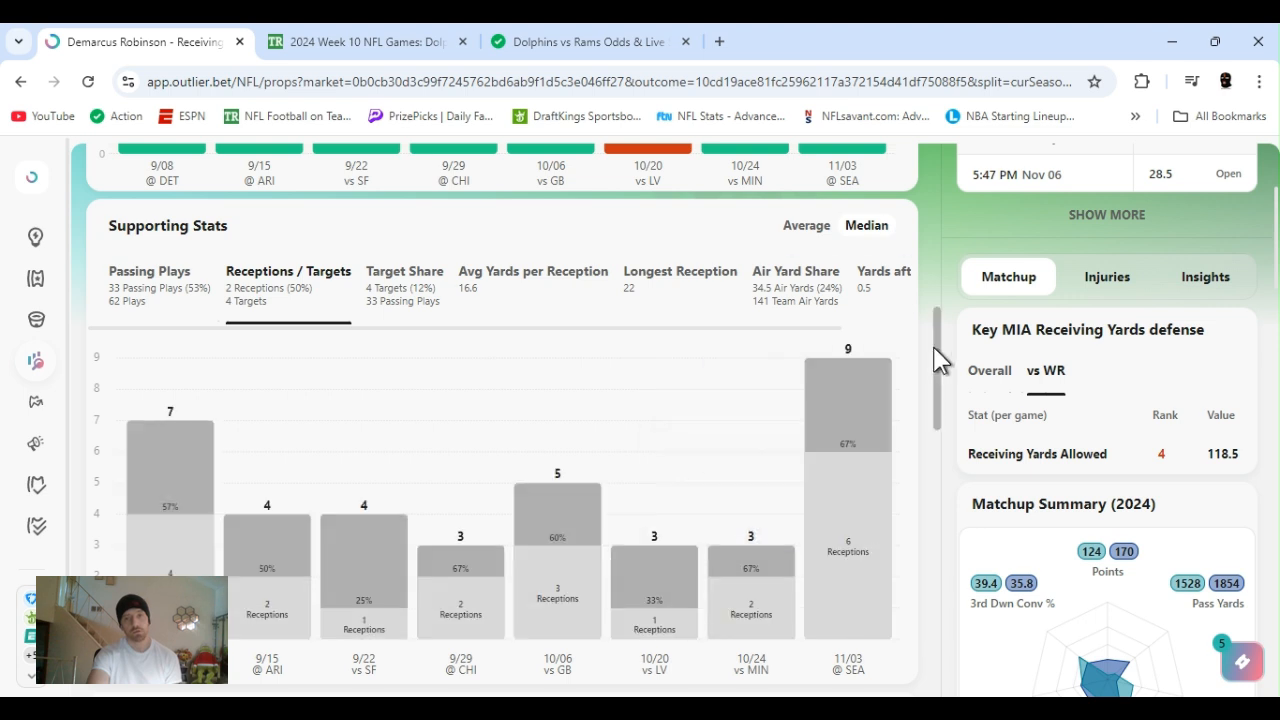
scroll("down", 3)
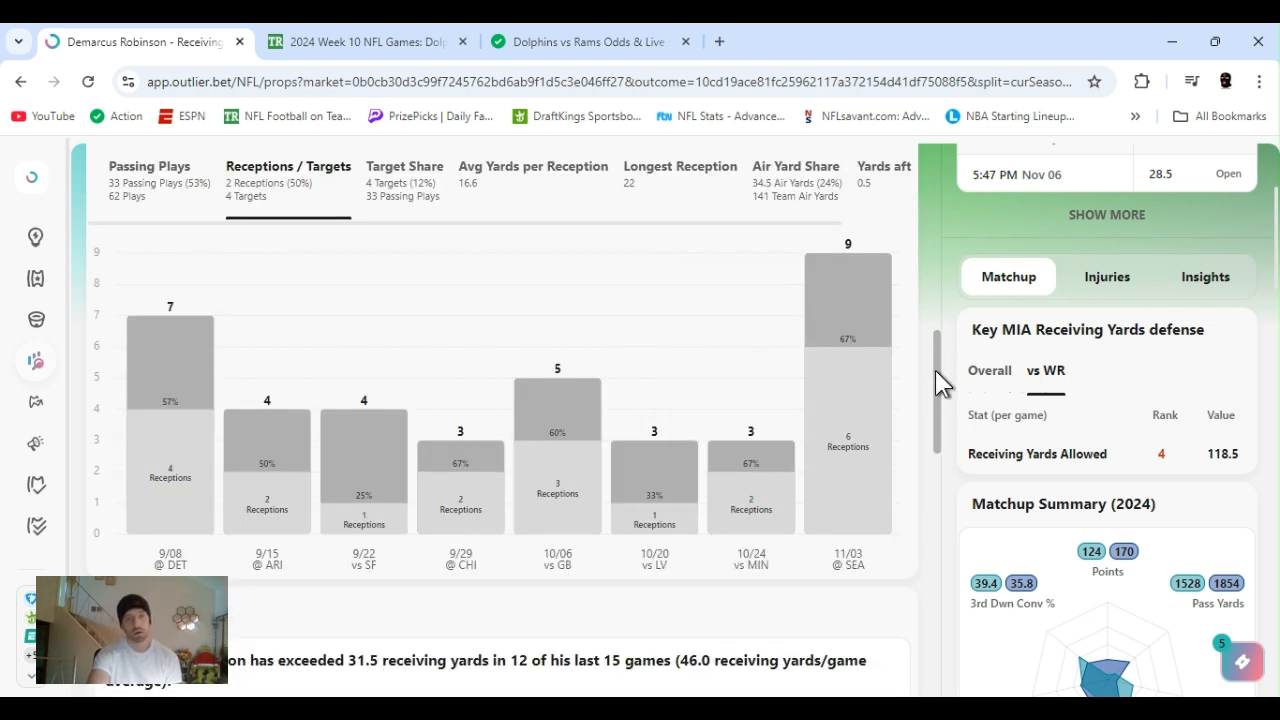
left_click(680, 166)
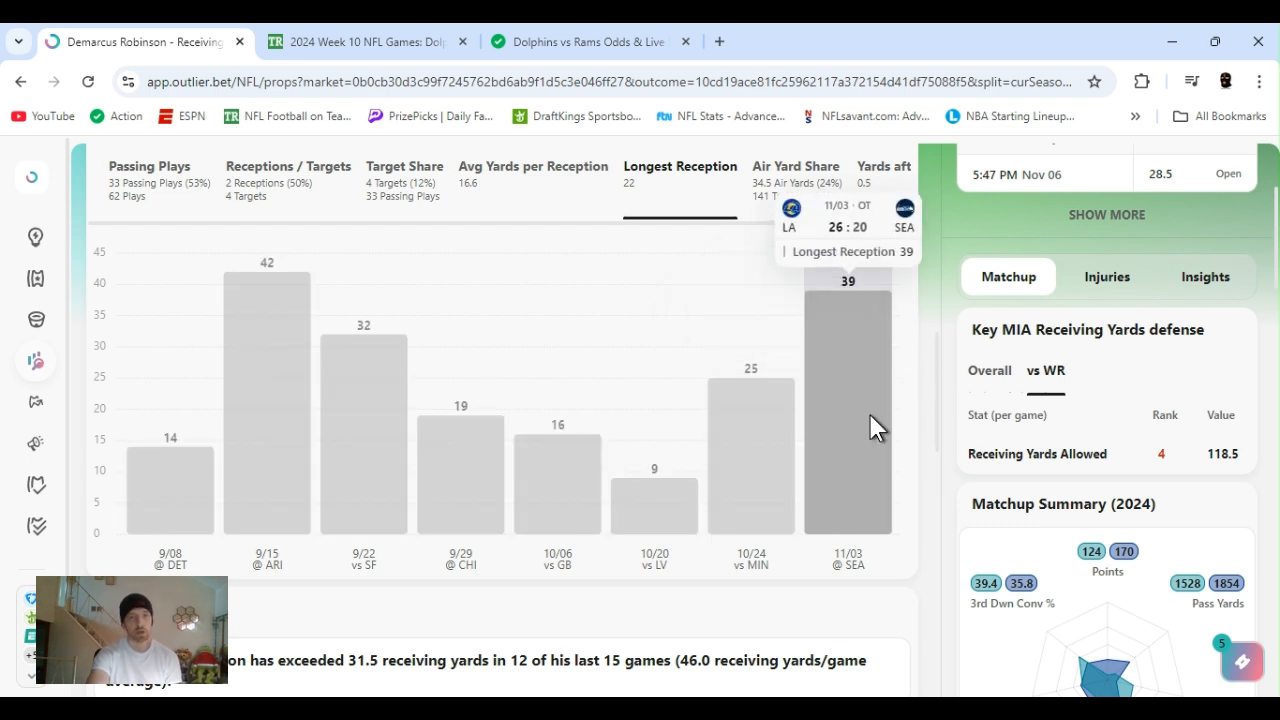
mouse_move(940, 404)
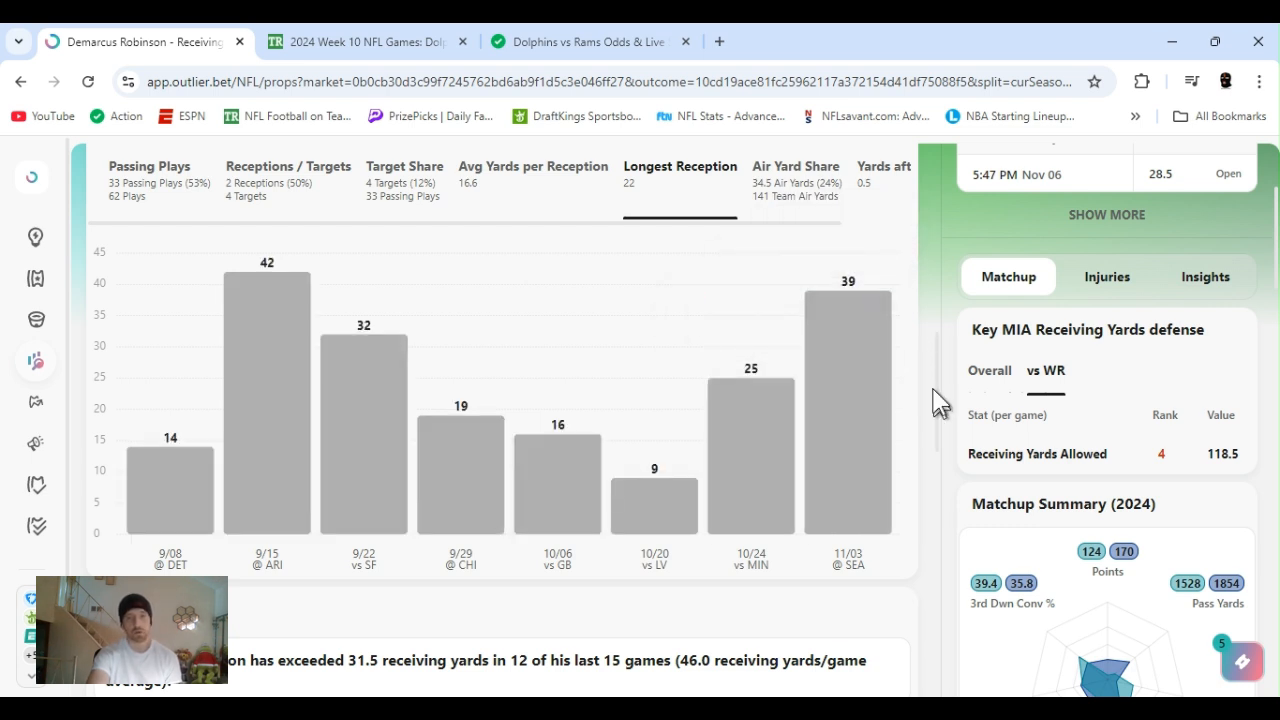
scroll("down", 3)
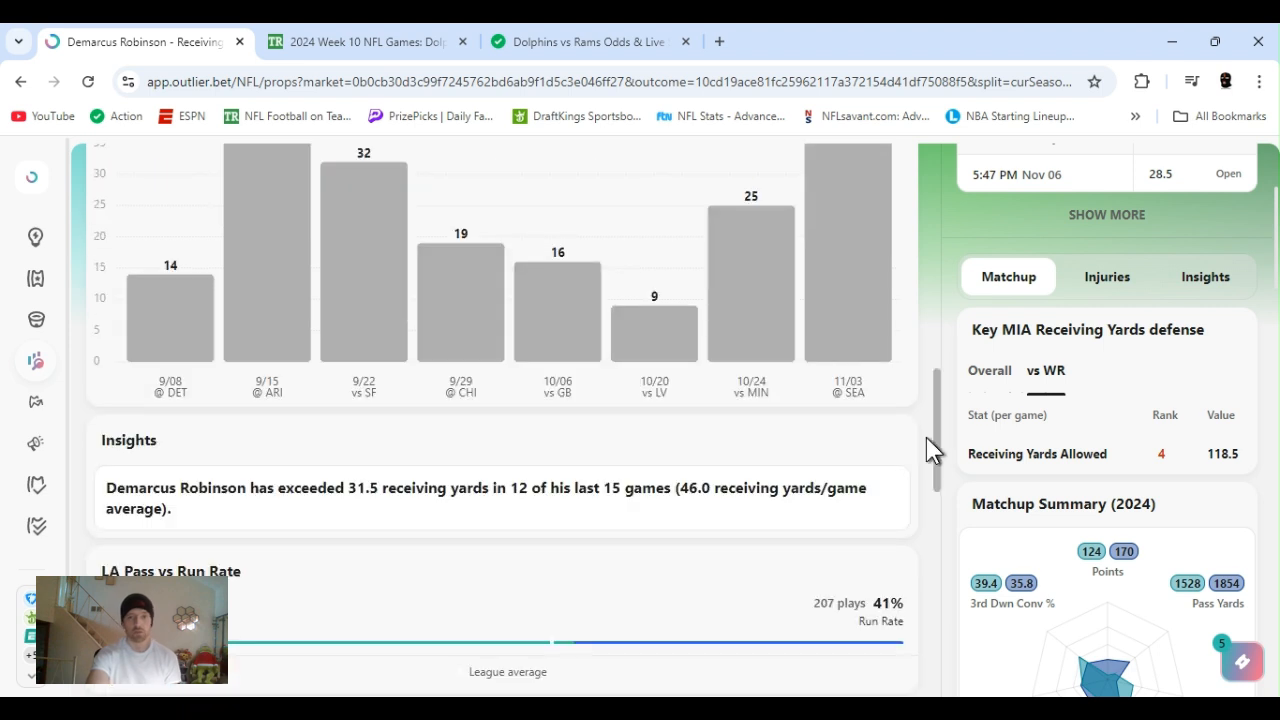
scroll("down", 3)
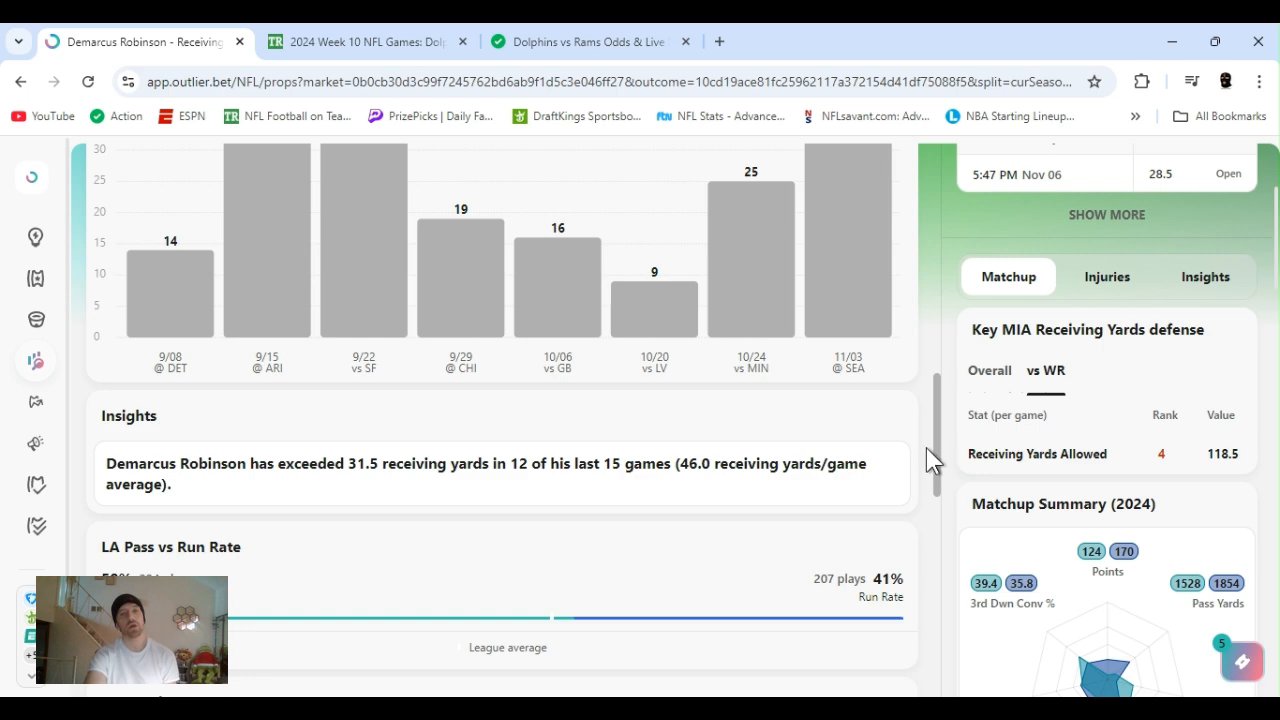
scroll("down", 3)
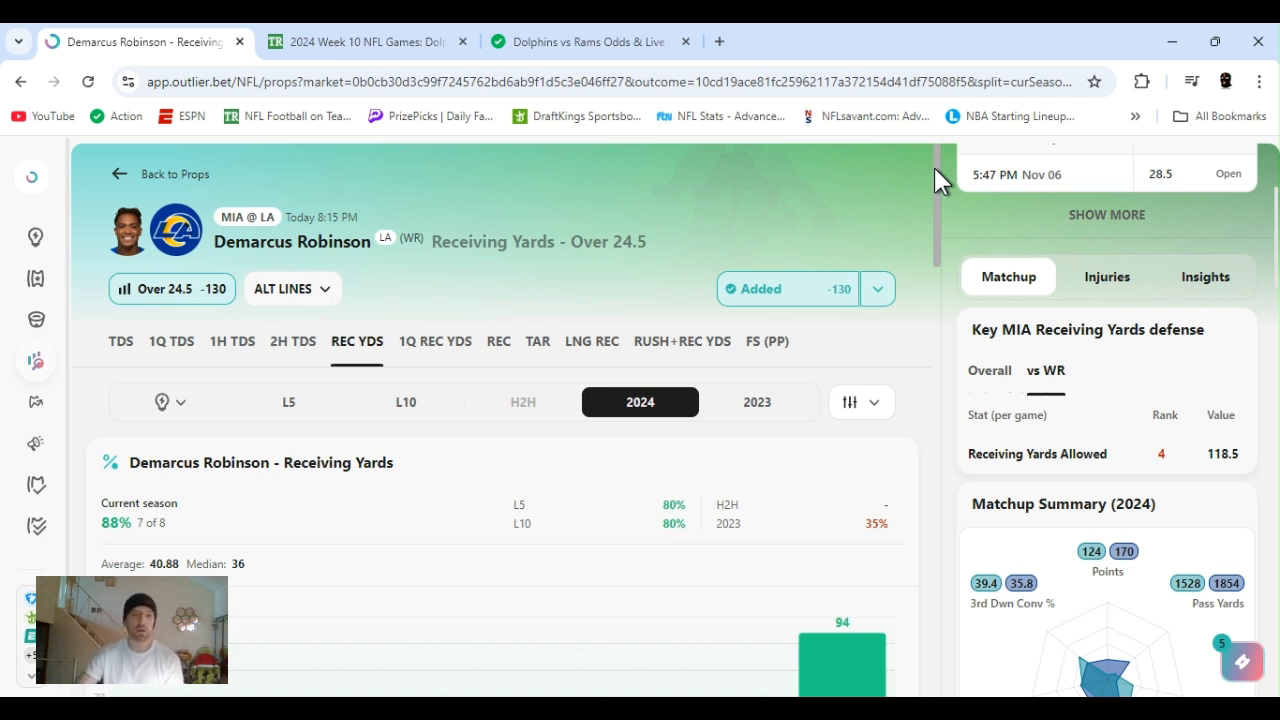
mouse_move(888, 420)
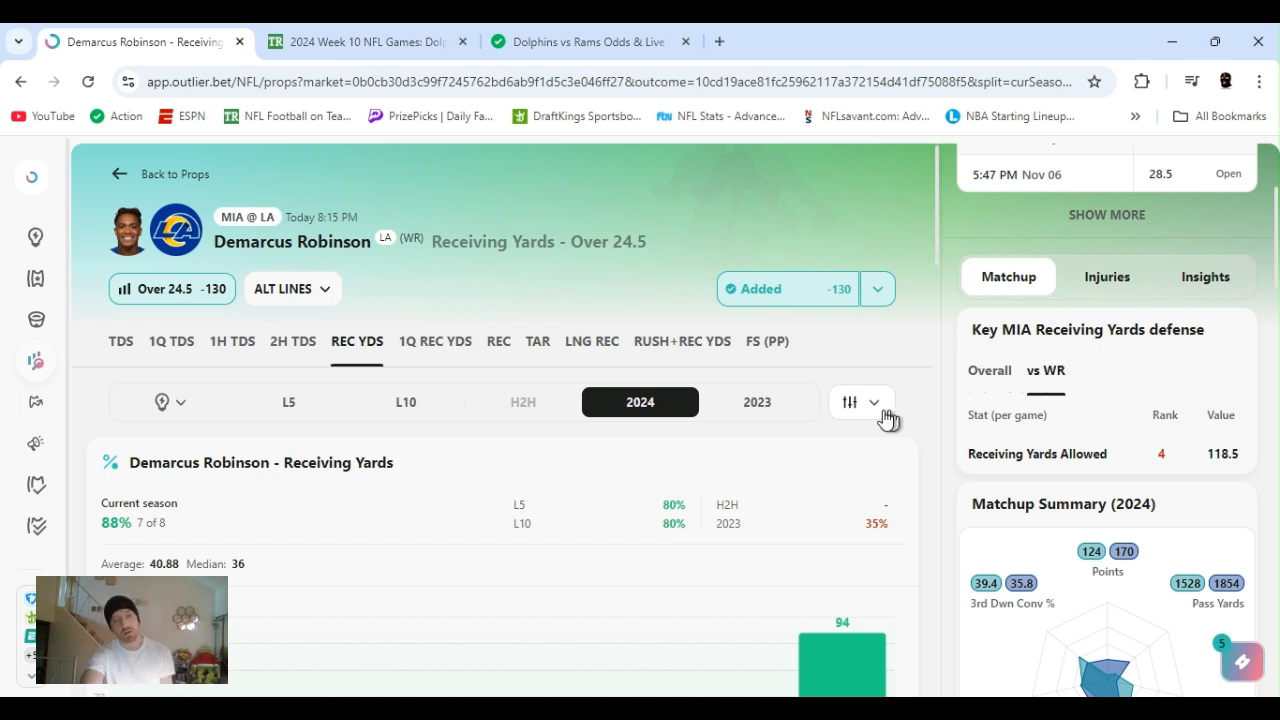
mouse_move(790, 584)
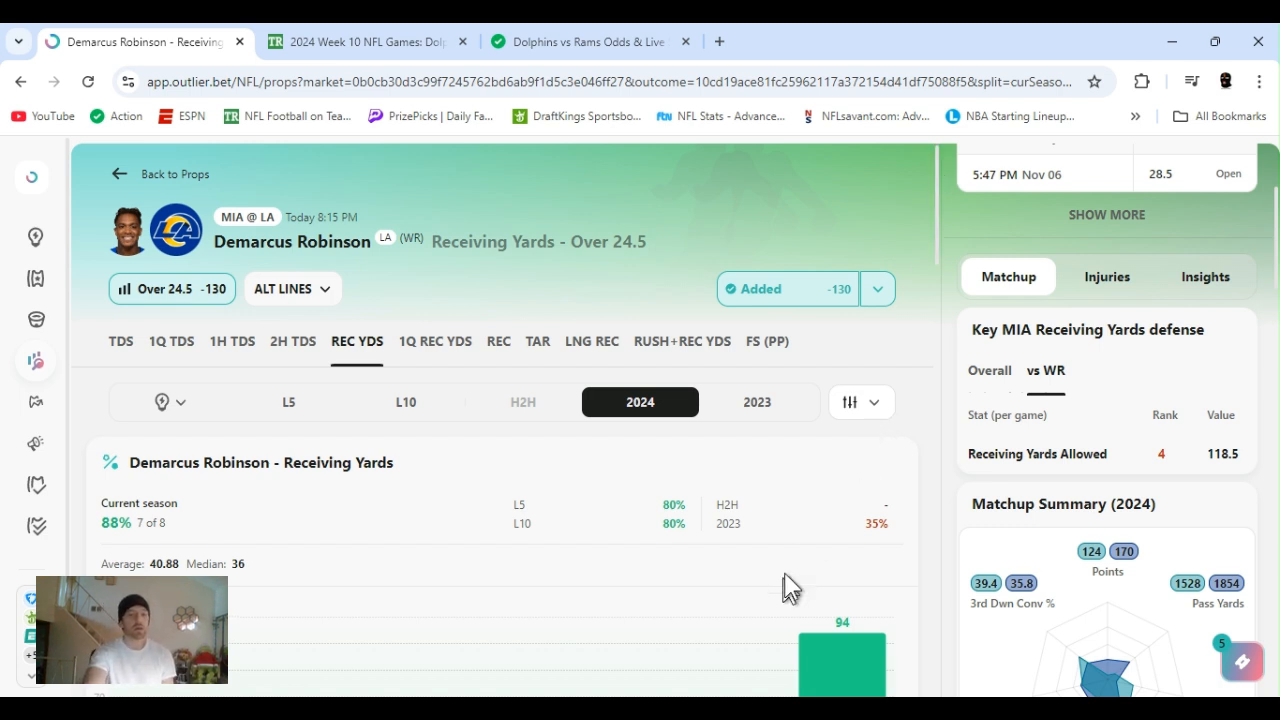